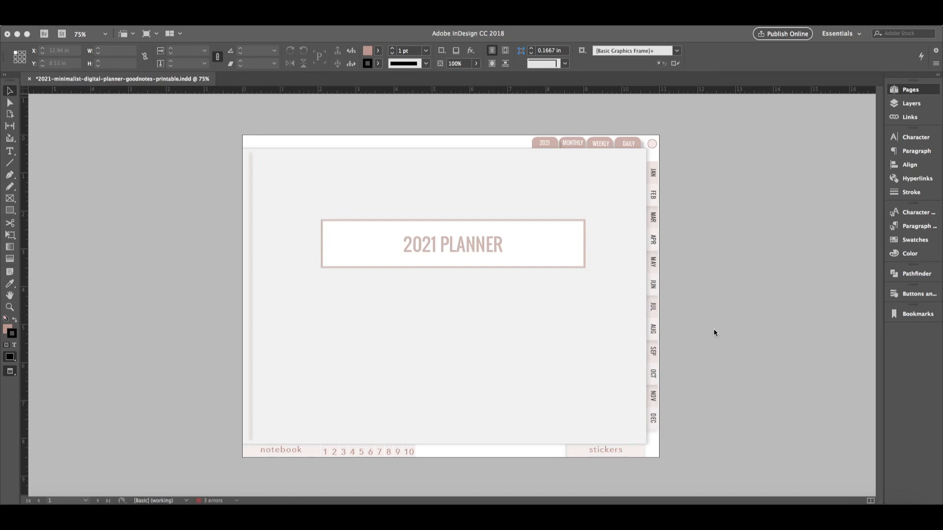
mouse_move(632, 109)
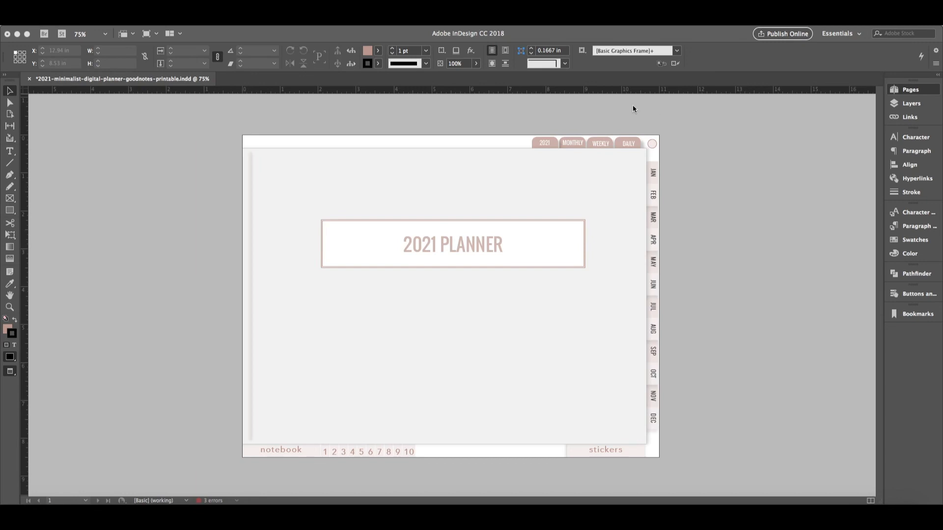
mouse_move(648, 125)
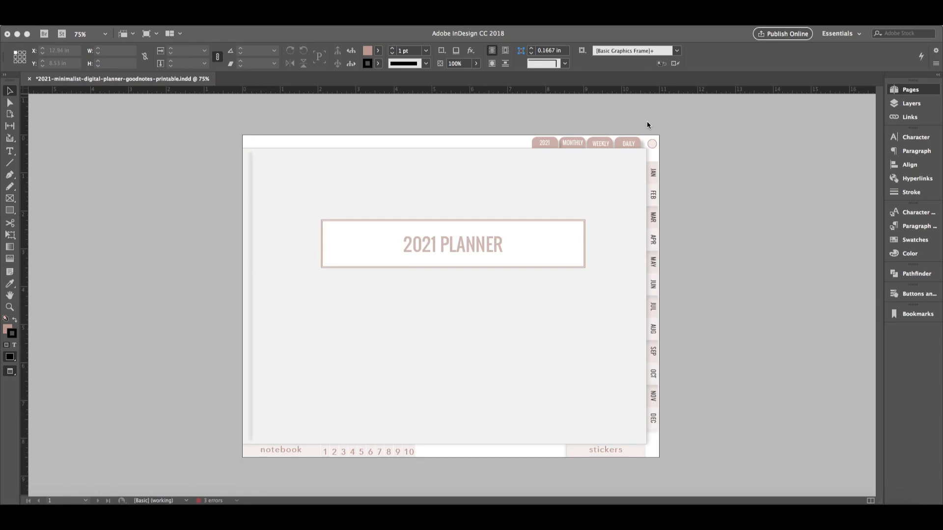
mouse_move(671, 116)
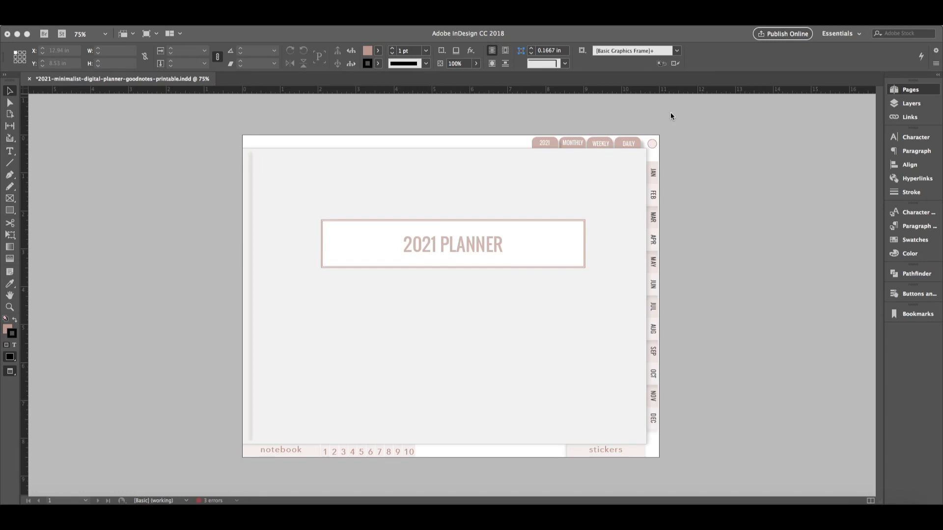
mouse_move(607, 203)
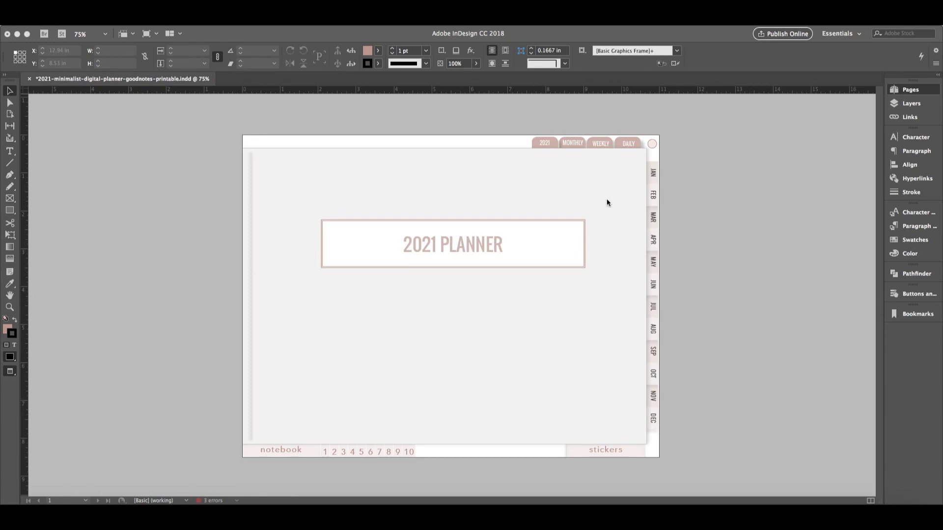
mouse_move(571, 445)
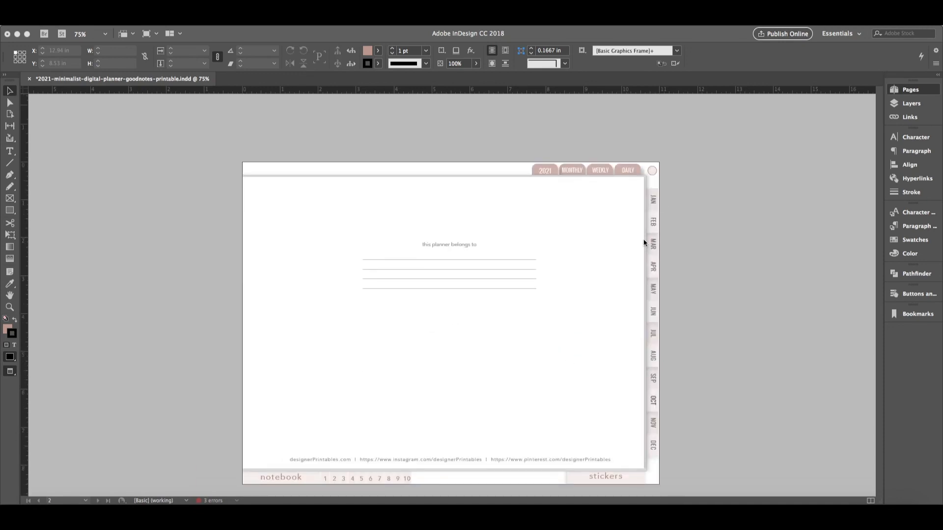
Scroll the exported planner PDF to preview the Wednesday, January 20, 2021 daily page
scroll("down", 3)
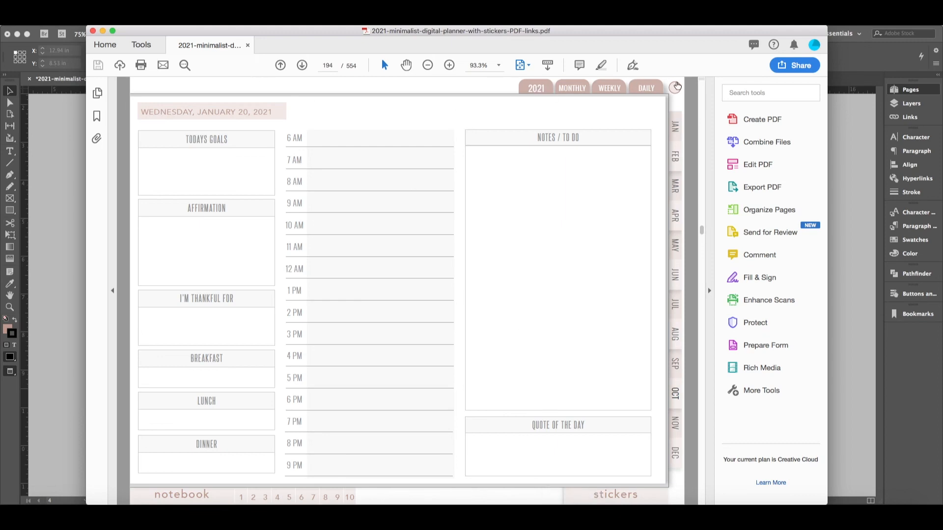
Jump back to page 1, the 2021 Planner cover, in Acrobat
left_click(535, 88)
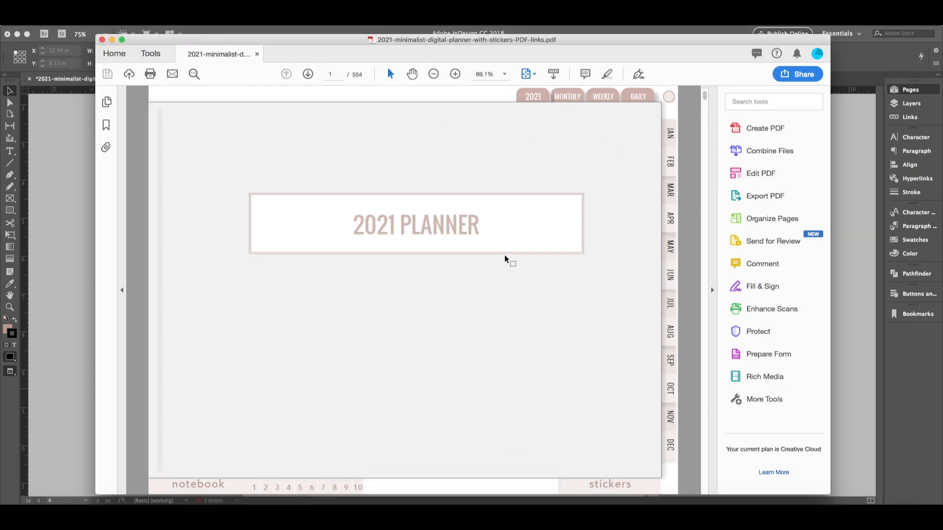
mouse_move(589, 195)
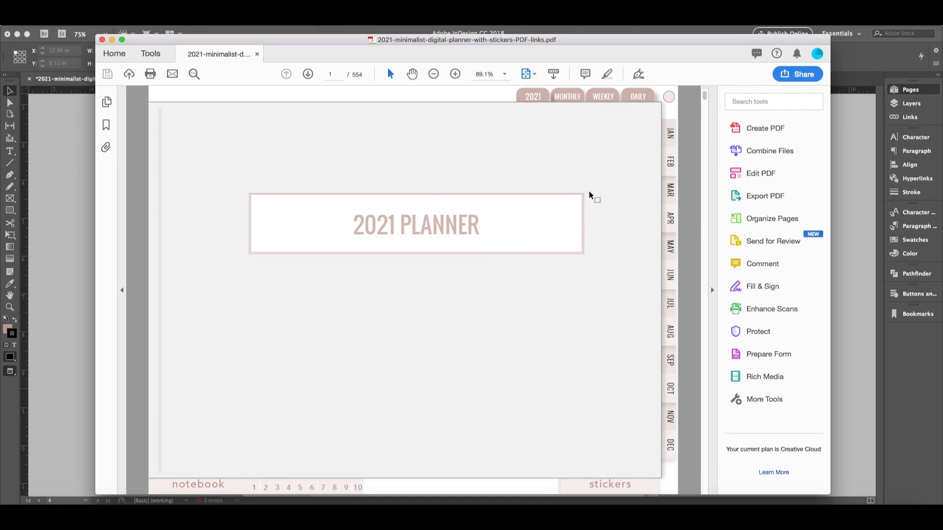
mouse_move(580, 98)
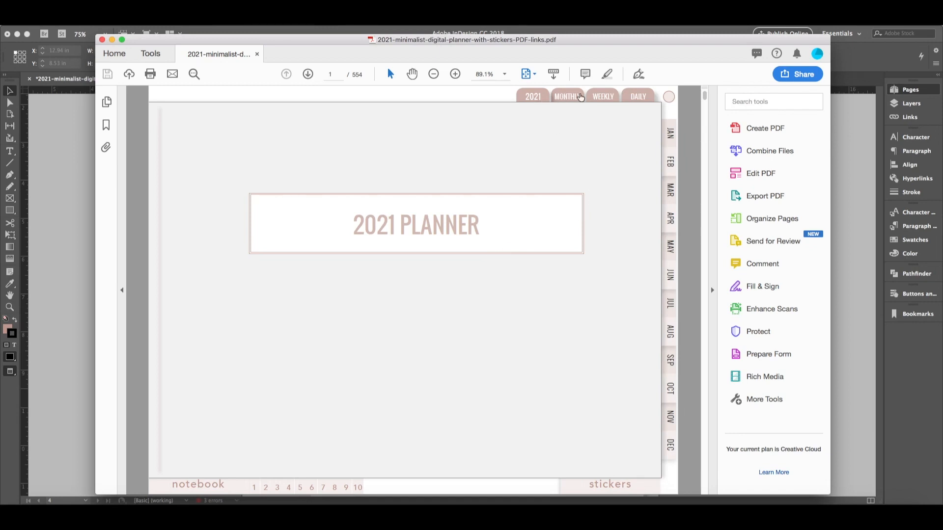
mouse_move(625, 249)
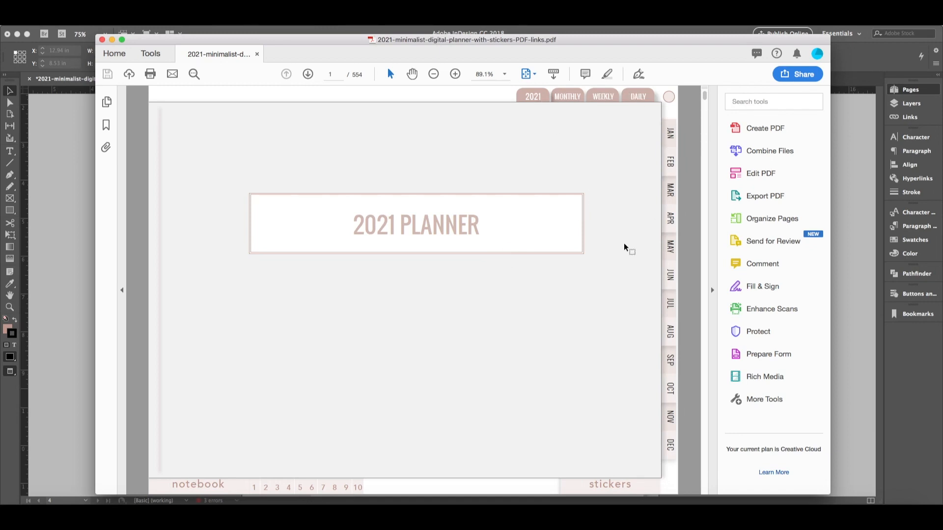
mouse_move(565, 342)
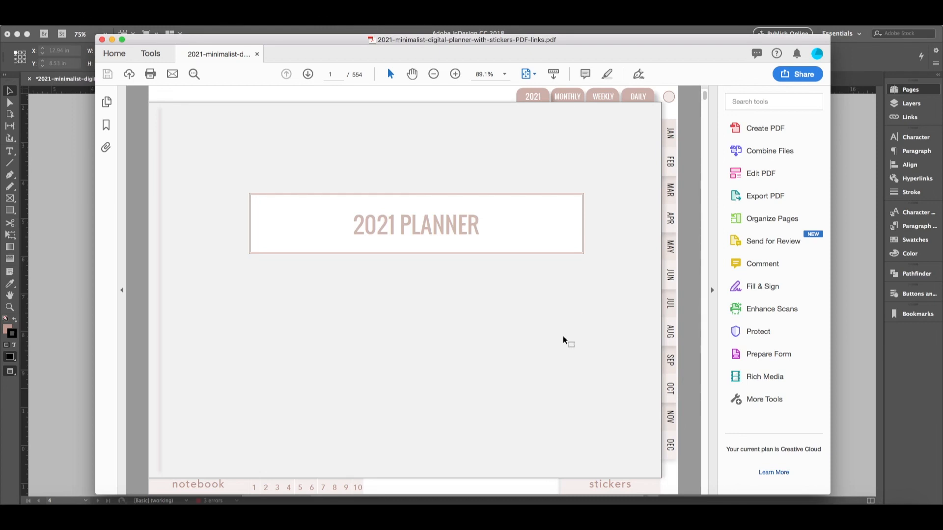
mouse_move(274, 492)
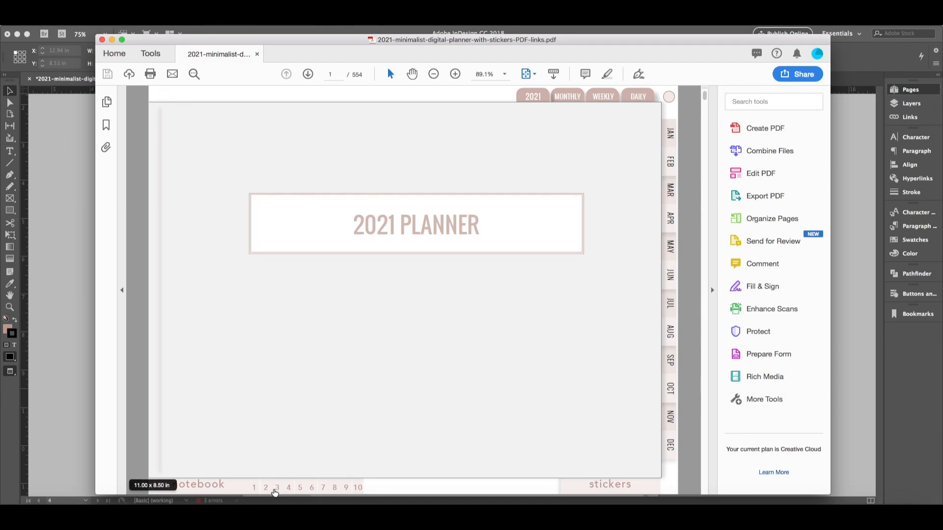
mouse_move(234, 492)
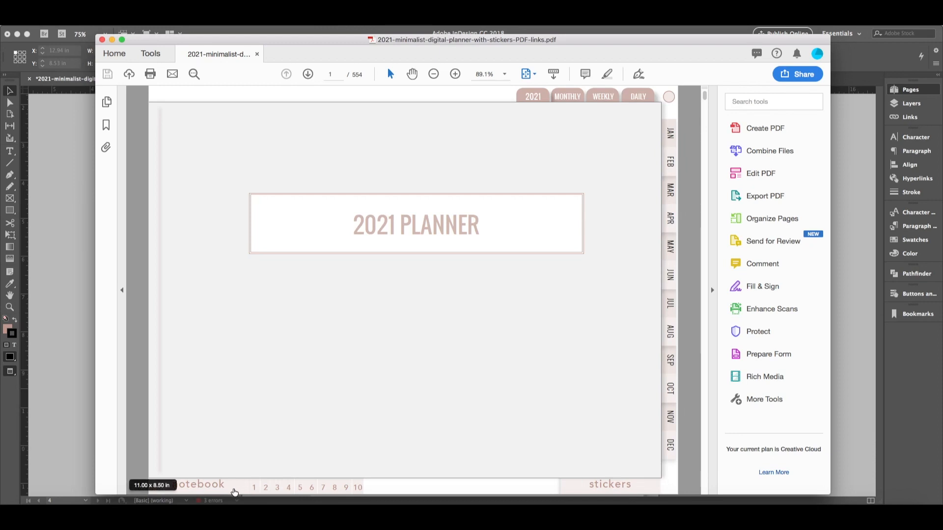
mouse_move(372, 492)
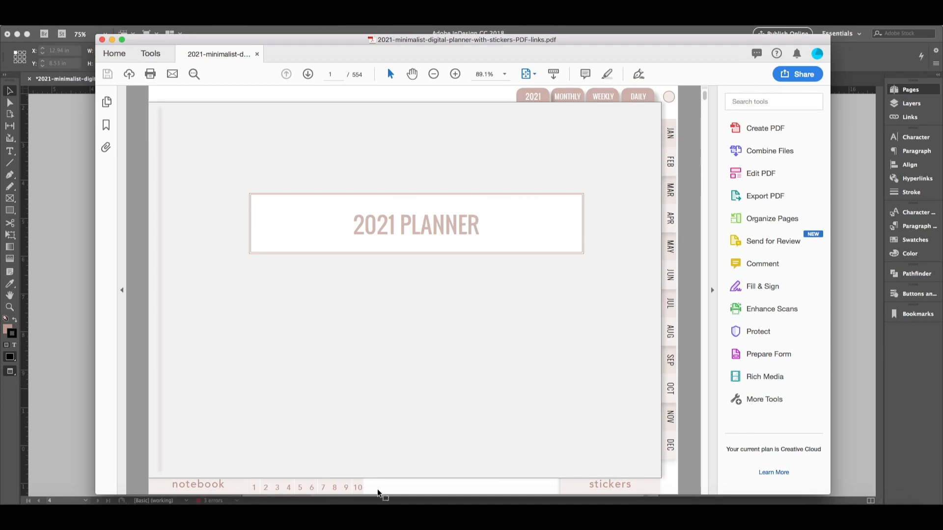
mouse_move(255, 492)
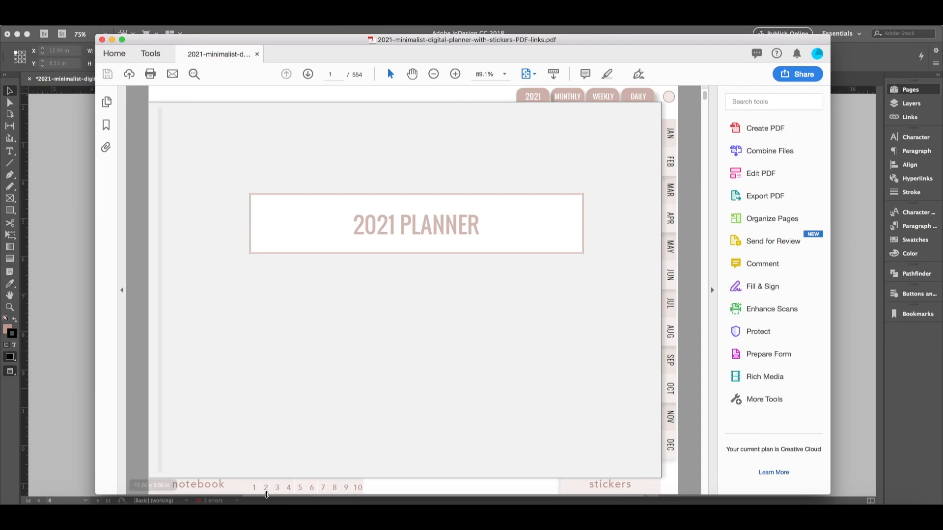
mouse_move(374, 485)
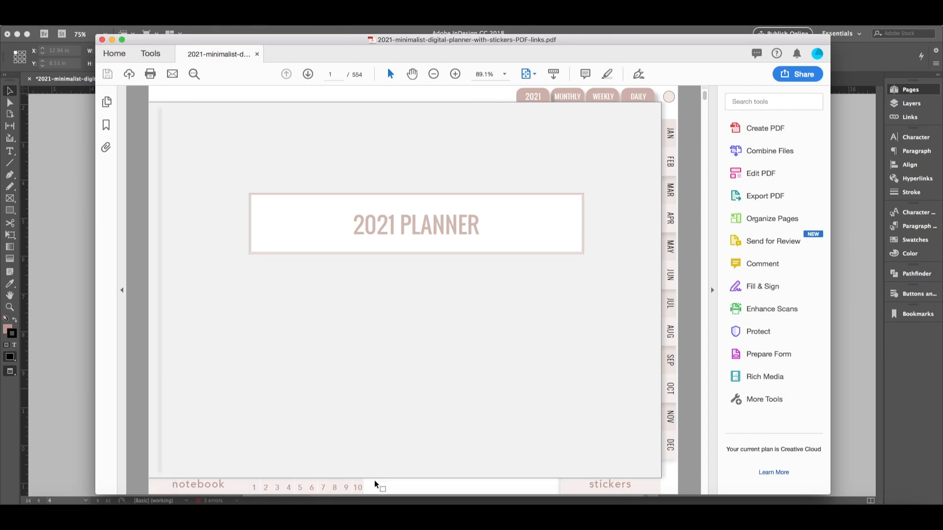
mouse_move(540, 121)
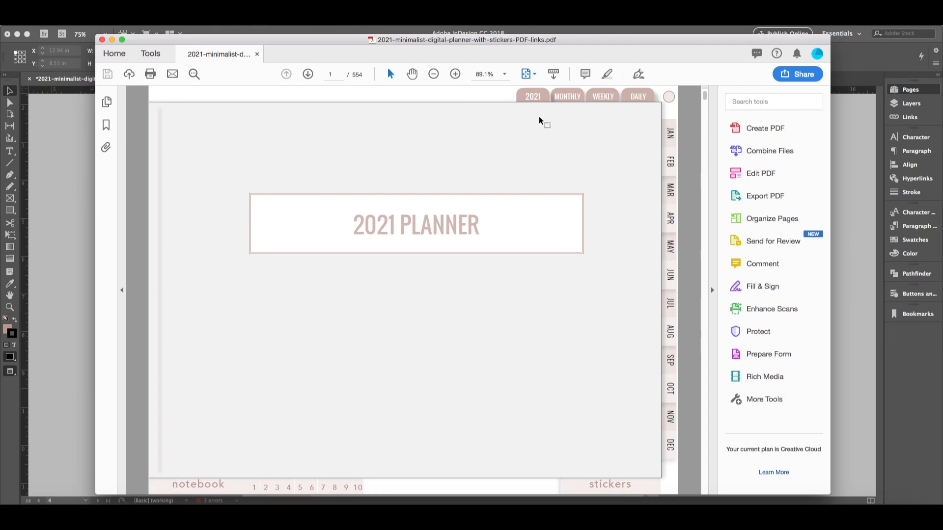
mouse_move(526, 101)
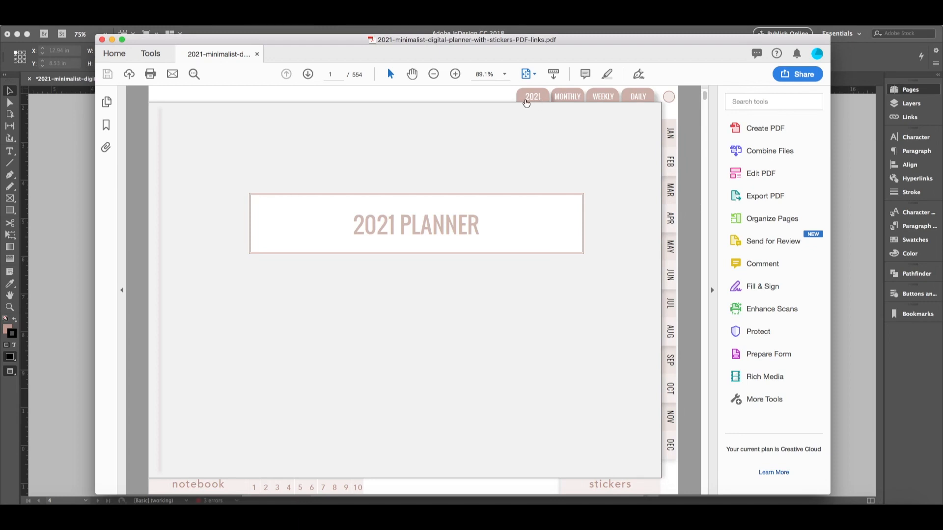
Follow the 2021 tab link to the Year at a Glance calendar, page 174
left_click(532, 96)
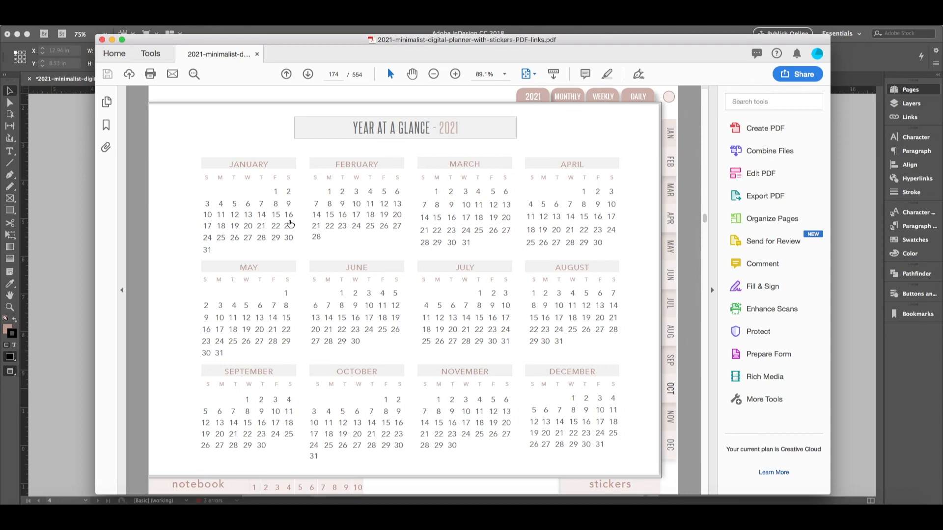
mouse_move(211, 165)
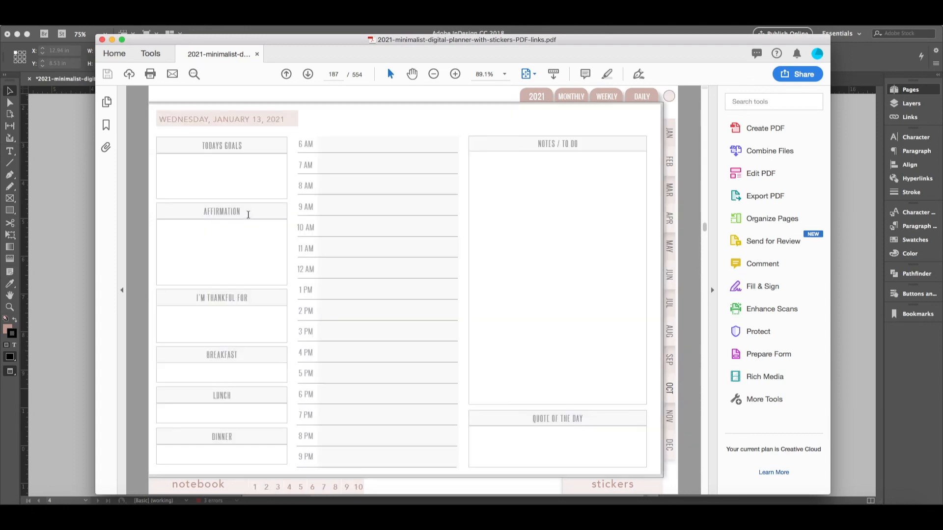
mouse_move(434, 280)
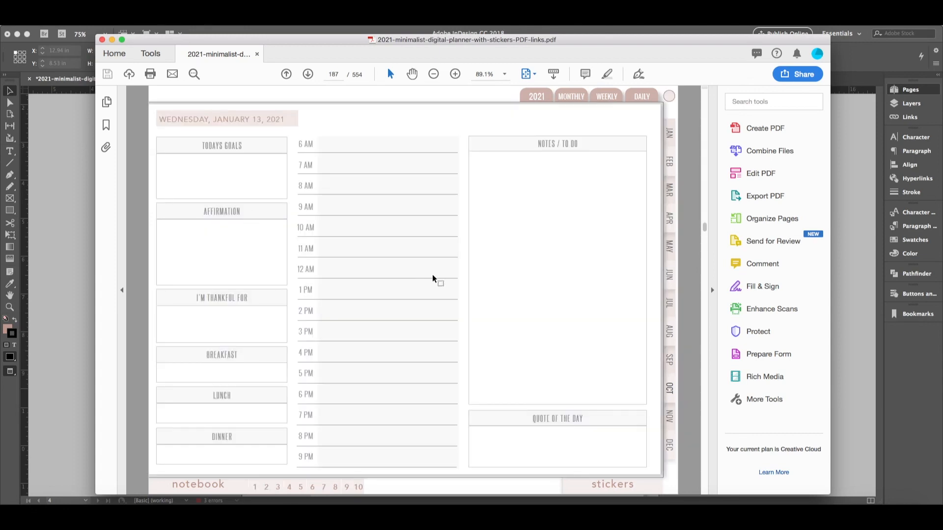
mouse_move(349, 446)
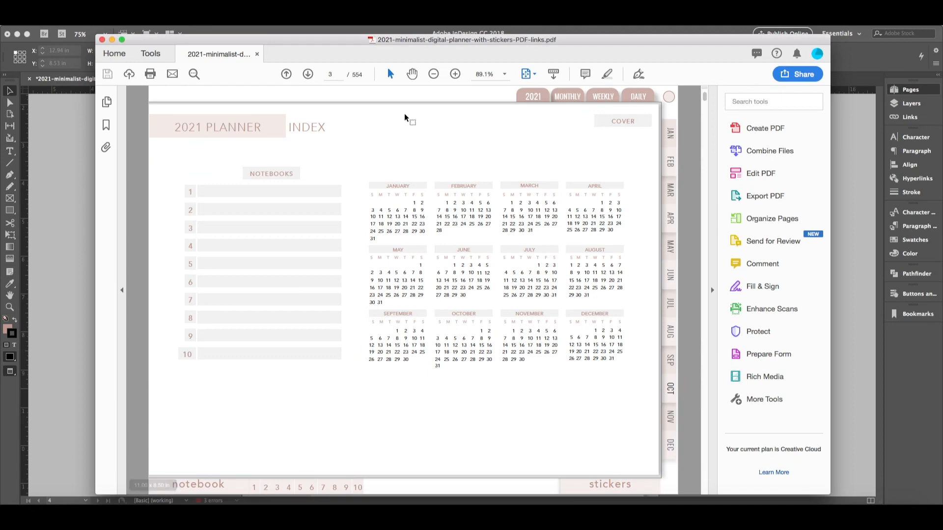
mouse_move(351, 238)
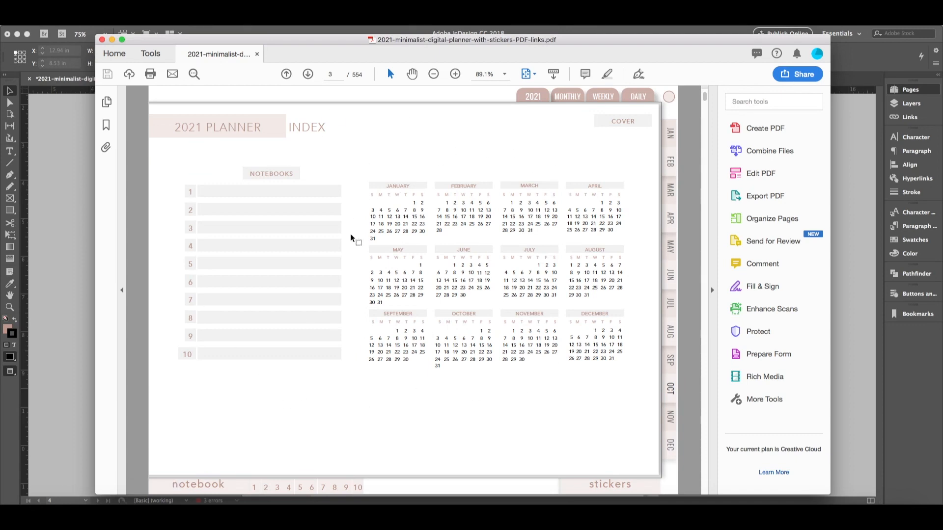
mouse_move(360, 208)
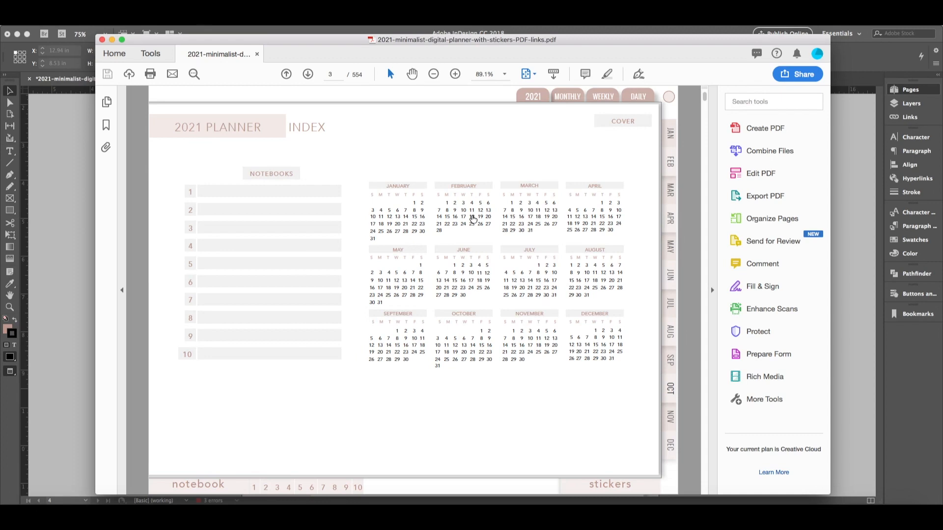
mouse_move(302, 212)
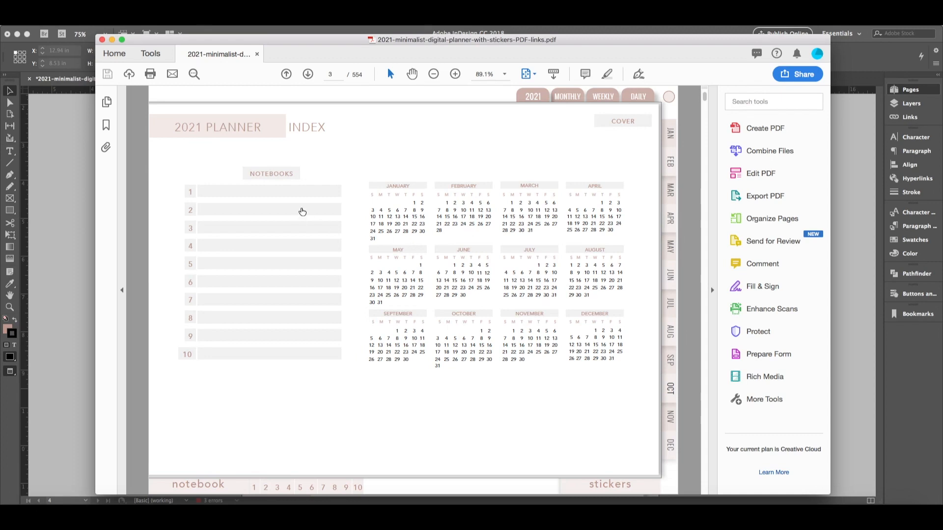
mouse_move(294, 195)
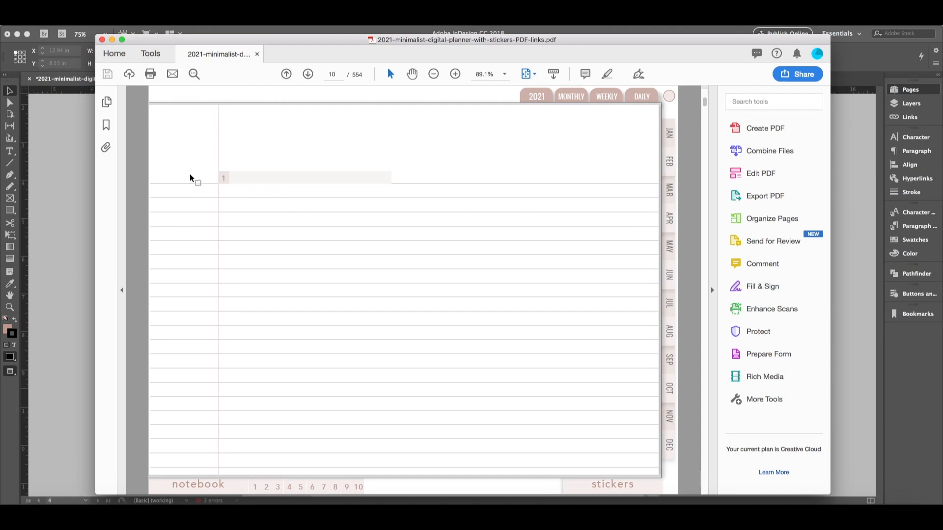
mouse_move(349, 225)
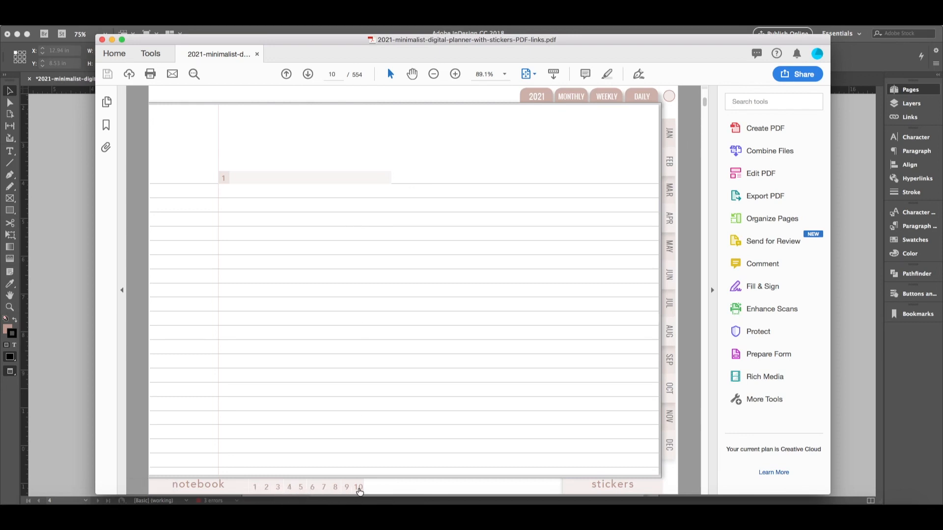
Visit notebook 2's lined page, then return to the Year at a Glance 2021 calendar
left_click(265, 487)
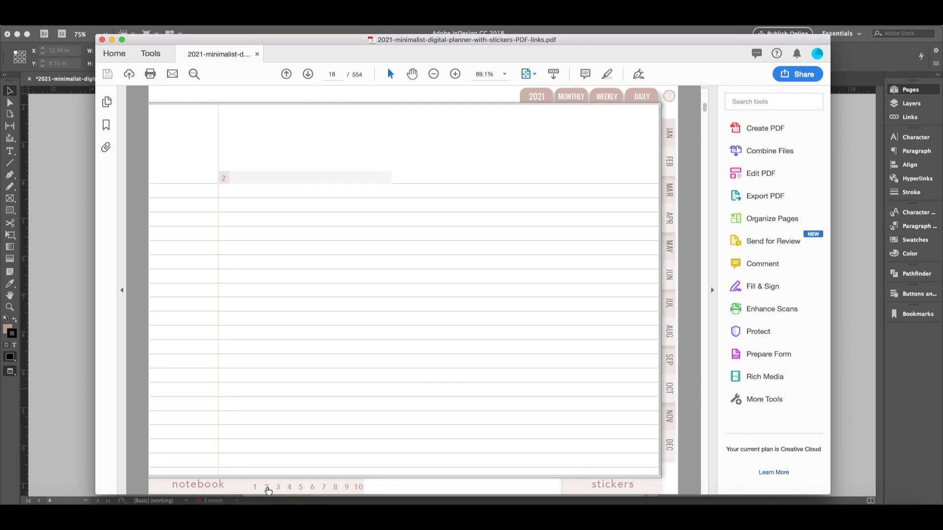
left_click(277, 487)
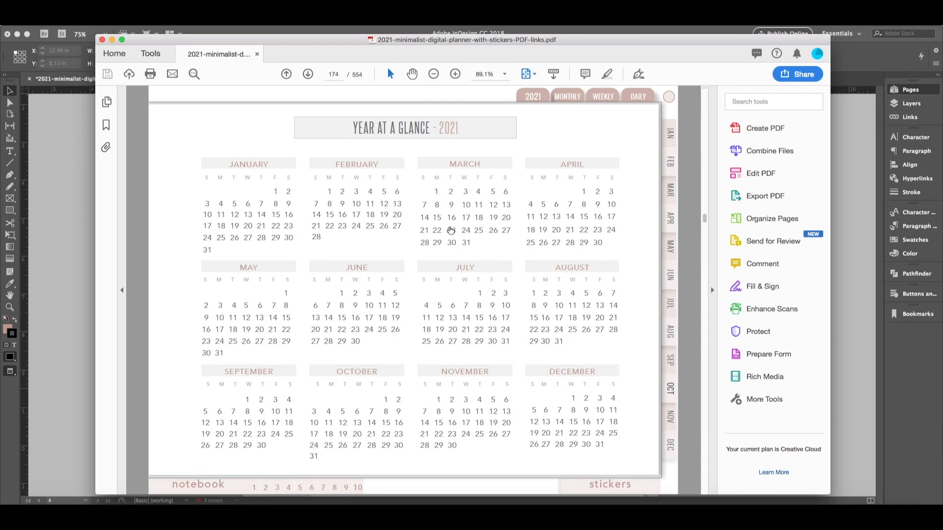
mouse_move(486, 249)
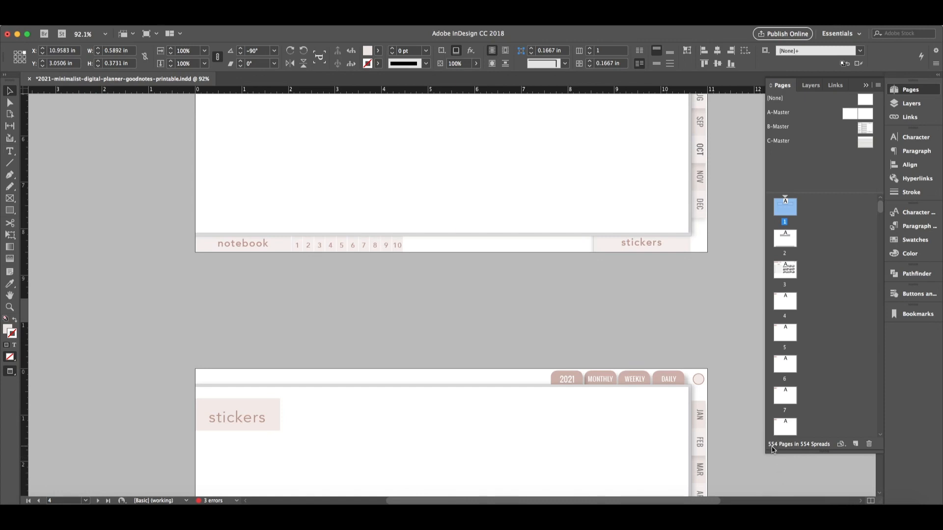
mouse_move(781, 450)
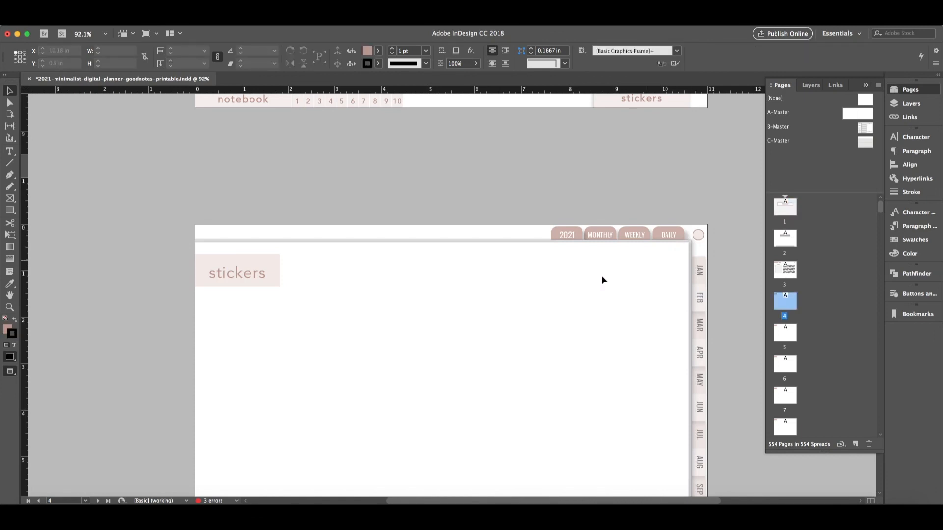
Scroll the InDesign planner document back to the 2021 Planner cover page
scroll("down", 3)
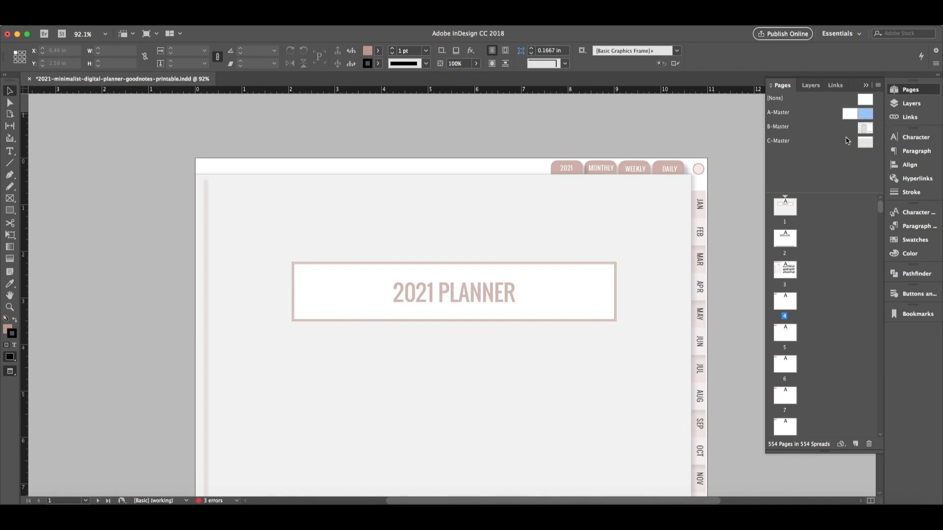
Select the cover page and switch to the Type tool for text editing
left_click(698, 203)
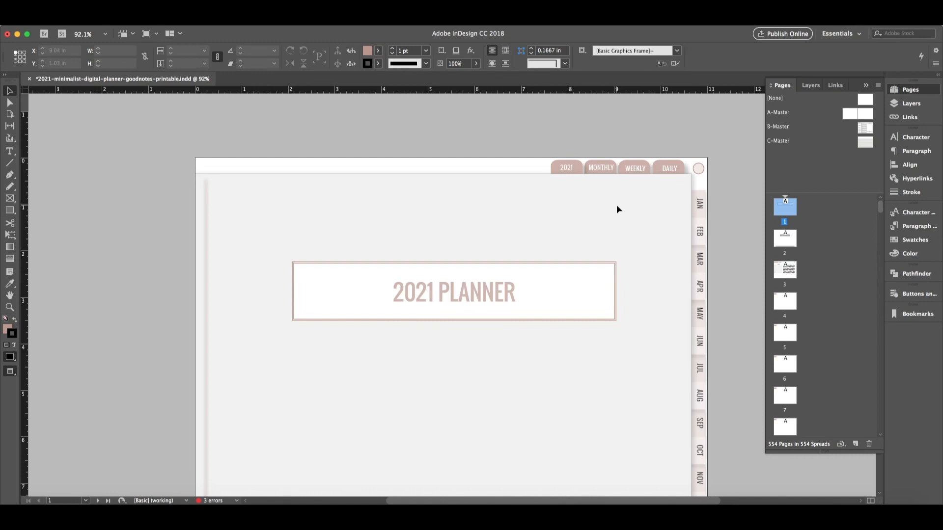
mouse_move(512, 209)
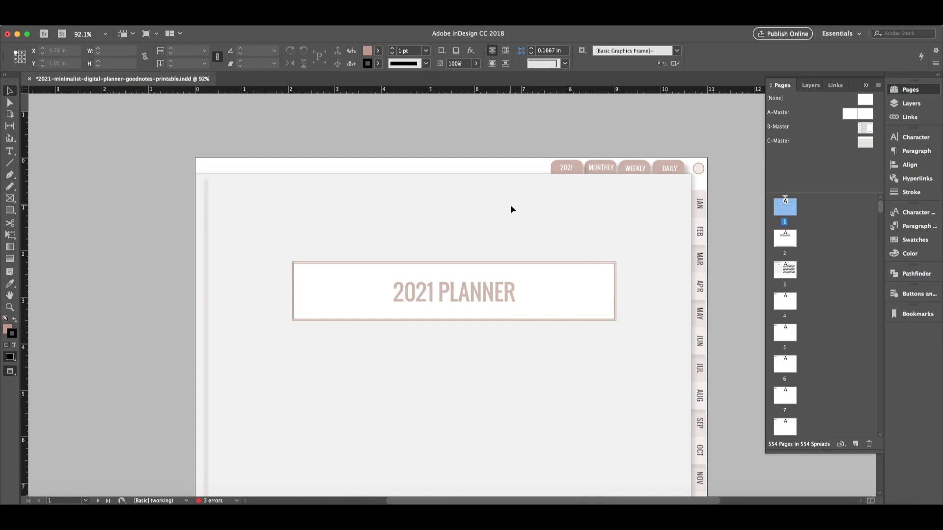
mouse_move(519, 210)
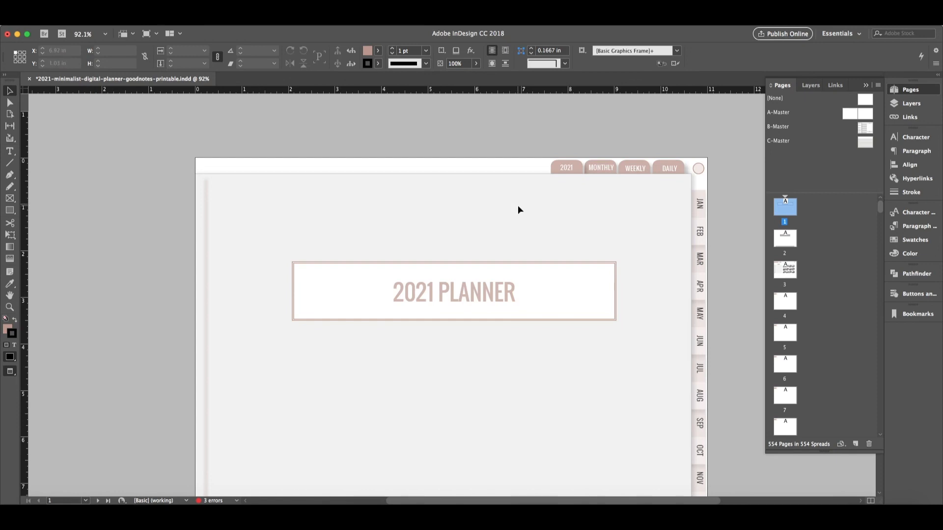
mouse_move(656, 205)
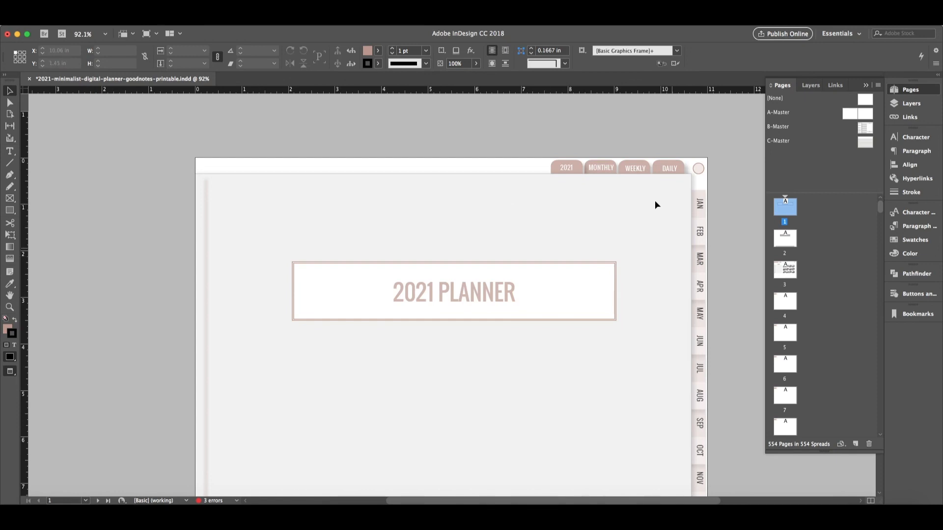
left_click(669, 169)
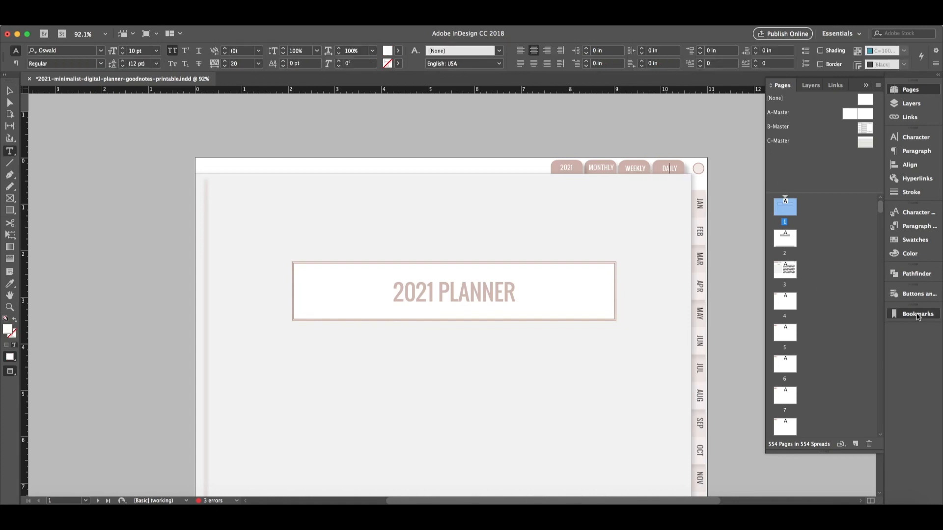
Show the Bookmarks panel and select 'FRIDAY JANUARY' in the daily date line
left_click(918, 313)
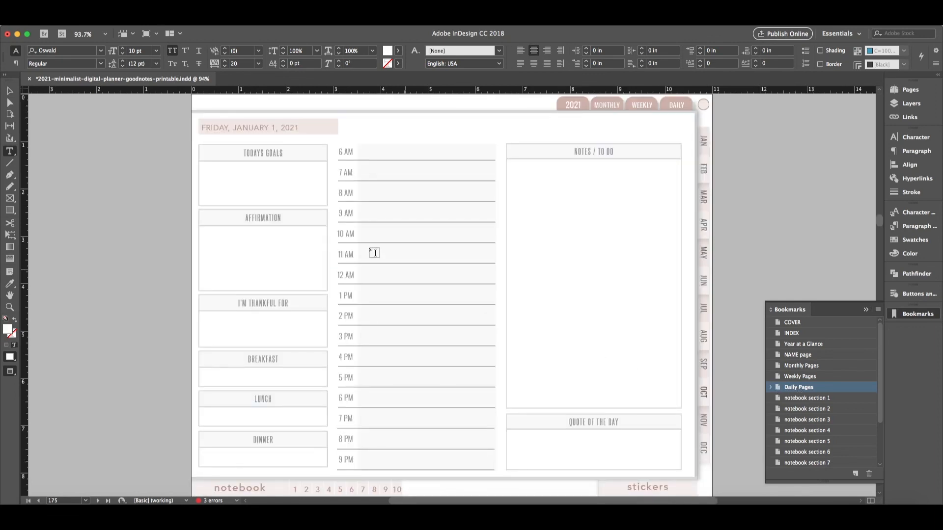
left_click(268, 127)
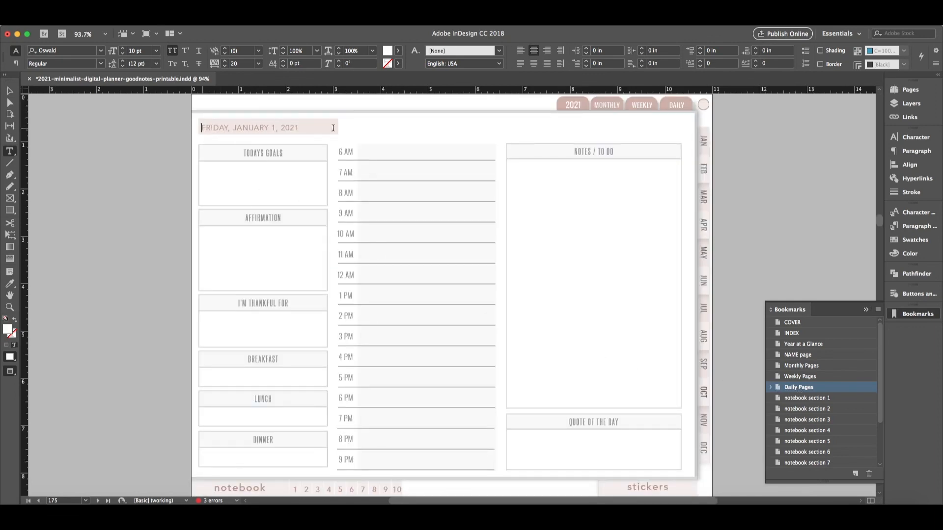
double_click(214, 127)
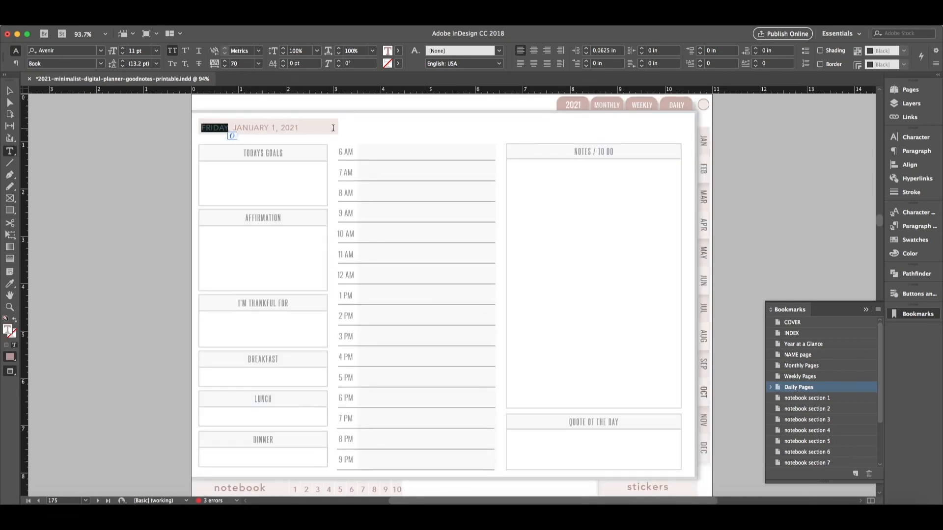
double_click(251, 126)
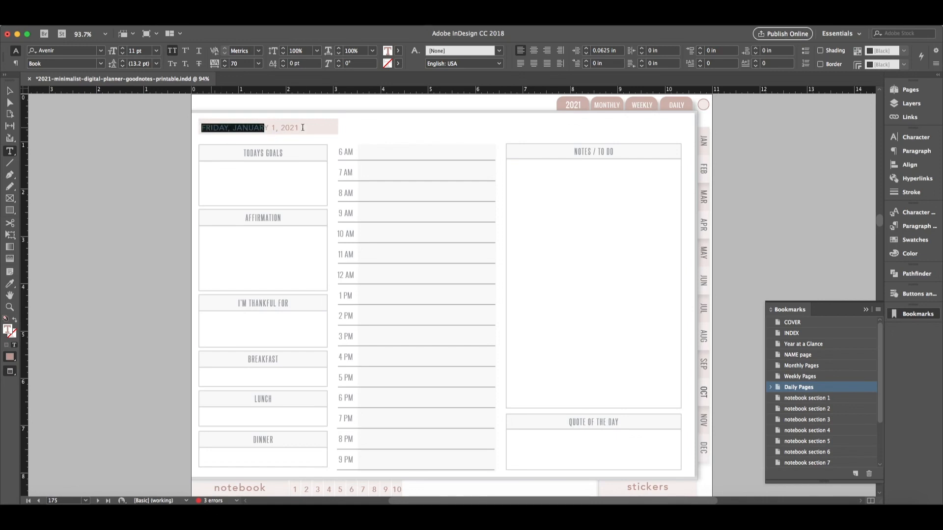
Scroll down through the pages to the Week 38 layout, September 19–25
scroll("down", 3)
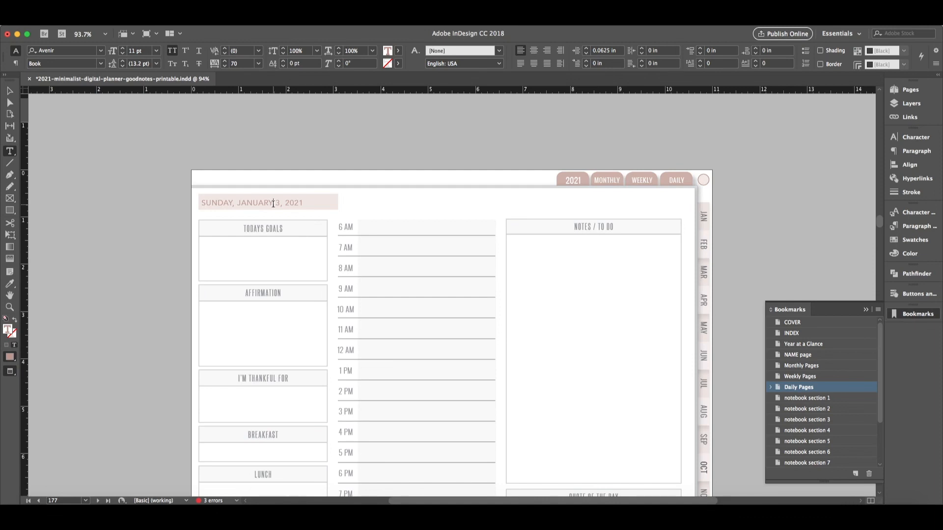
scroll("down", 3)
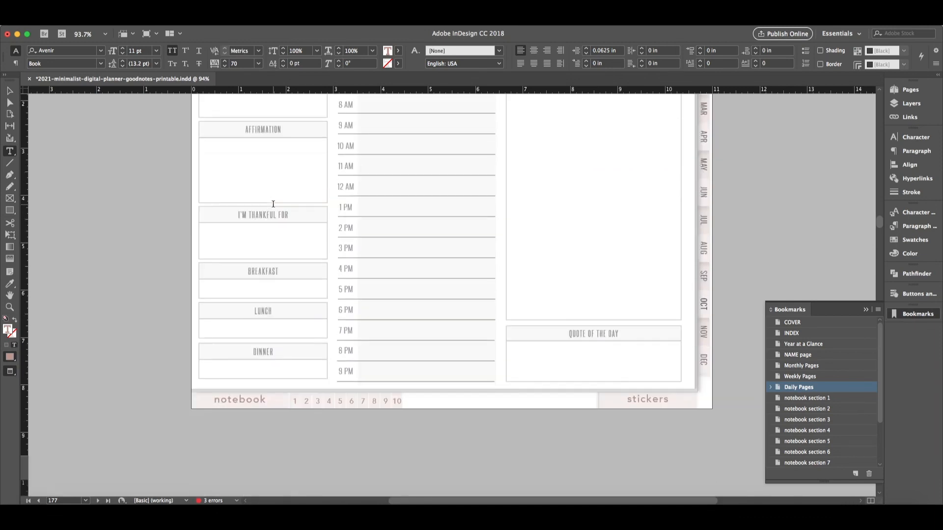
scroll("down", 3)
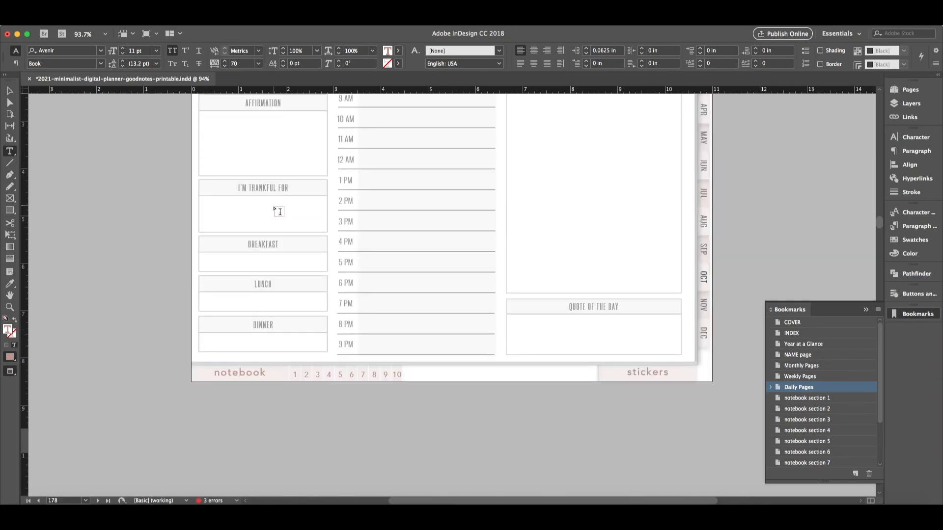
scroll("down", 3)
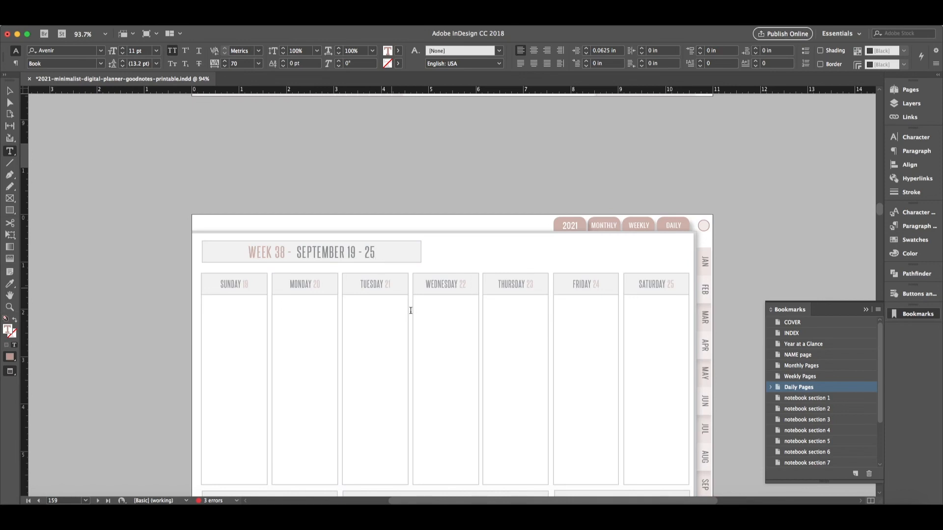
mouse_move(867, 378)
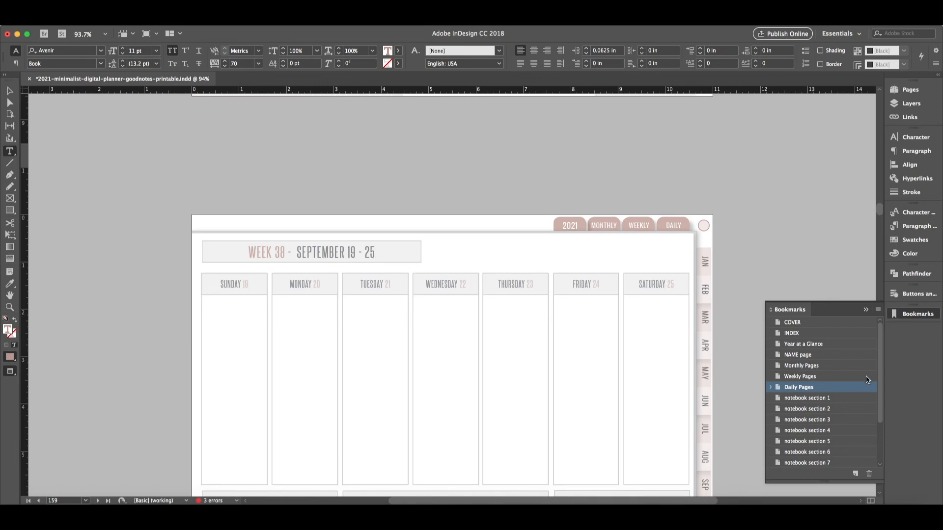
Jump via bookmarks to COVER, NAME page, Monthly Pages, Weekly Pages and notebook 1
left_click(792, 322)
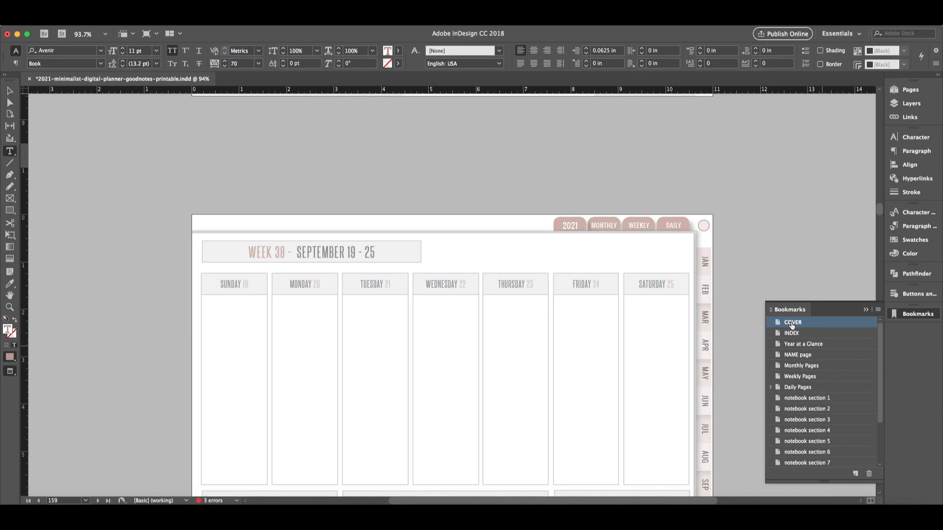
left_click(793, 322)
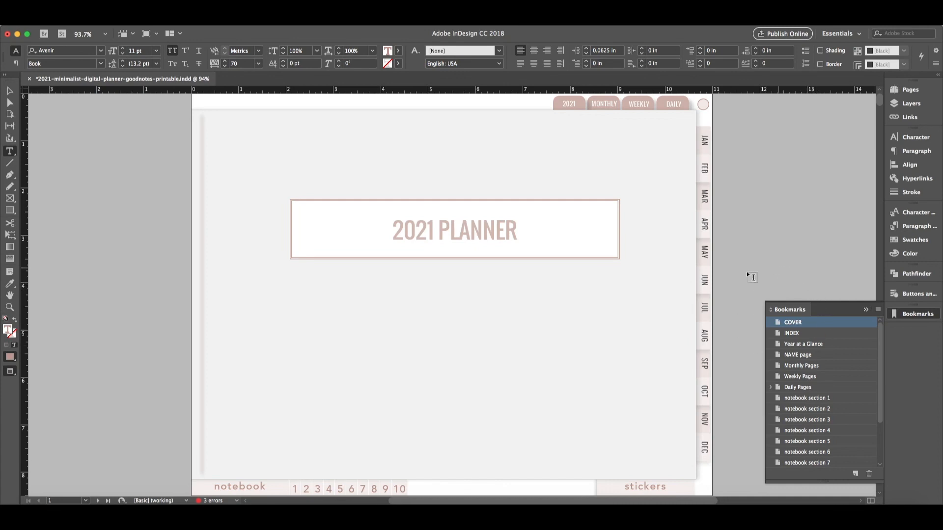
mouse_move(760, 308)
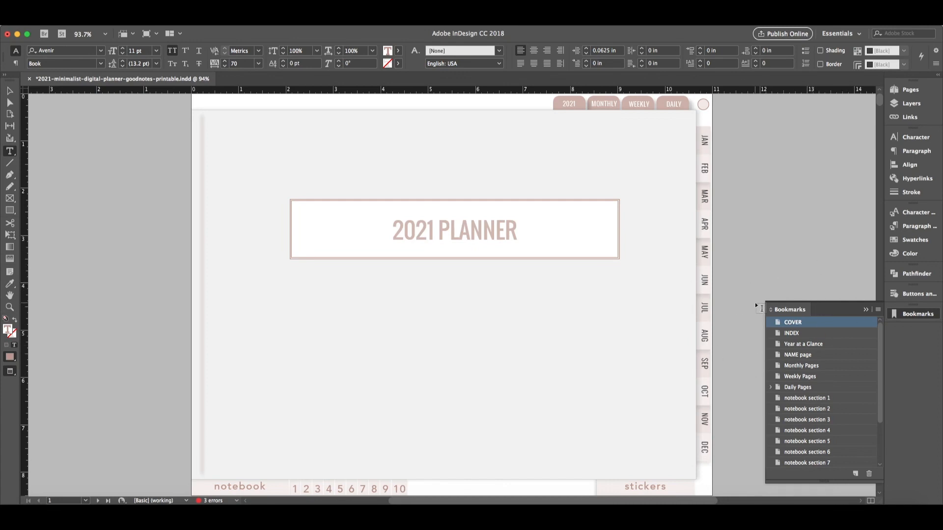
mouse_move(793, 405)
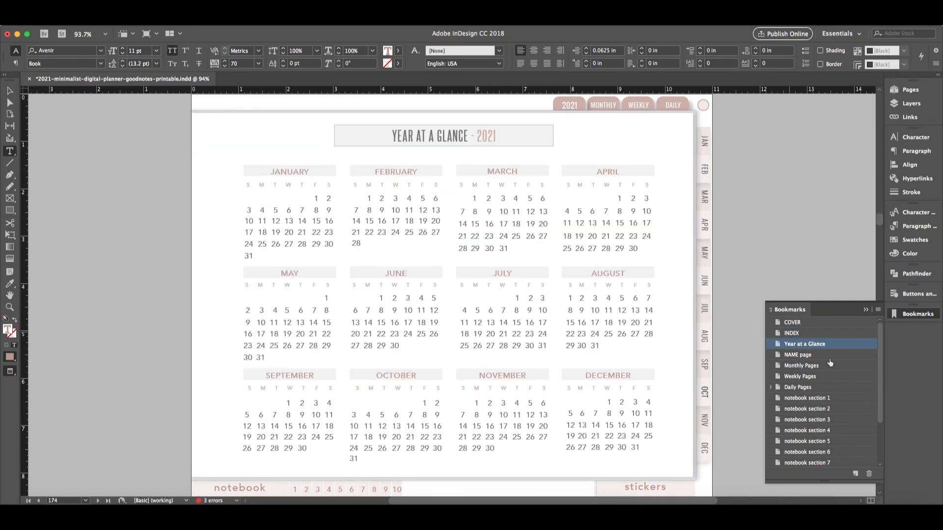
left_click(798, 355)
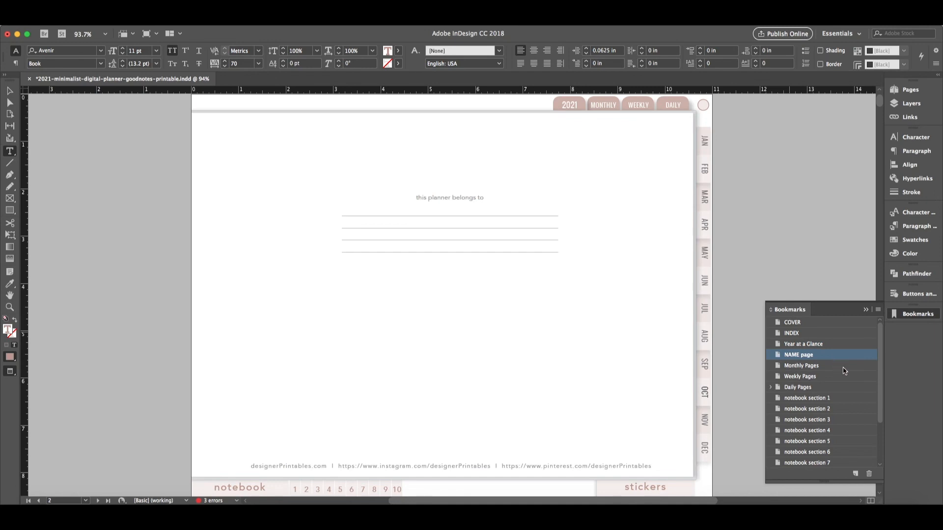
left_click(801, 375)
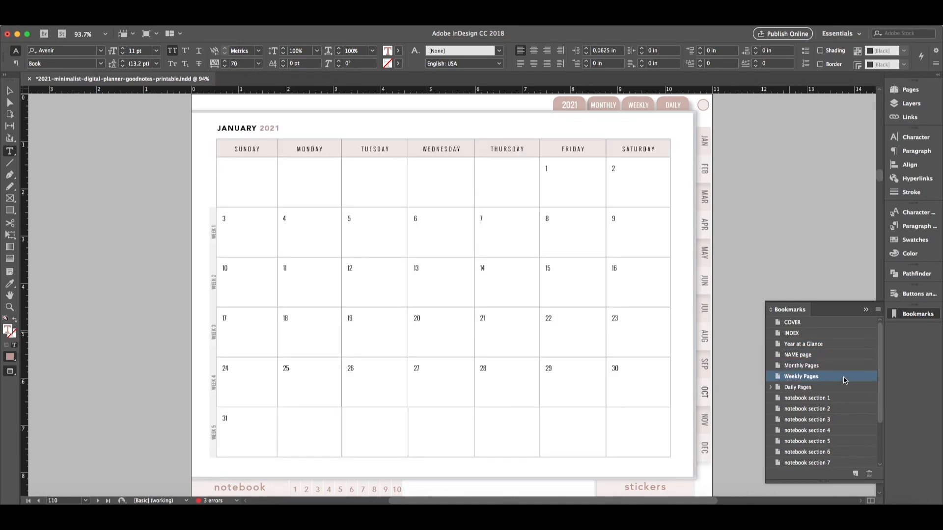
left_click(798, 387)
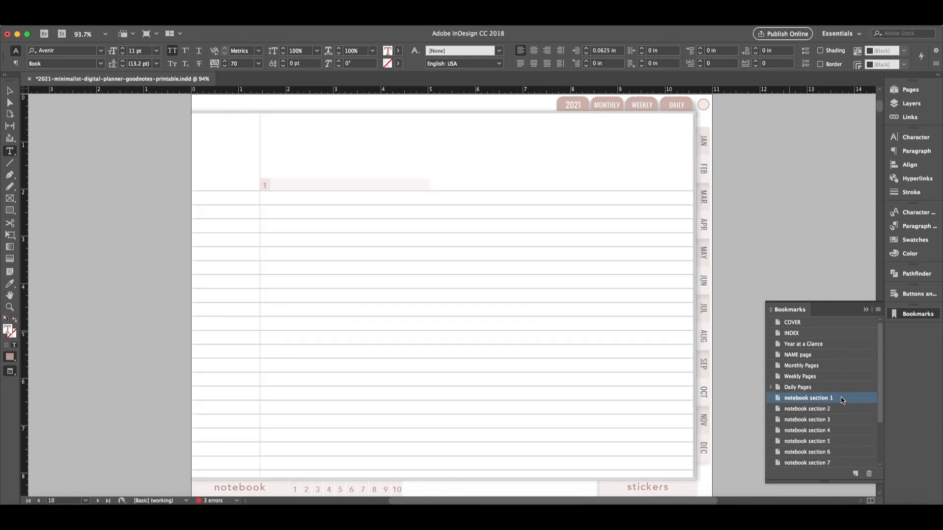
left_click(808, 408)
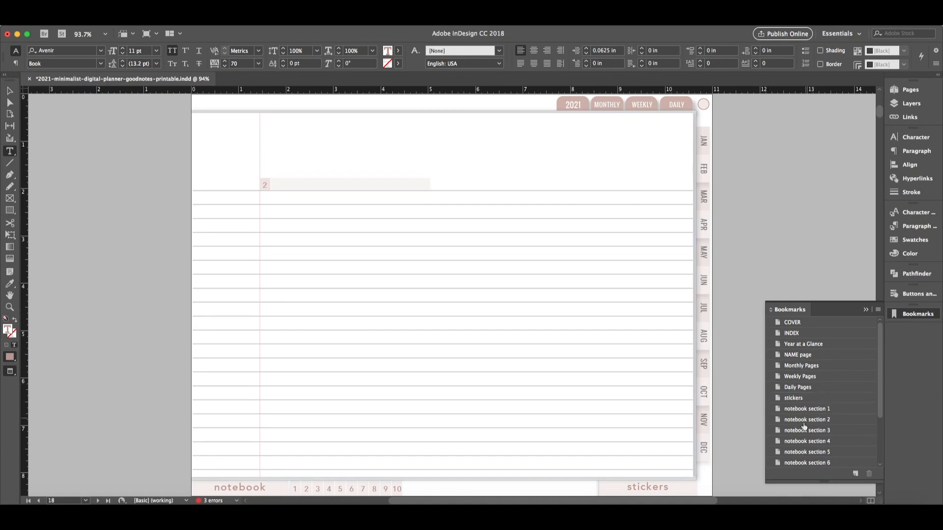
left_click(807, 418)
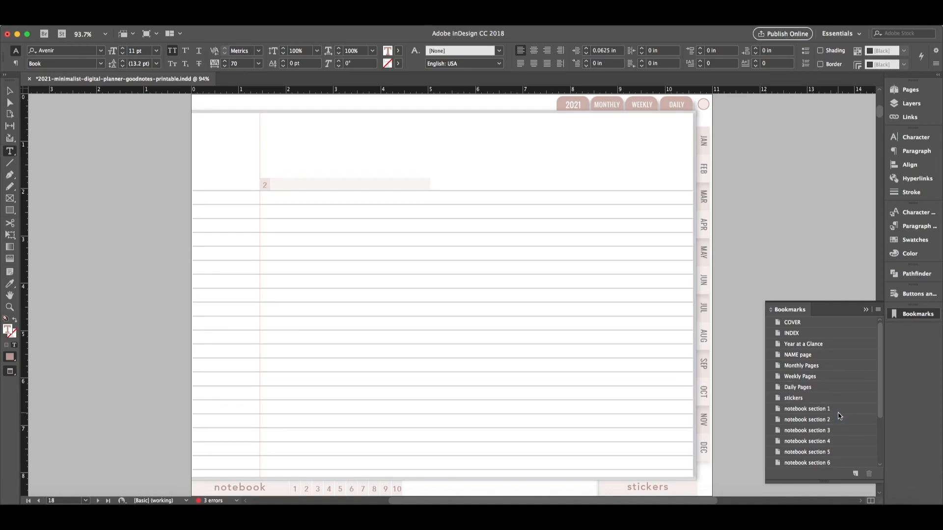
left_click(804, 343)
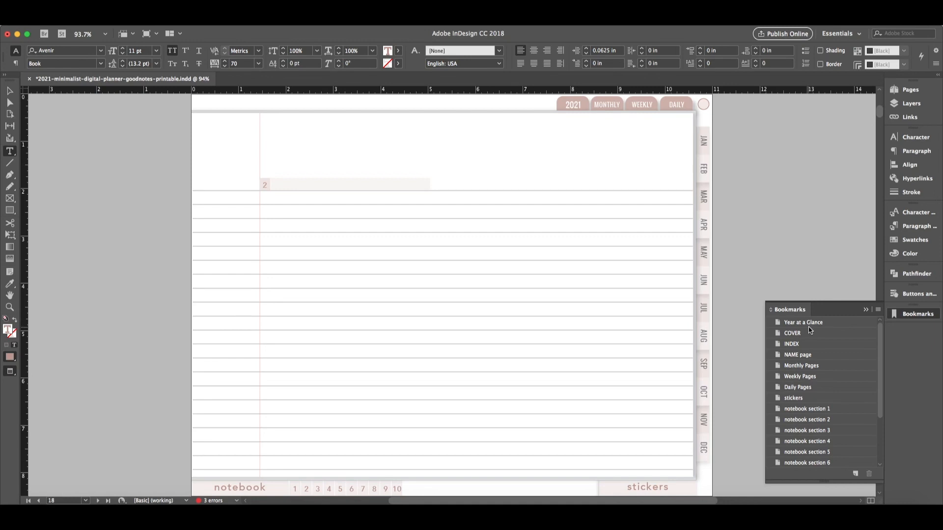
mouse_move(792, 333)
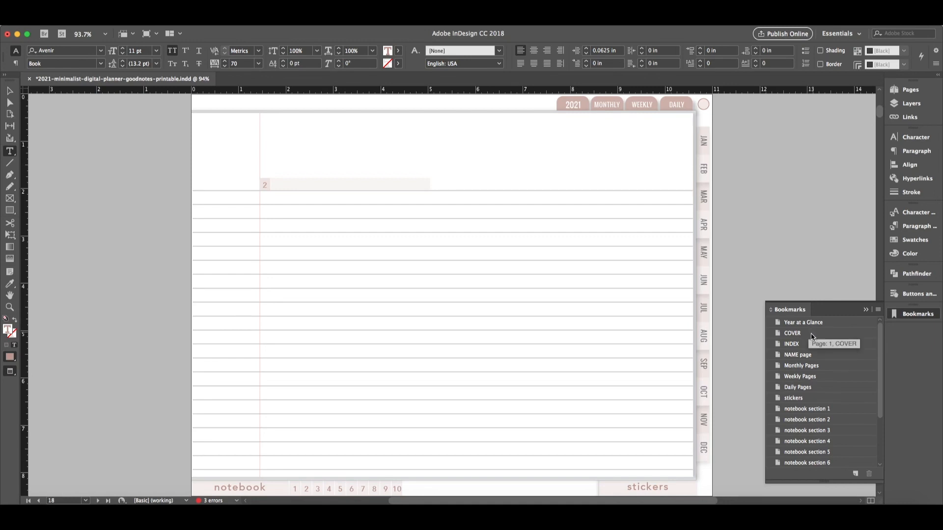
mouse_move(737, 301)
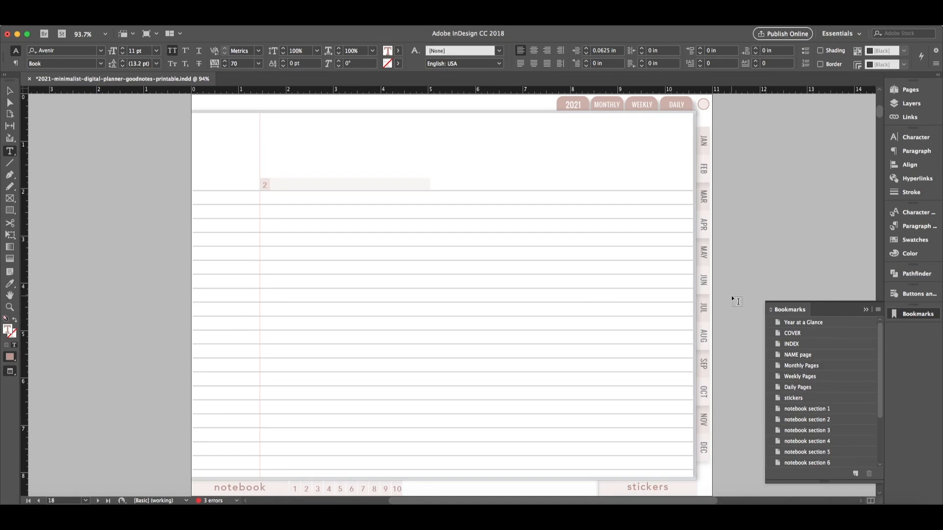
mouse_move(692, 337)
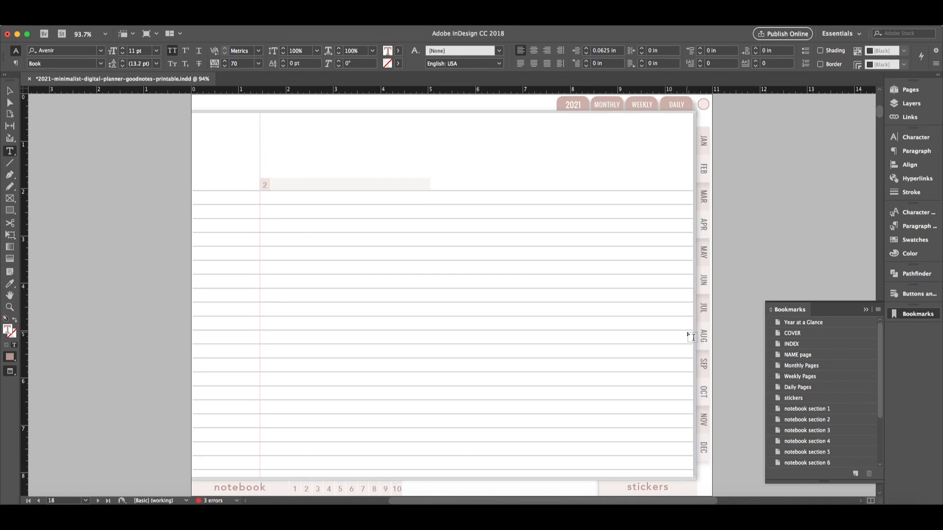
mouse_move(788, 421)
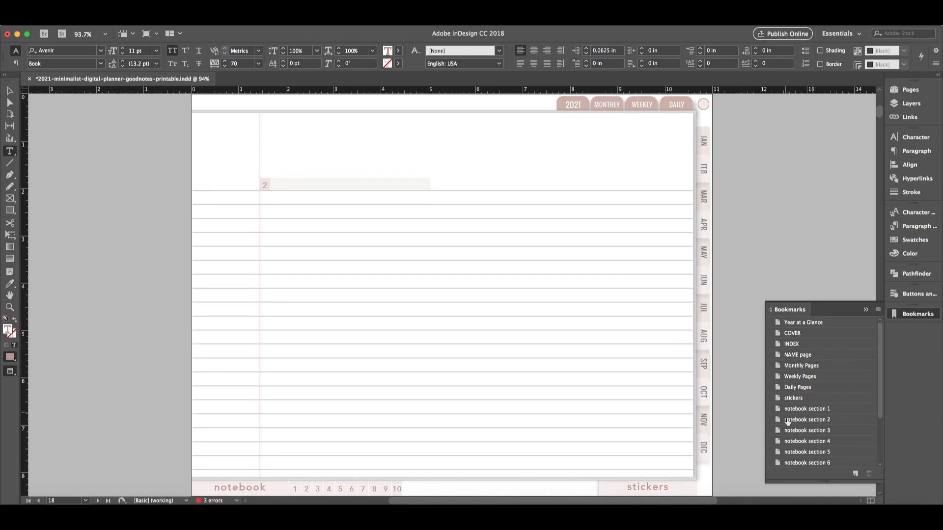
mouse_move(801, 470)
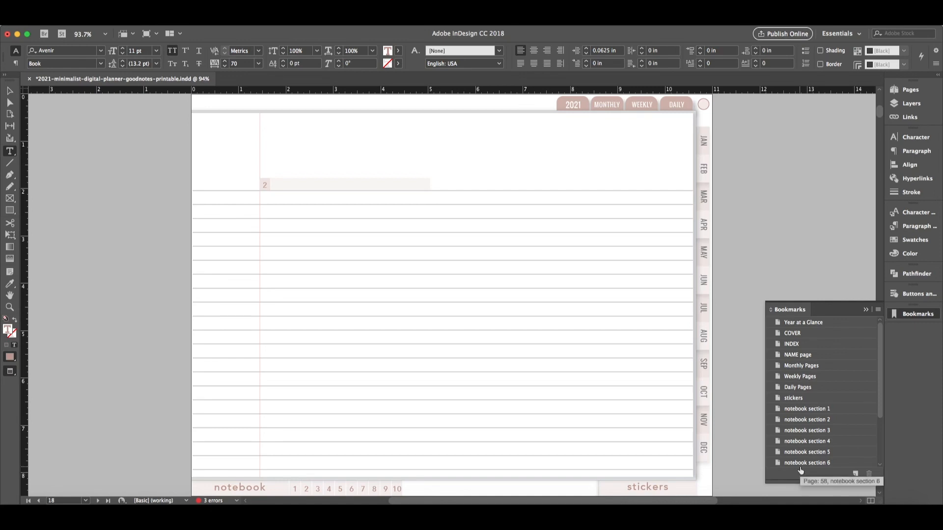
mouse_move(802, 470)
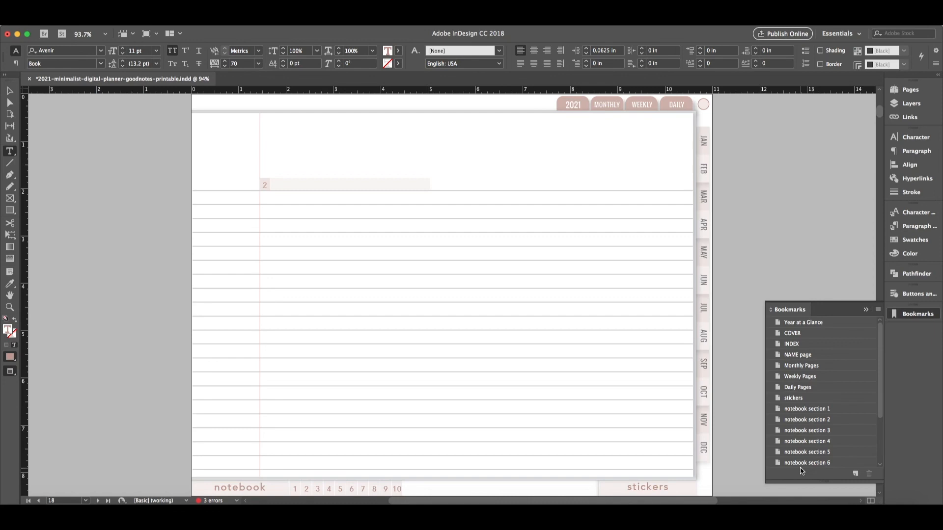
mouse_move(812, 360)
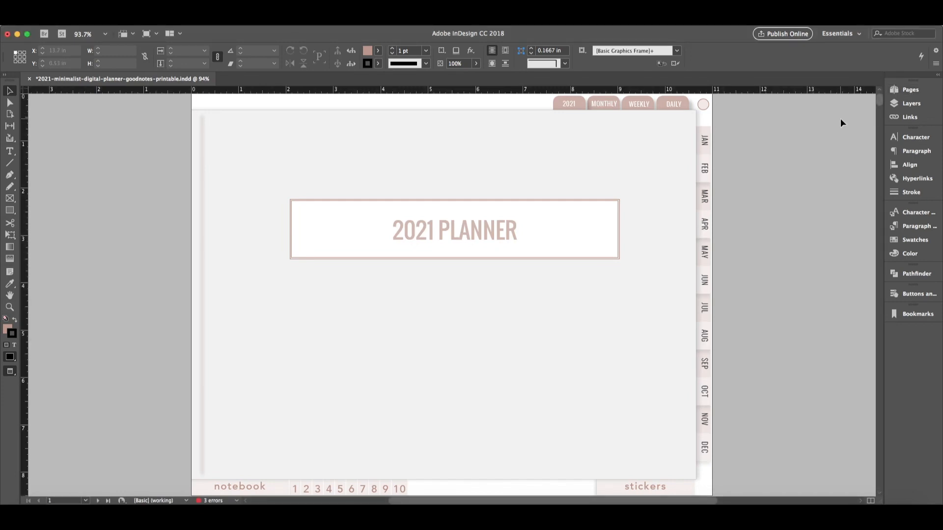
Expand the Pages panel listing the A-, B-, C-Masters and all 554 pages
left_click(910, 89)
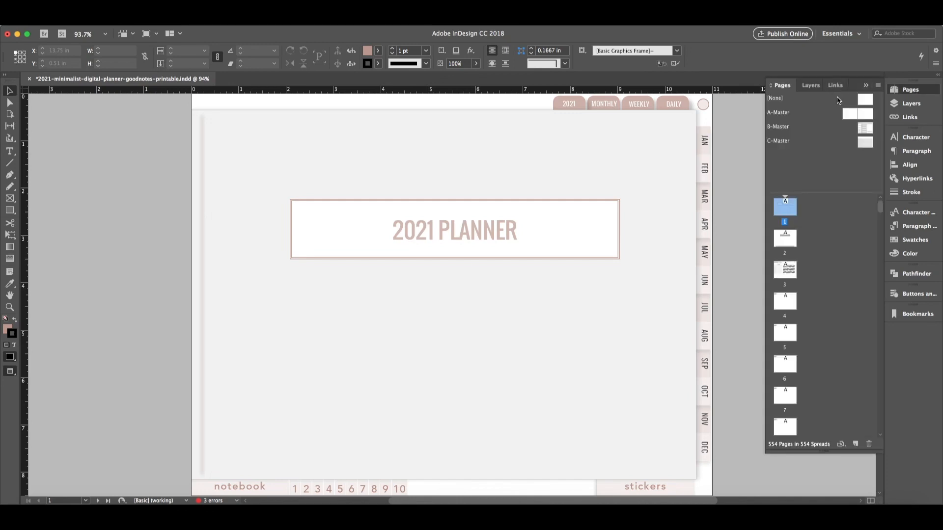
mouse_move(894, 208)
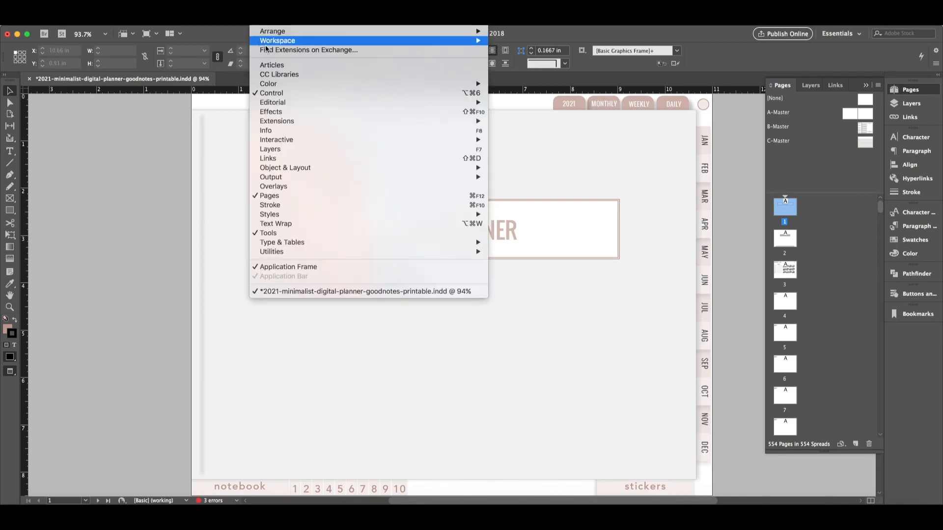
mouse_move(340, 205)
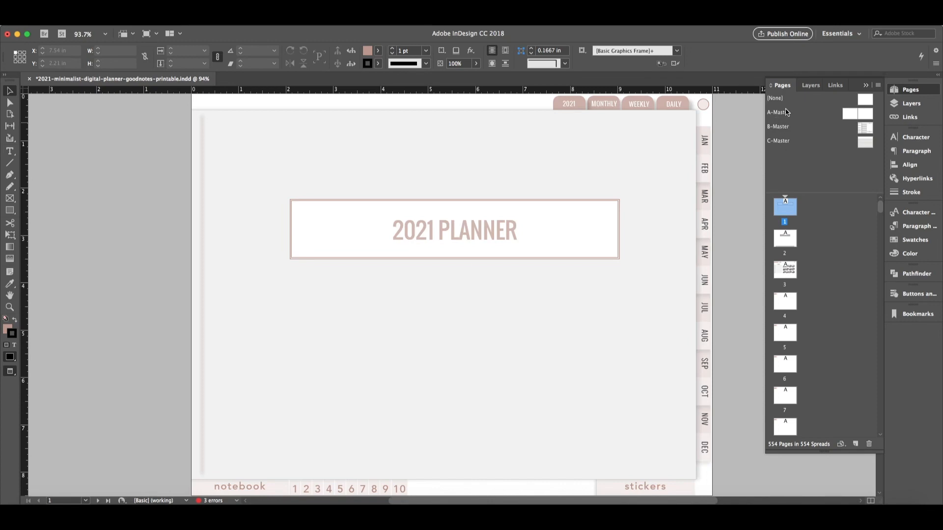
mouse_move(854, 118)
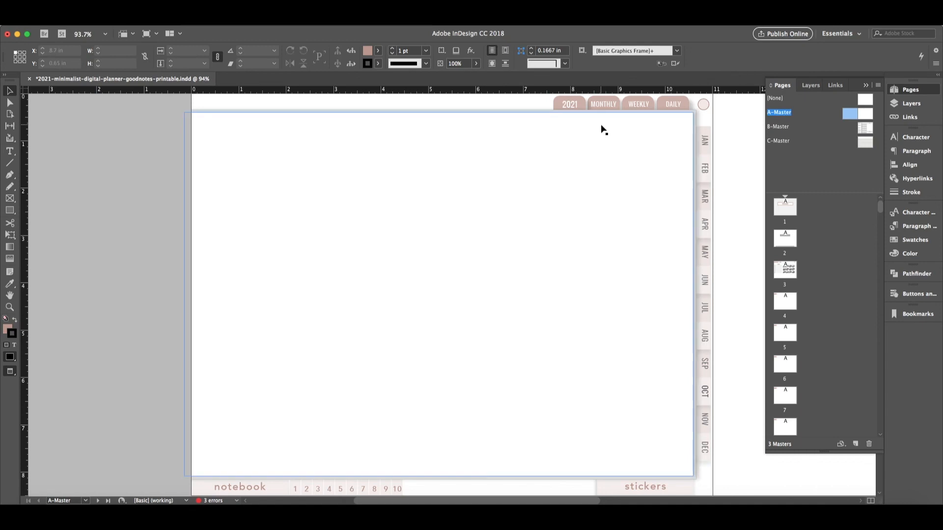
Select the A-Master DAILY tab and check page thumbnails 1, 3 and 4
left_click(569, 103)
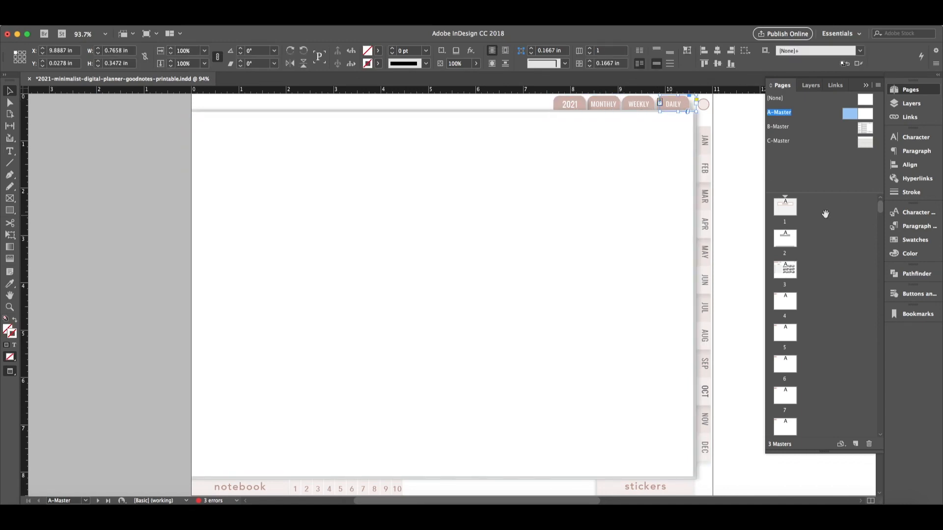
left_click(784, 206)
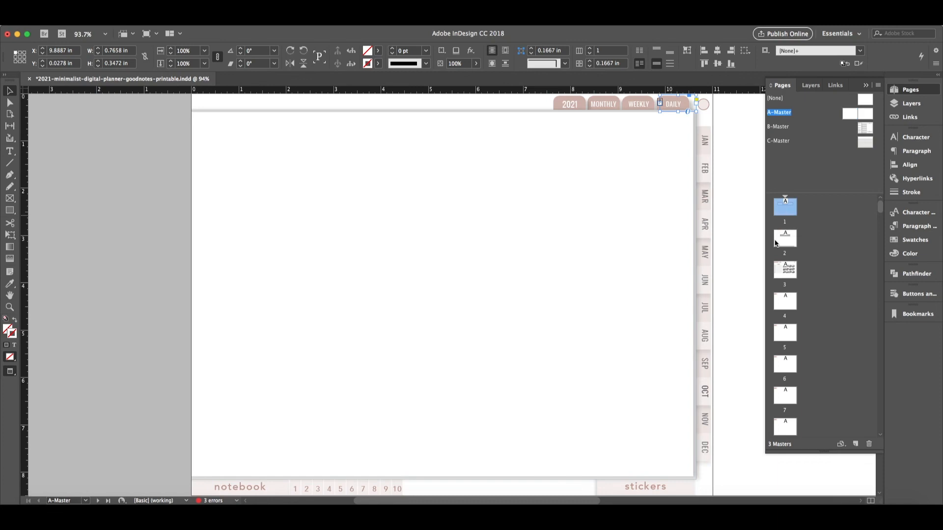
left_click(784, 269)
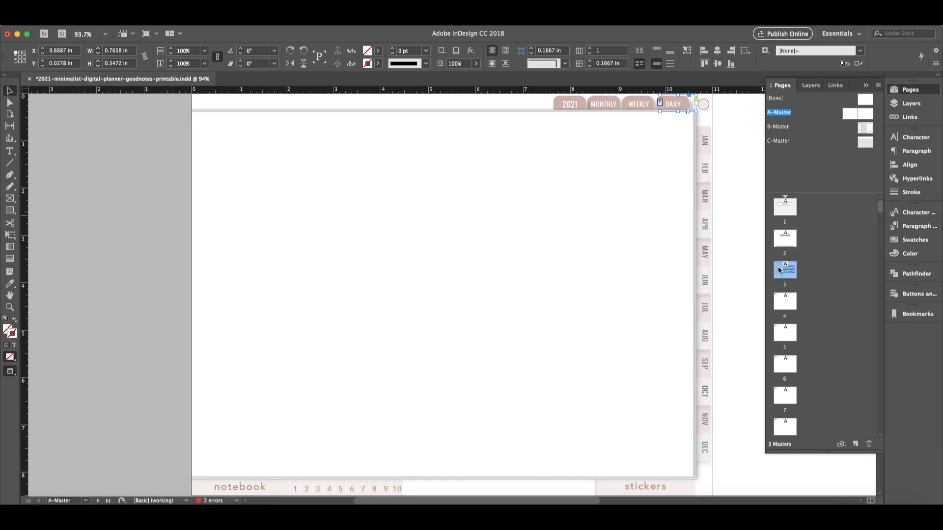
mouse_move(779, 302)
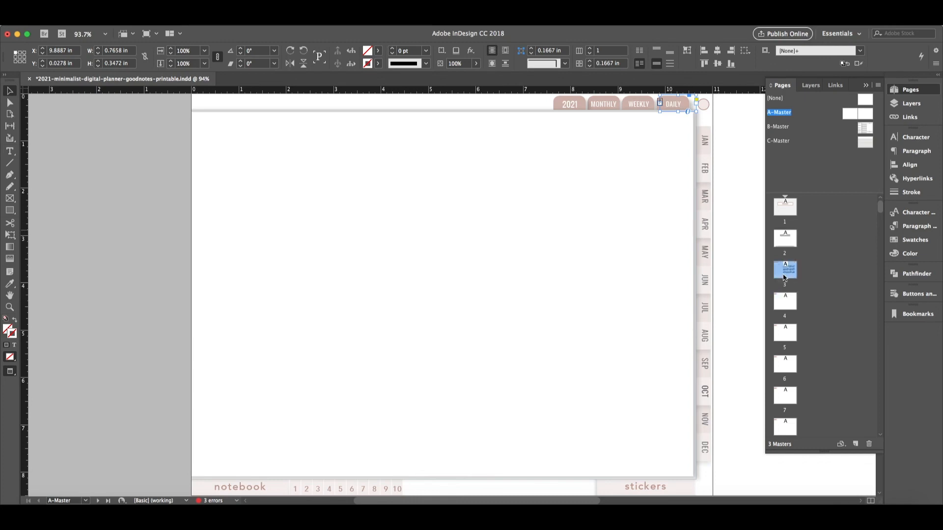
left_click(784, 301)
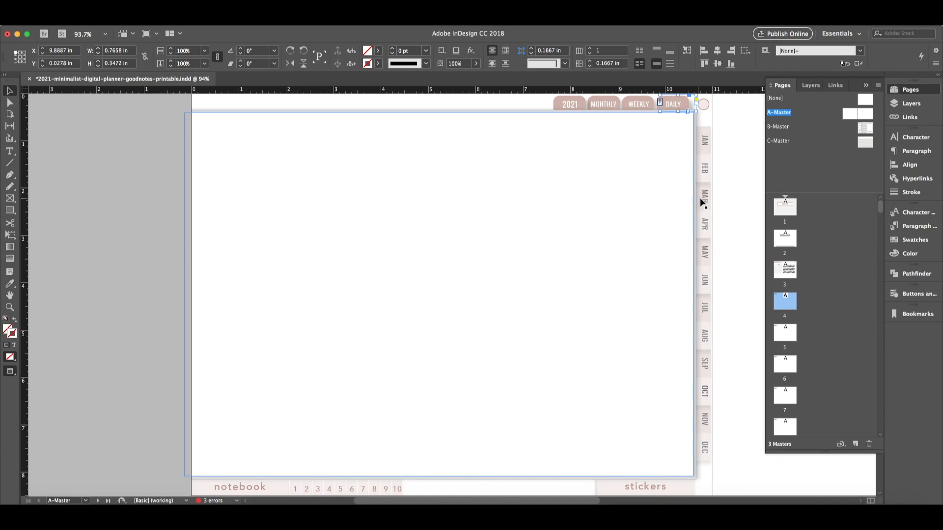
mouse_move(790, 236)
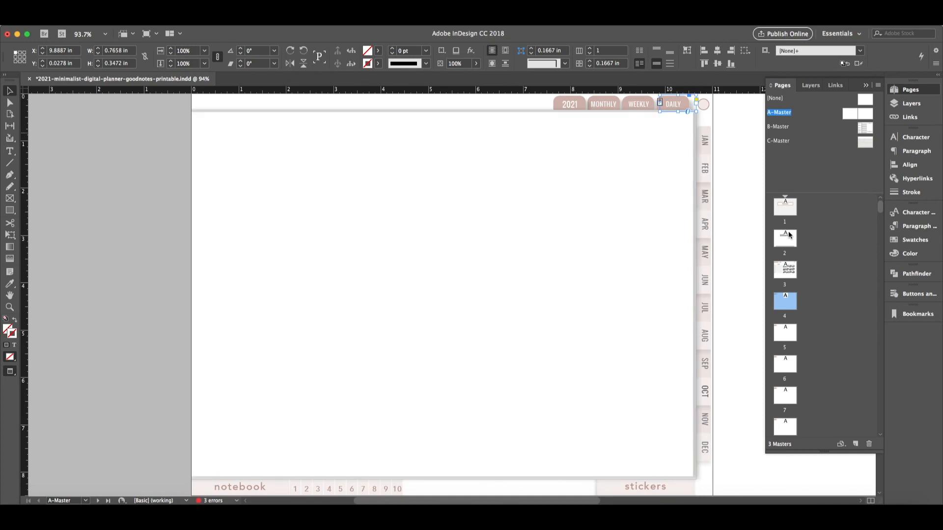
mouse_move(720, 383)
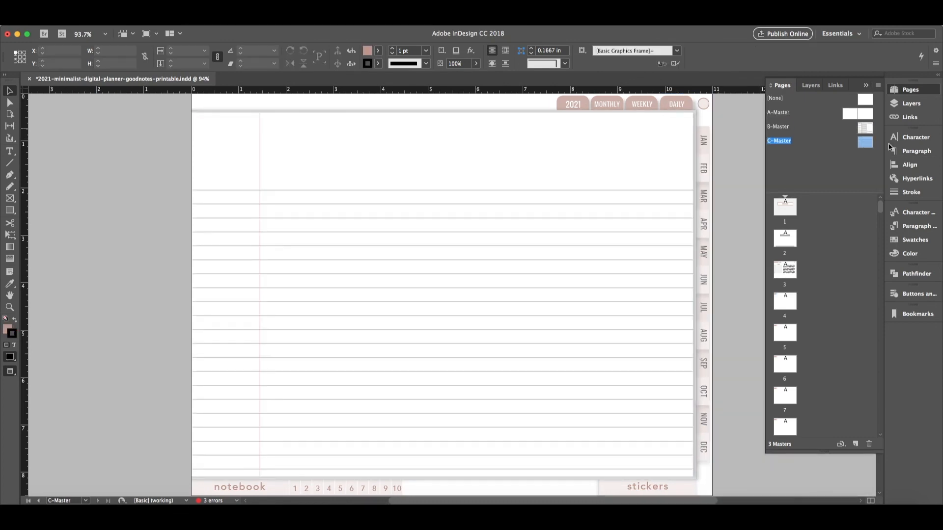
Select the A-Master FEB tab, then open the C-Master lined notebook layout
left_click(778, 113)
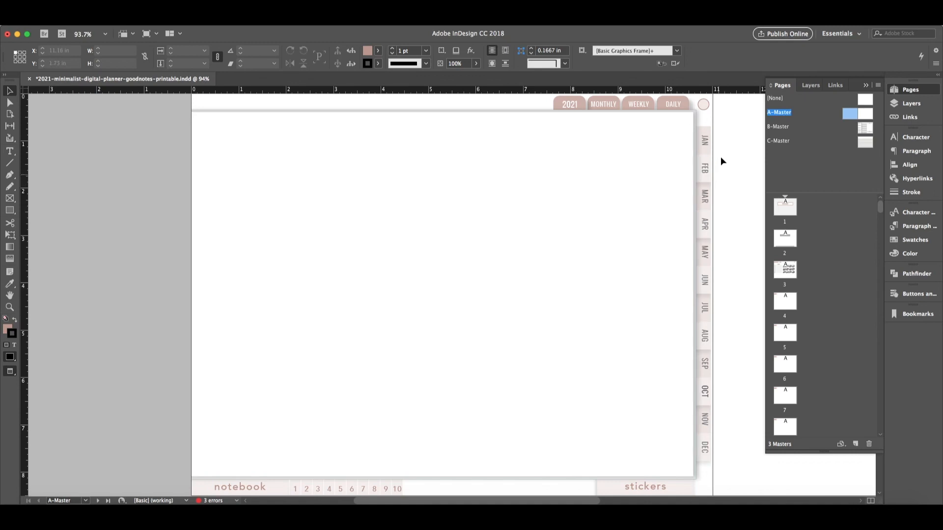
left_click(704, 169)
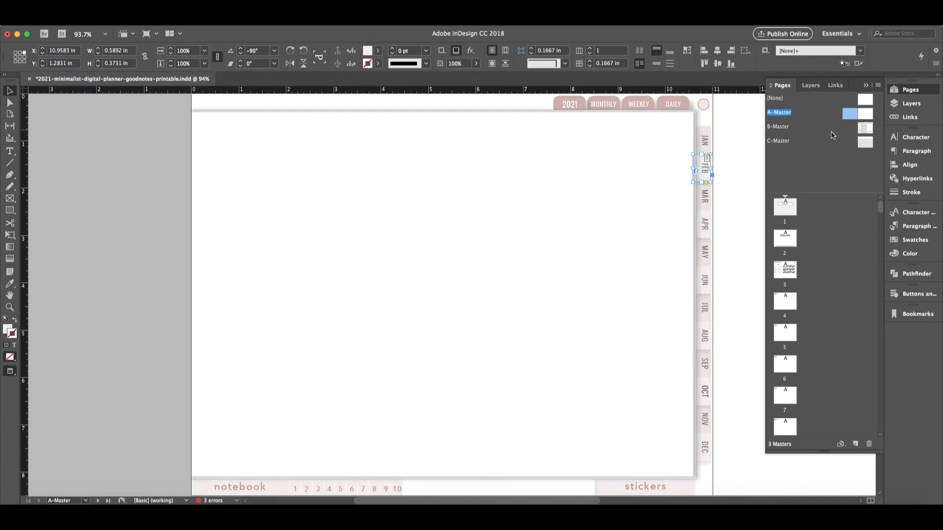
left_click(778, 126)
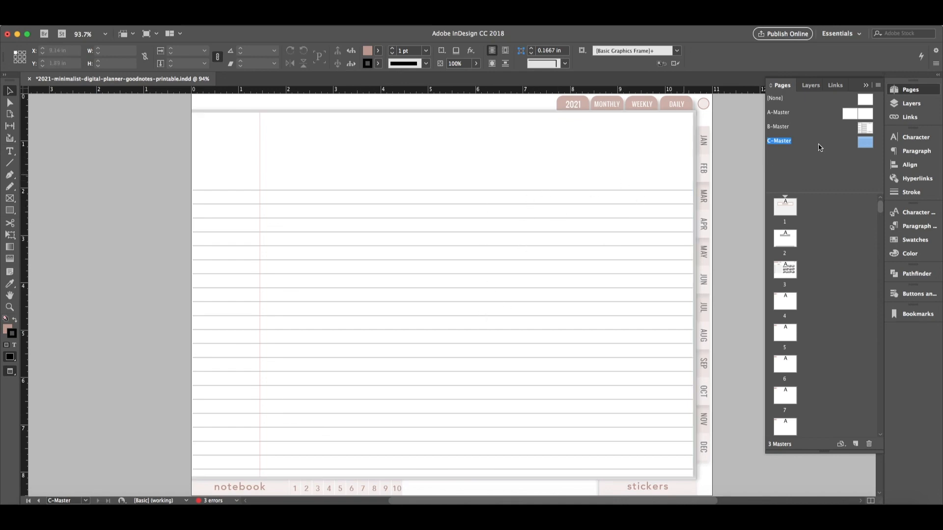
Start a new blank InDesign document with one page and an A-Master
left_click(702, 140)
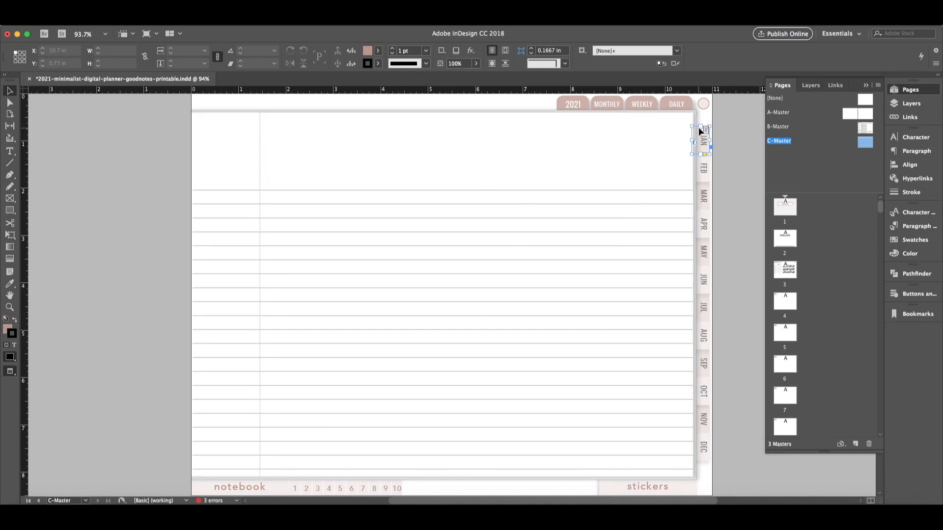
left_click(7, 19)
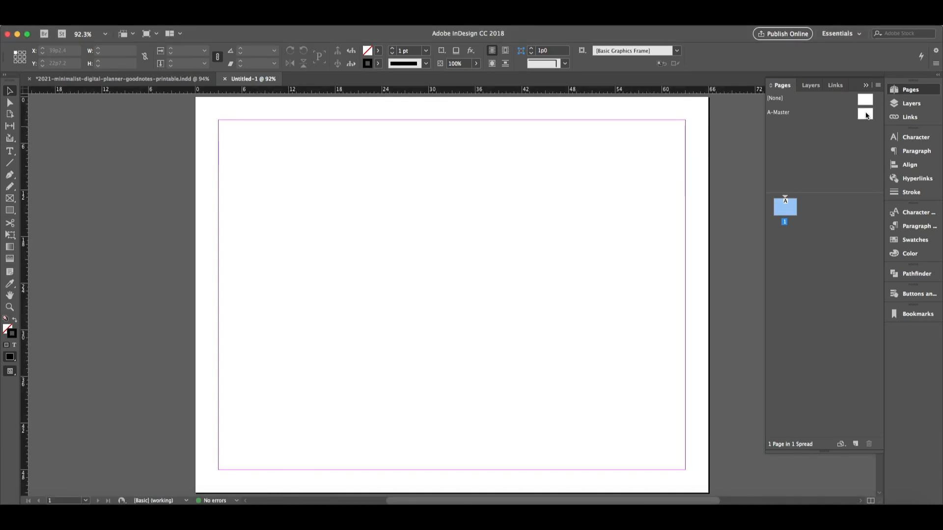
On the A-Master, draw a top tab rectangle filled with green at 15% tint
left_click(778, 113)
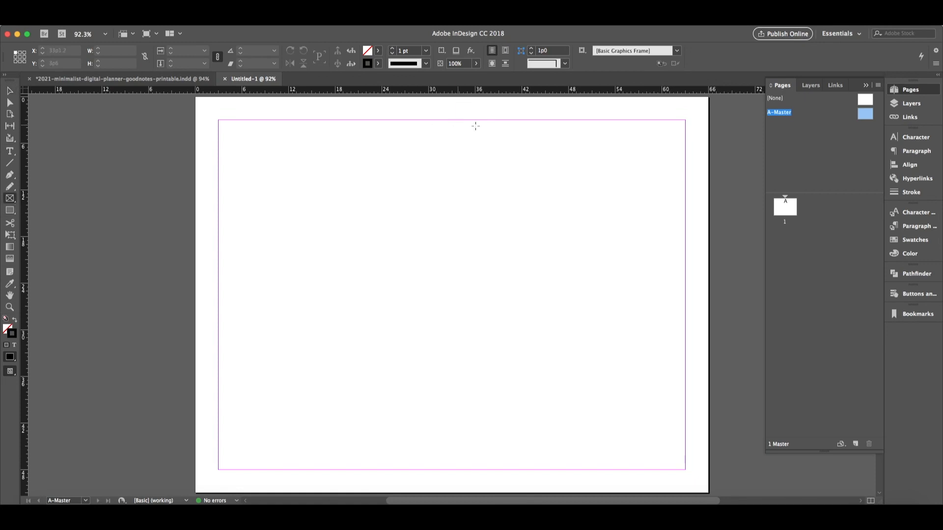
left_click_drag(539, 102, 597, 121)
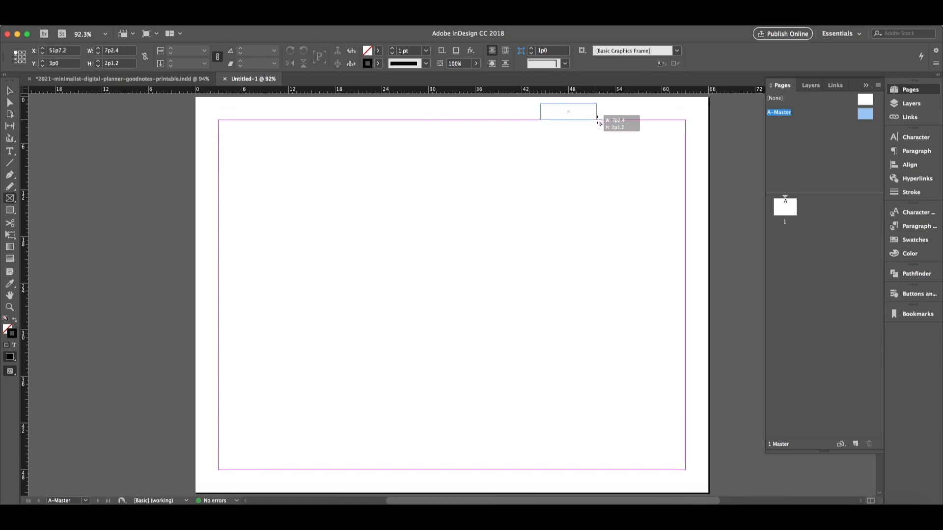
left_click_drag(598, 123, 601, 126)
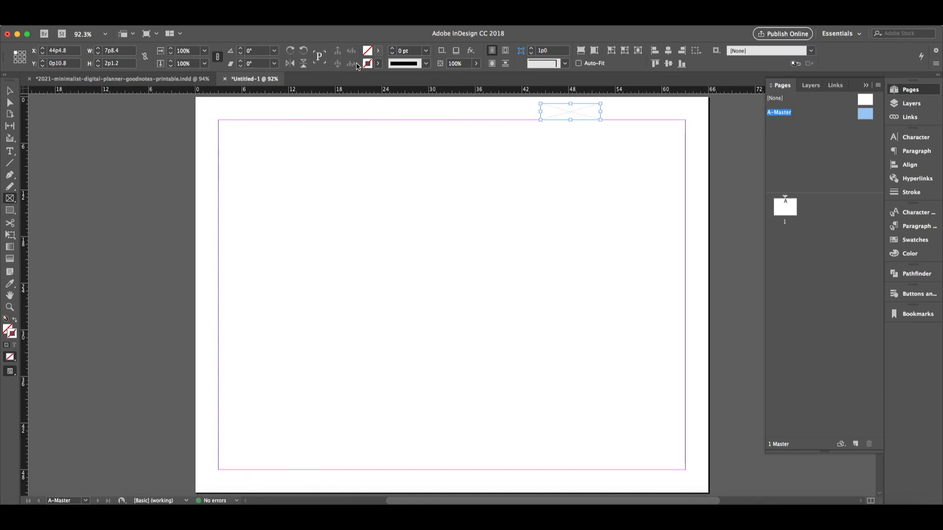
left_click(378, 50)
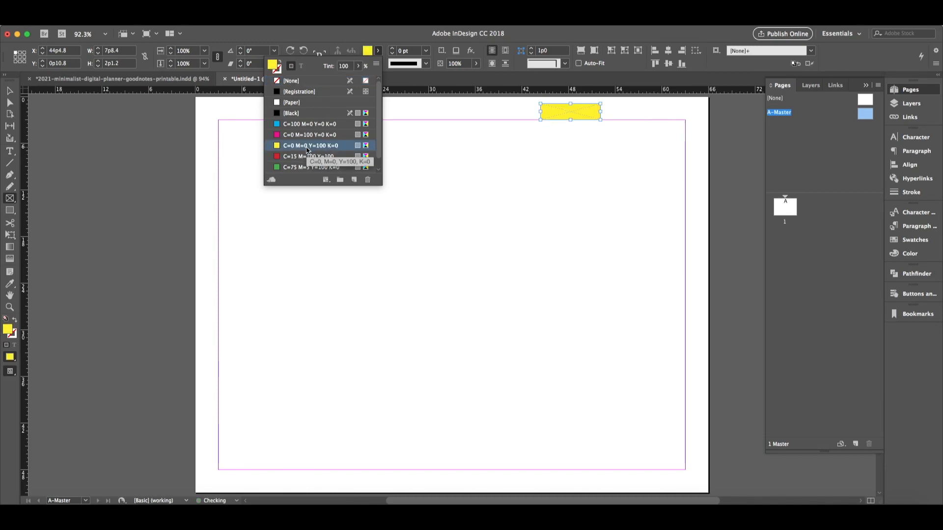
left_click(313, 167)
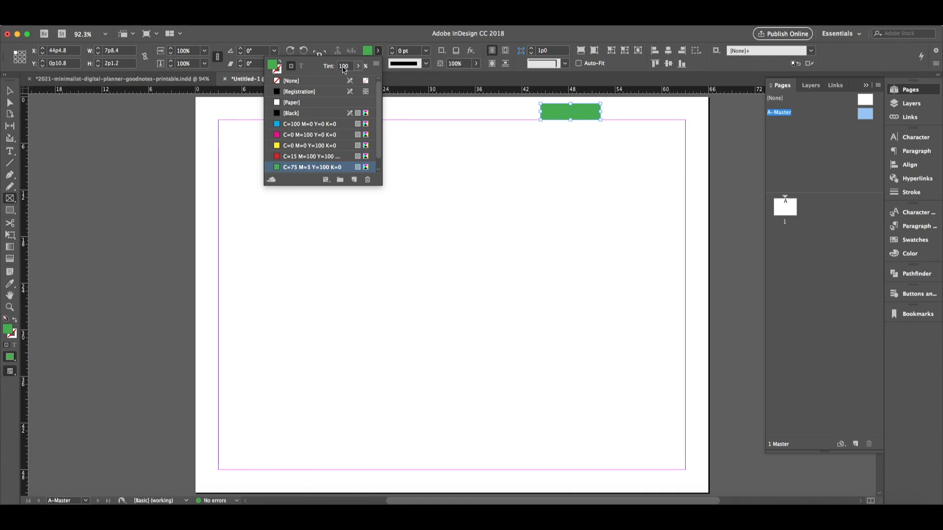
type("15")
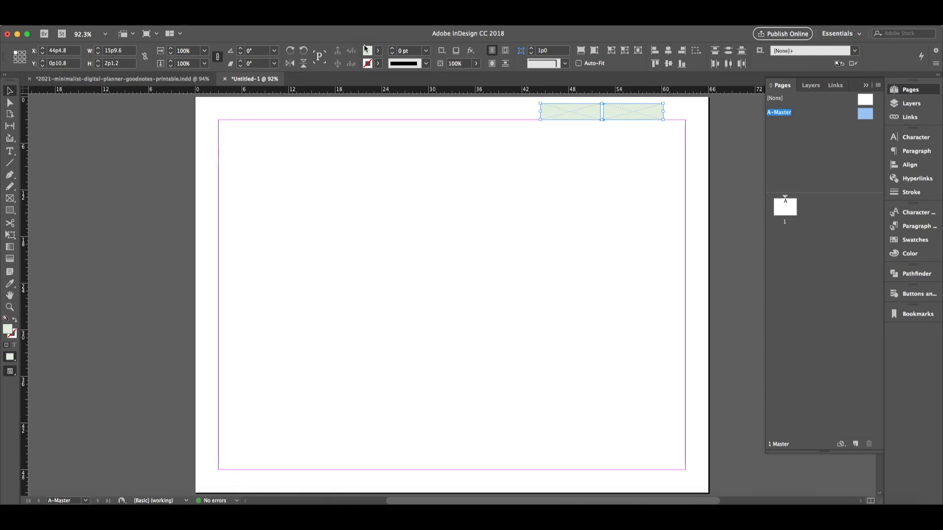
Outline the tab rectangles with the green swatch, entering a value of 50
left_click(368, 63)
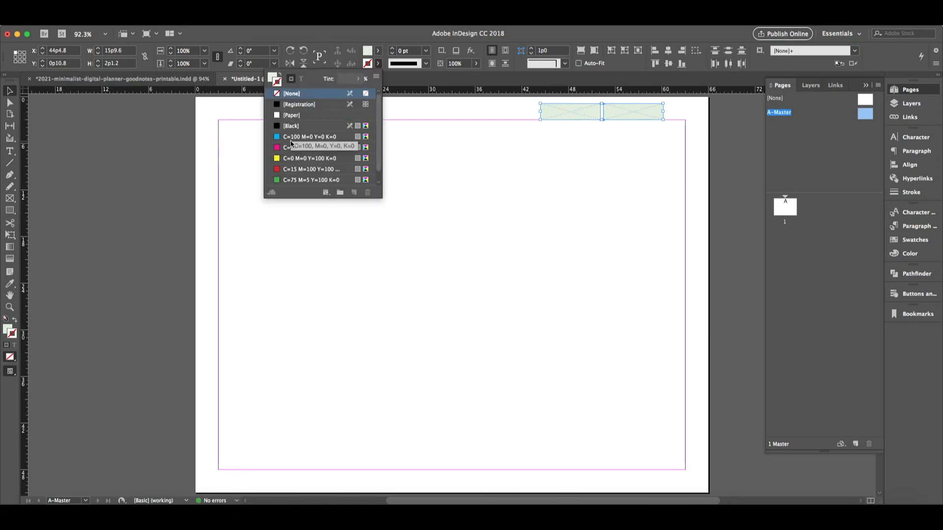
left_click(311, 180)
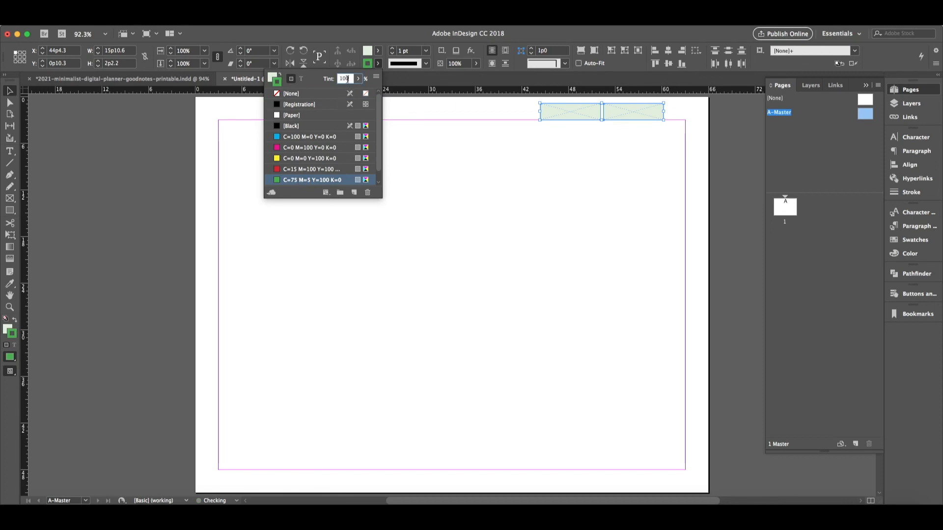
type("50")
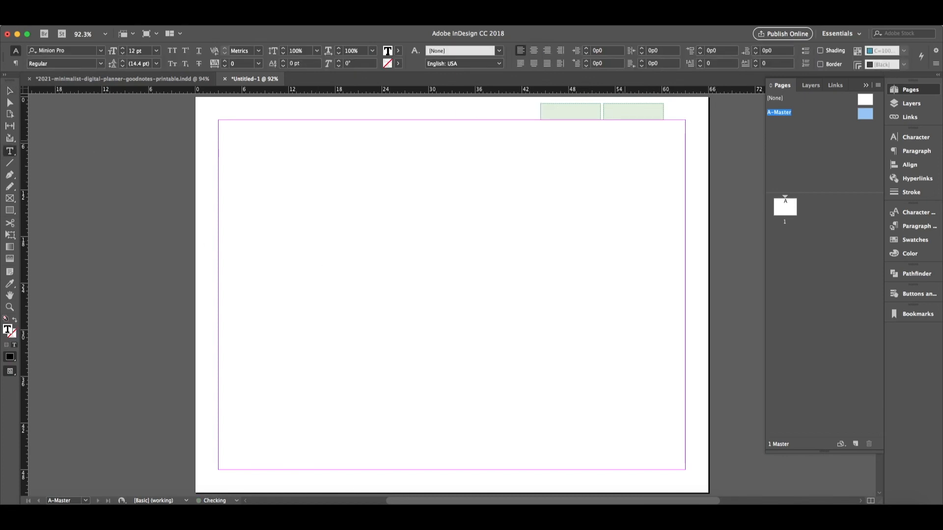
Type INDEX in the first tab and set it in DP-FONT at a larger size
type("HOME")
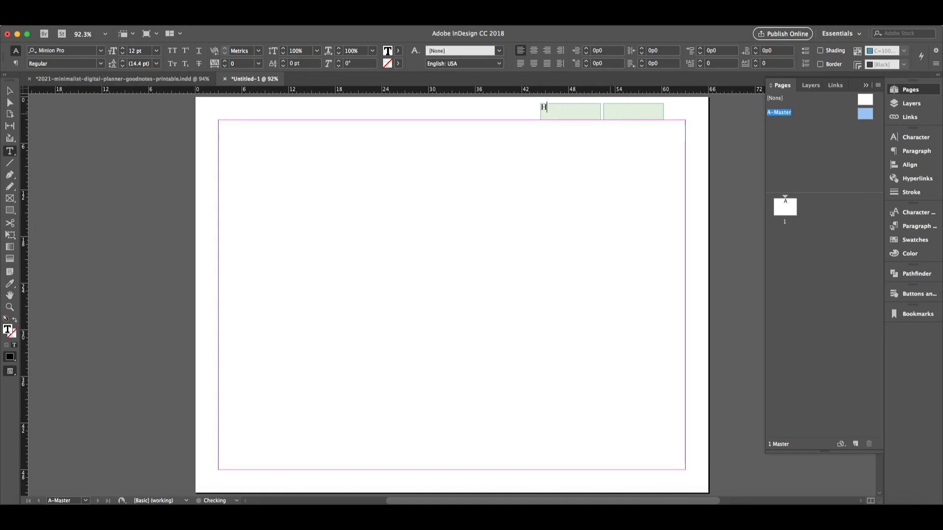
type("NDE")
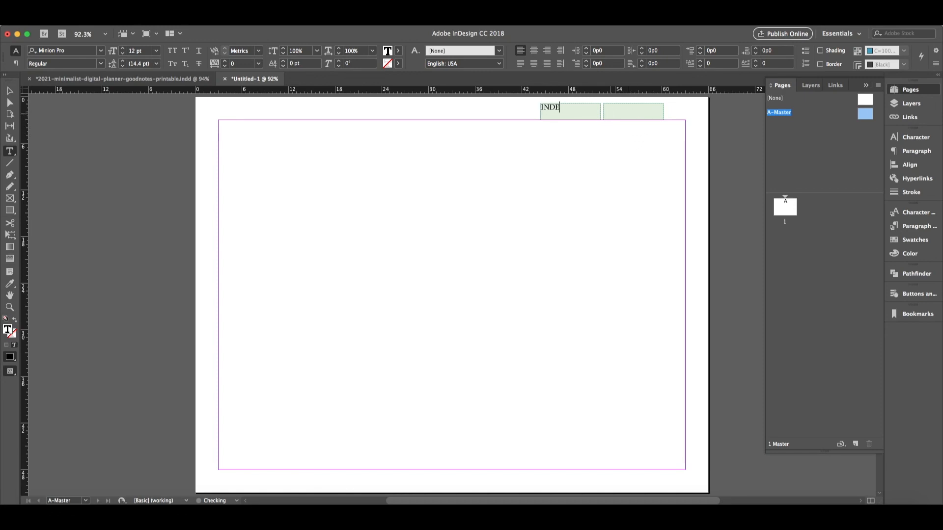
type("X")
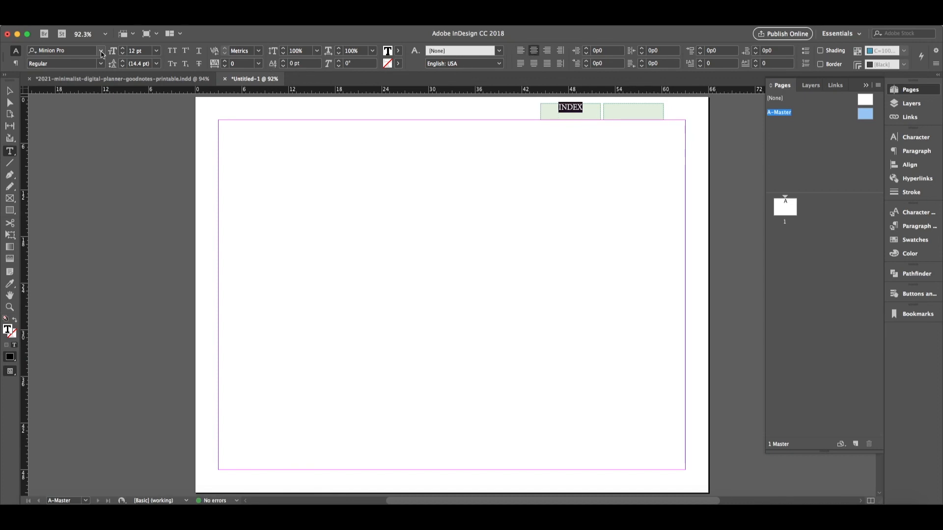
left_click(101, 50)
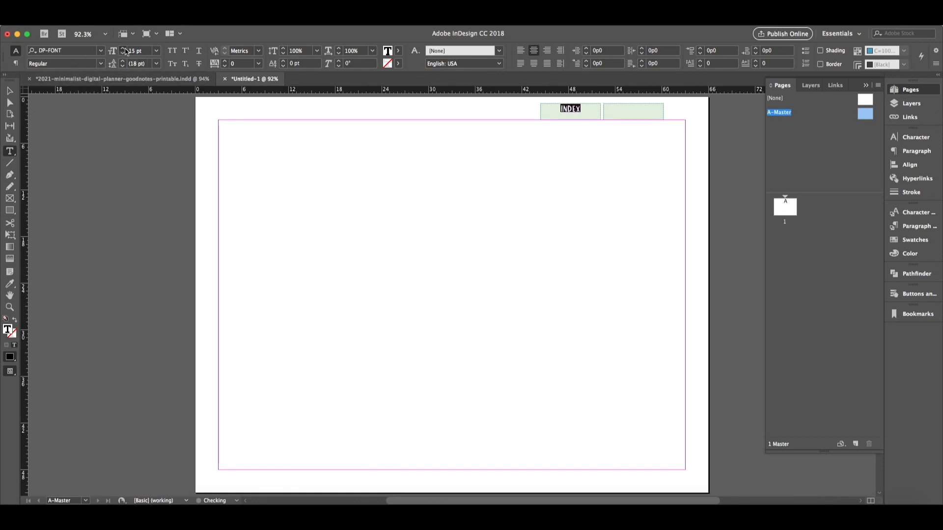
type("30 pt")
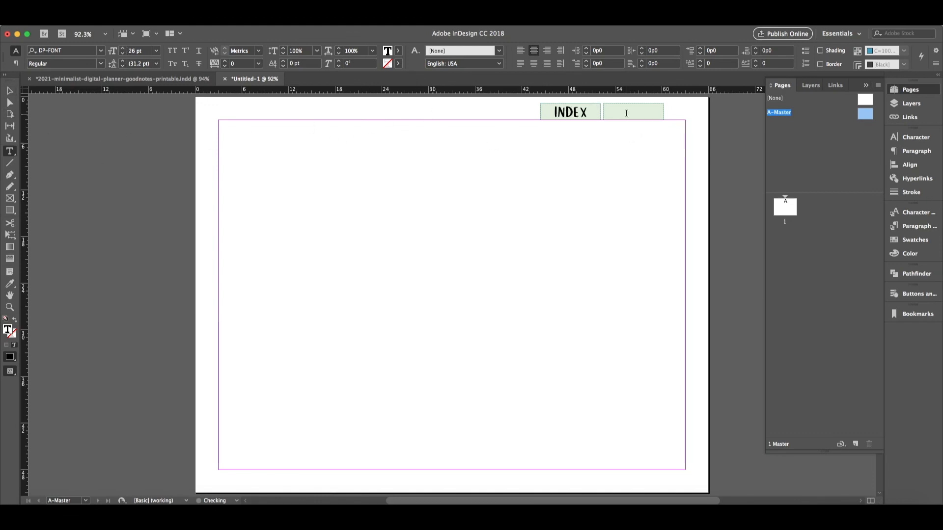
Label the second tab 2021, replacing the typed INDEX
type("INDEX")
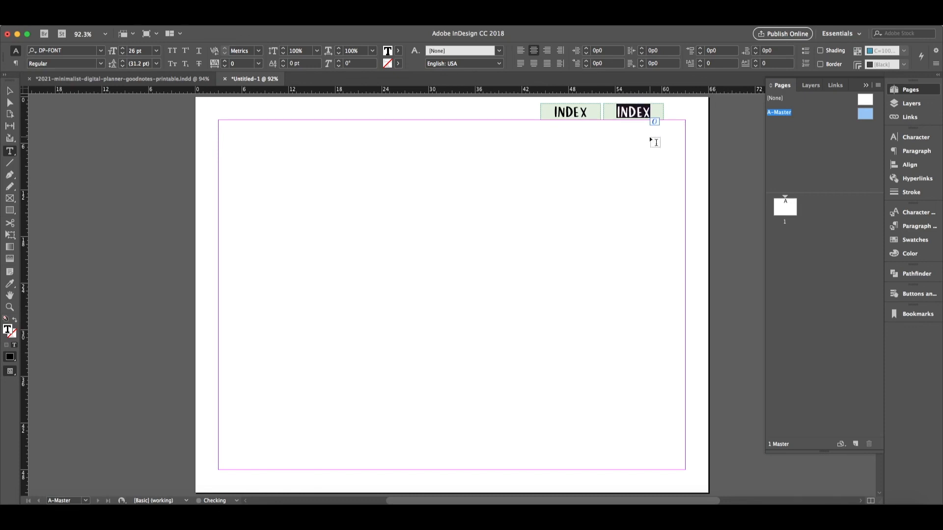
type("20")
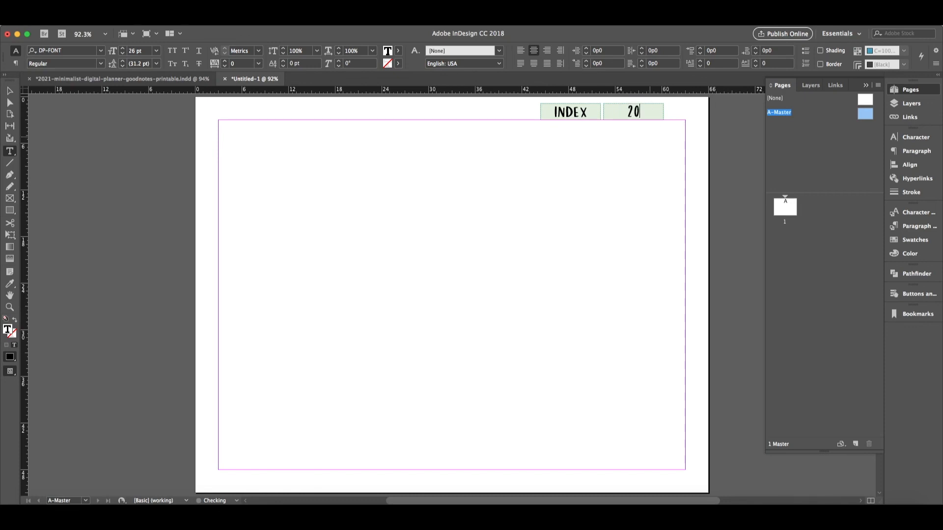
type("21")
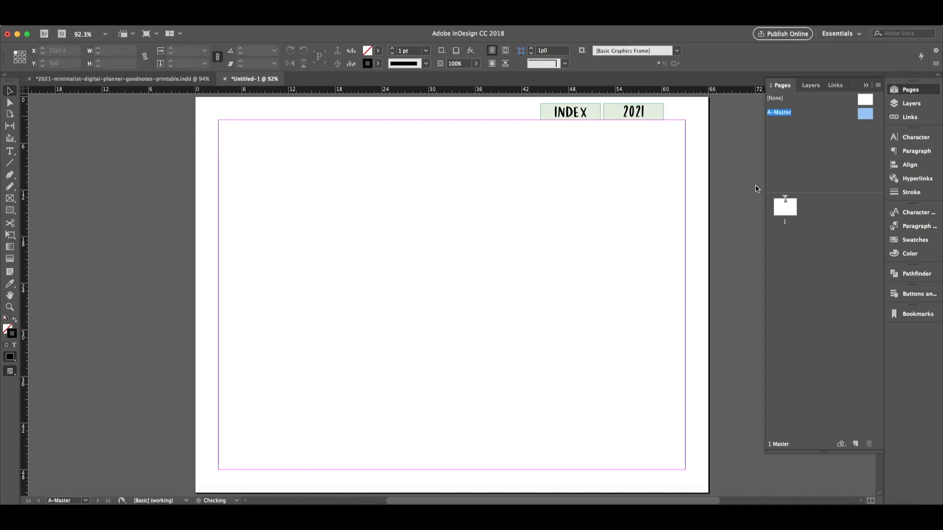
Add a second document page and create a new blank B-Master in the Pages panel
left_click(785, 207)
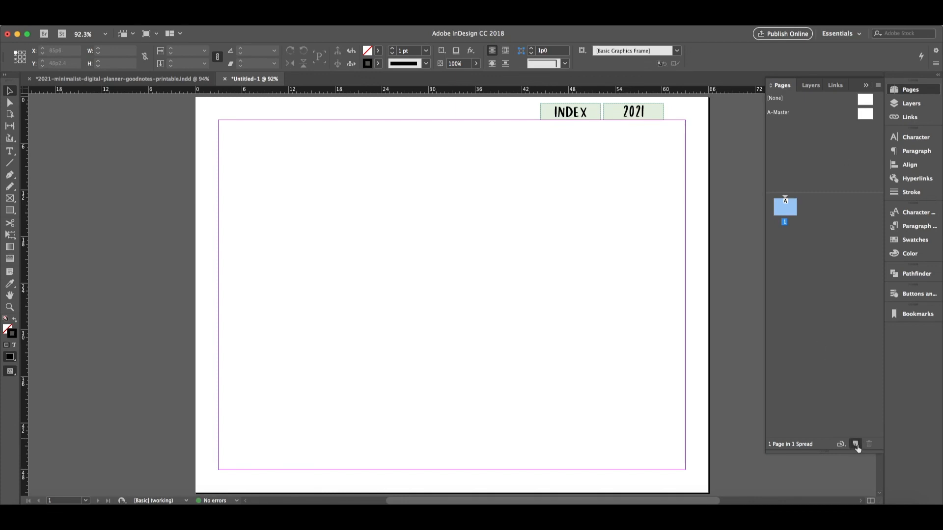
left_click(856, 444)
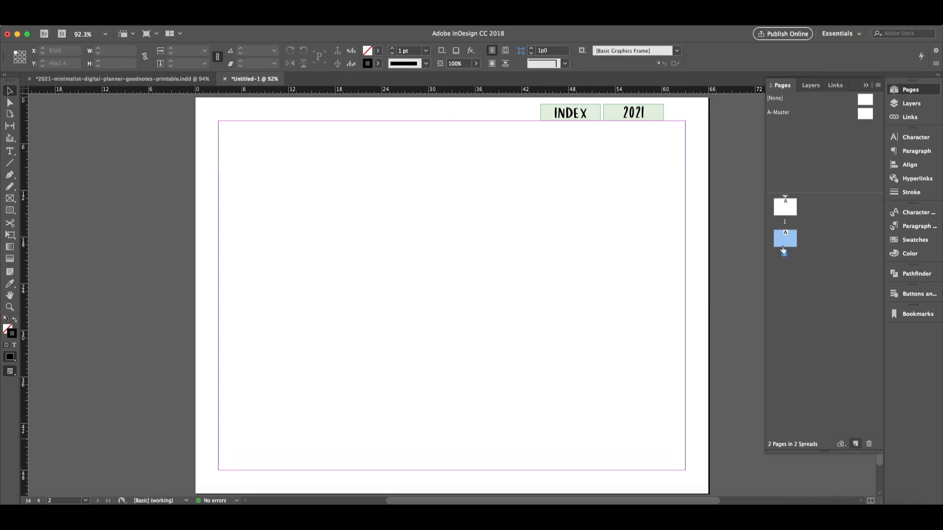
left_click(785, 239)
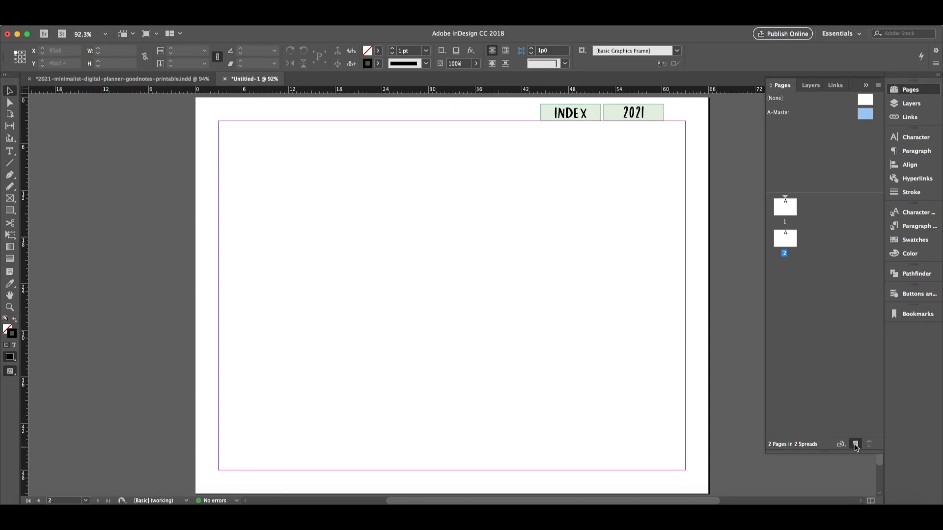
left_click(857, 444)
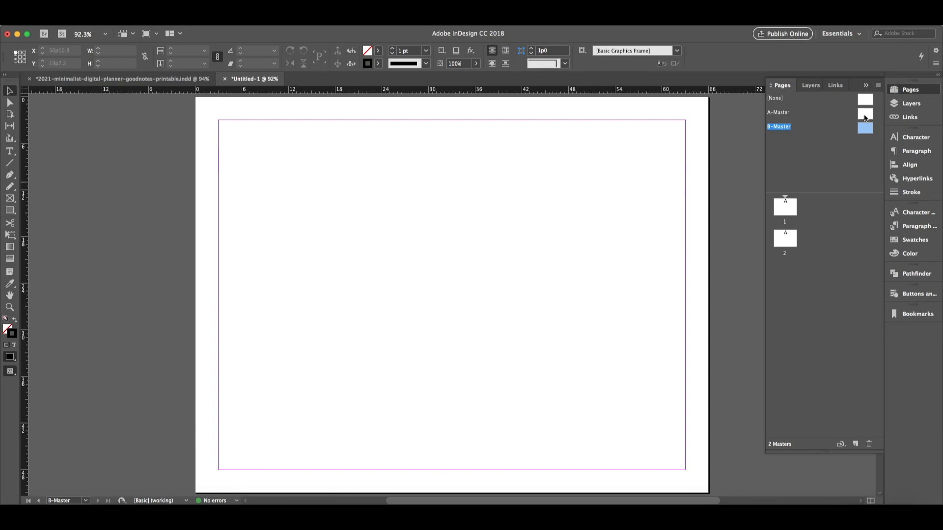
mouse_move(866, 127)
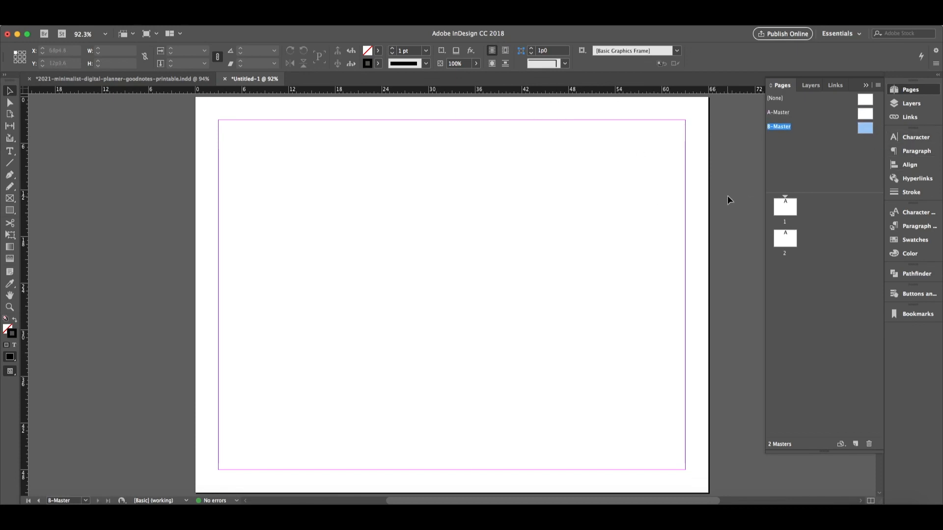
Copy the INDEX and 2021 tabs from A-Master and paste them in place on B-Master
left_click(778, 112)
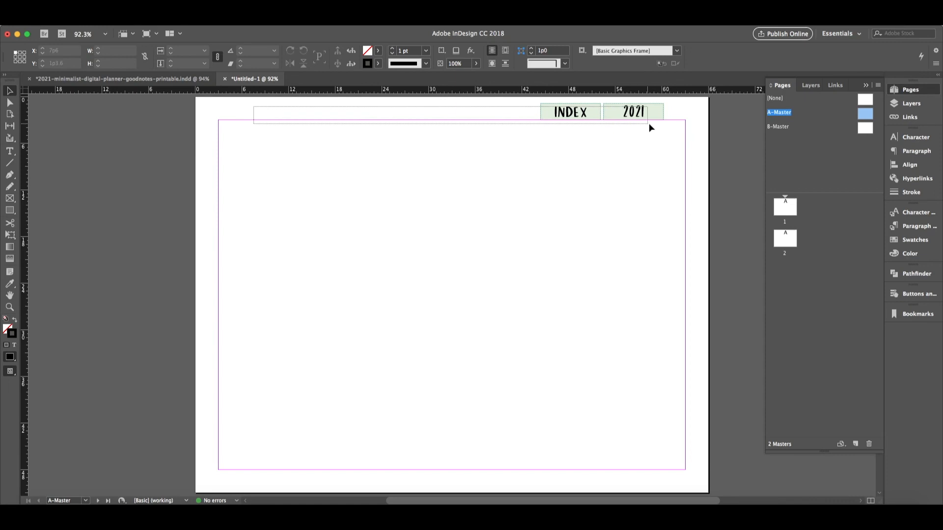
right_click(601, 111)
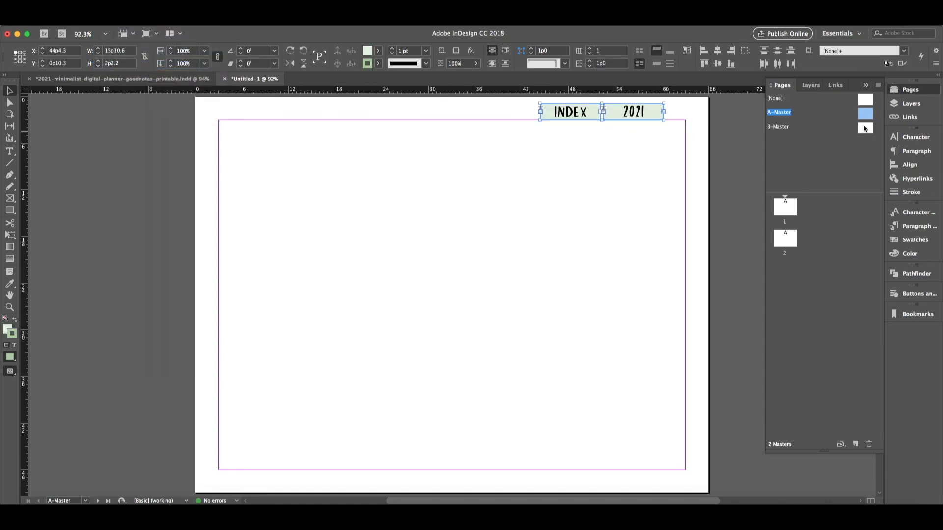
left_click(778, 126)
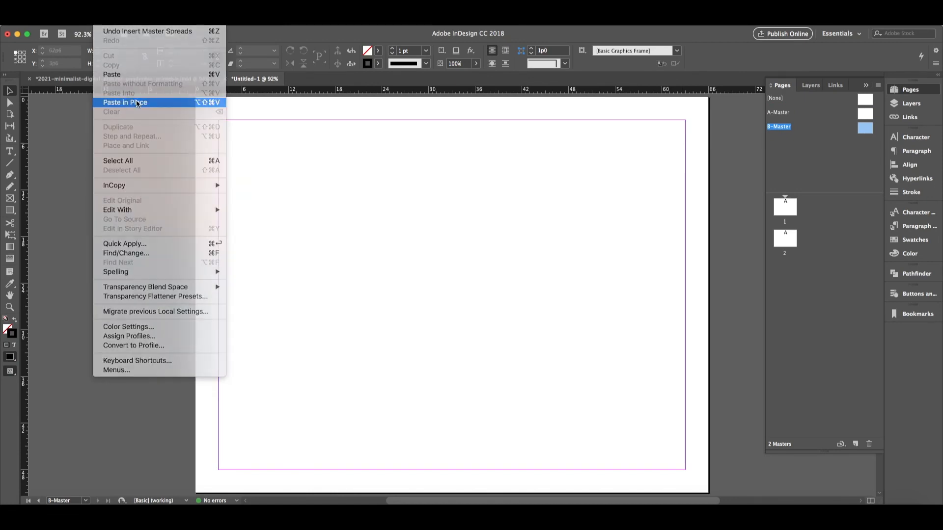
left_click(124, 102)
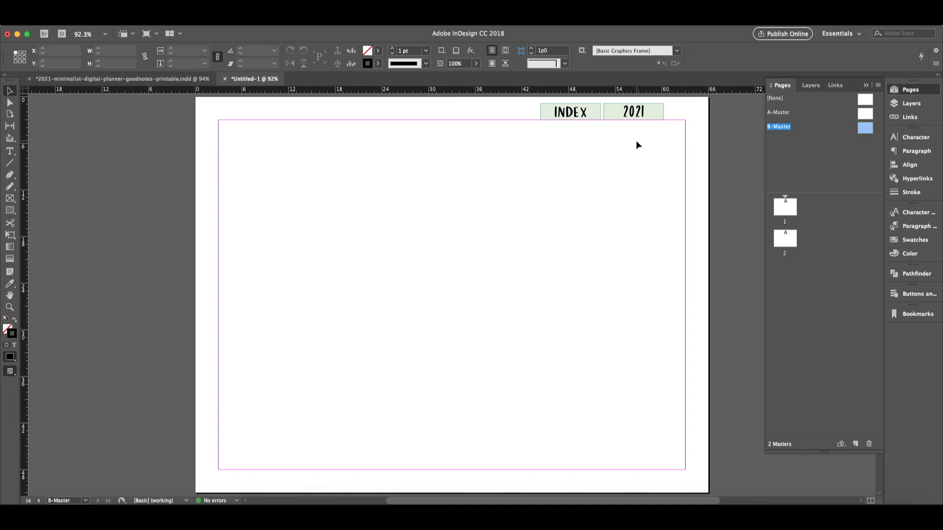
mouse_move(444, 149)
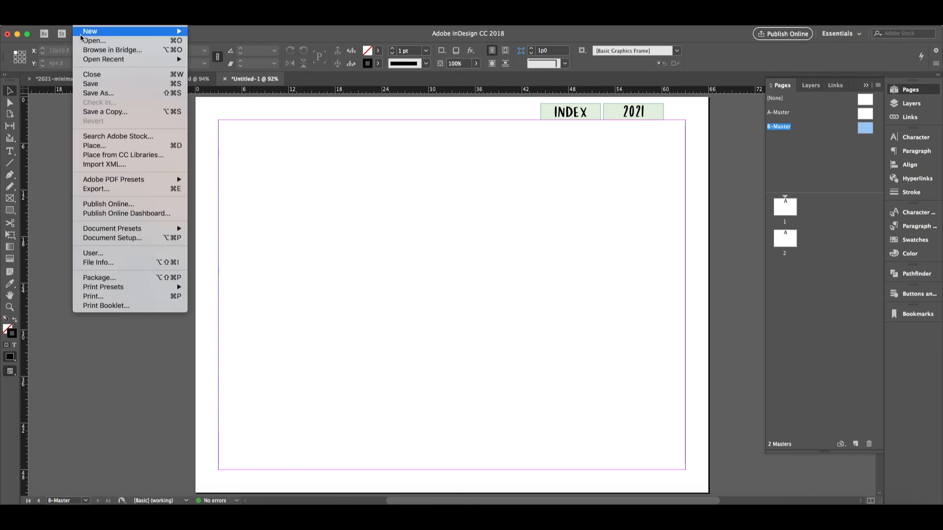
Dismiss the file options and save the document under the name test-planner
left_click(404, 268)
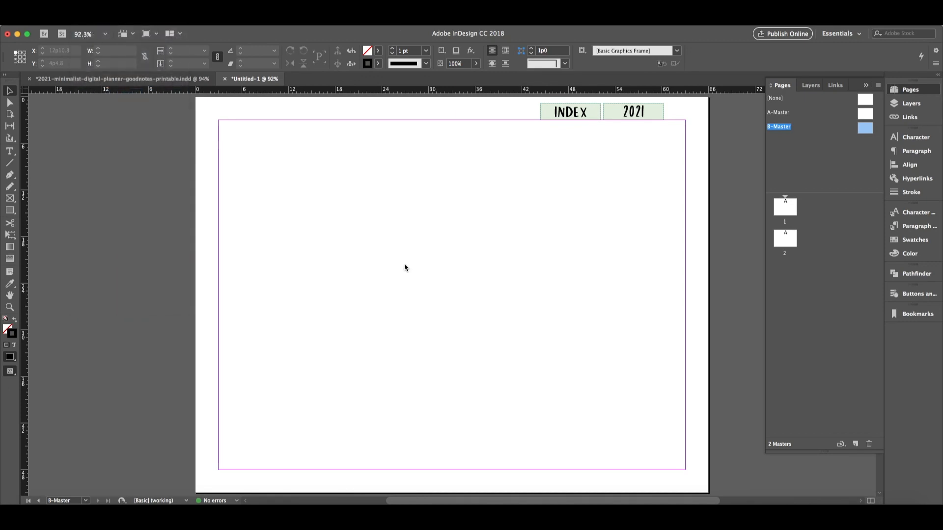
key("cmd+s")
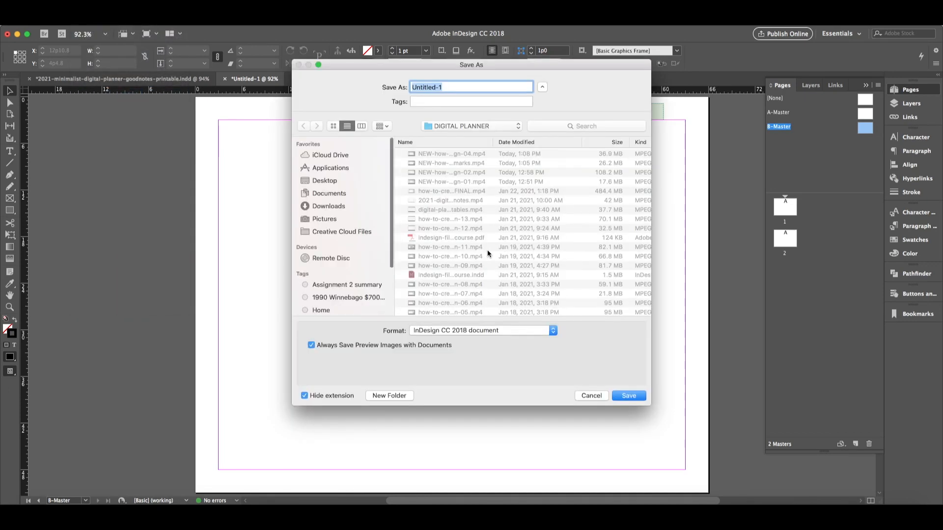
type("test-planner")
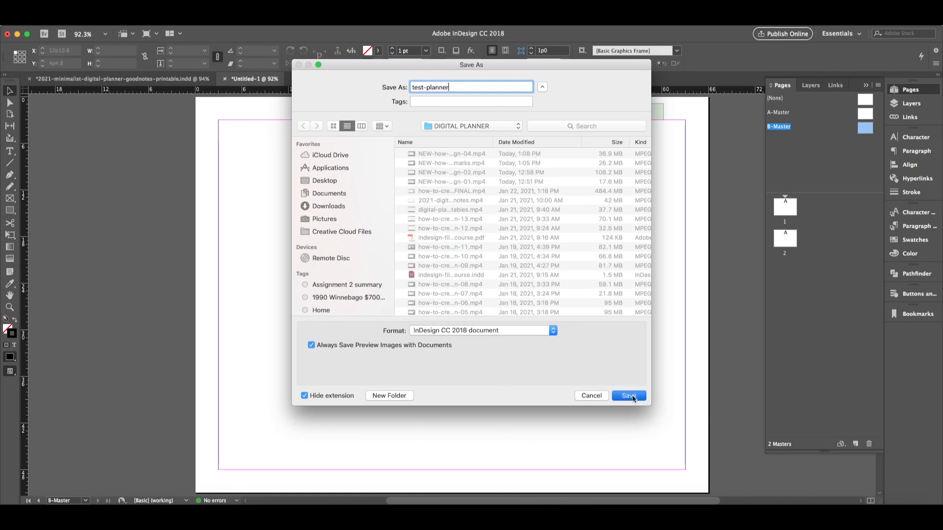
left_click(629, 395)
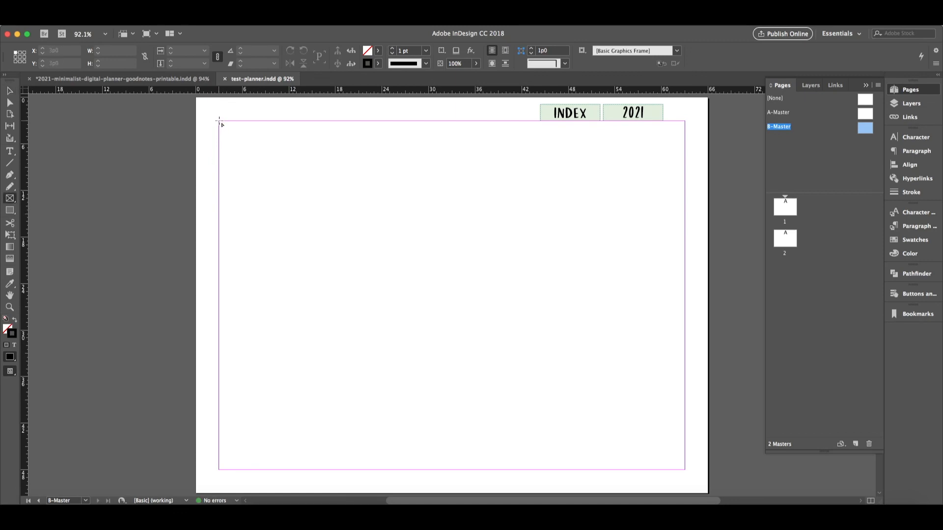
Draw a shallow bar at B-Master's top-left and fill it green at 25% tint
left_click_drag(219, 122, 359, 175)
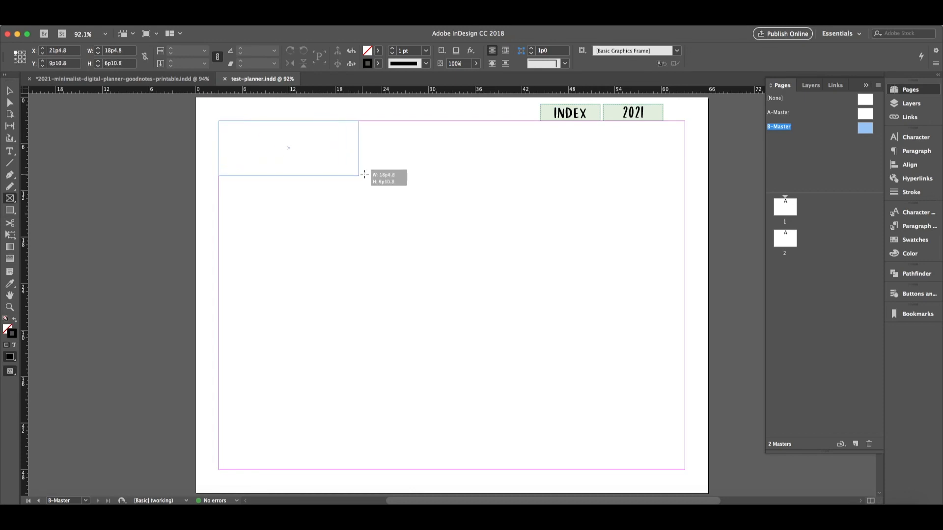
left_click_drag(363, 174, 389, 150)
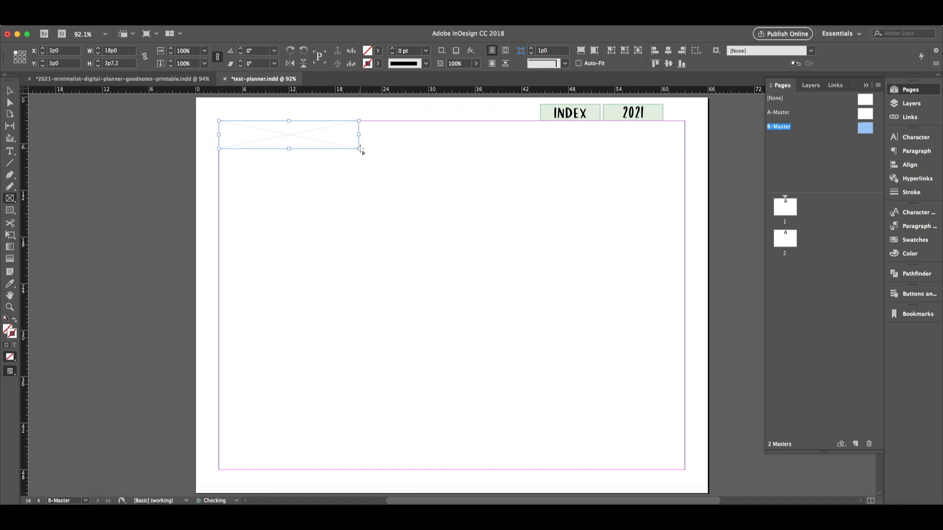
left_click(380, 51)
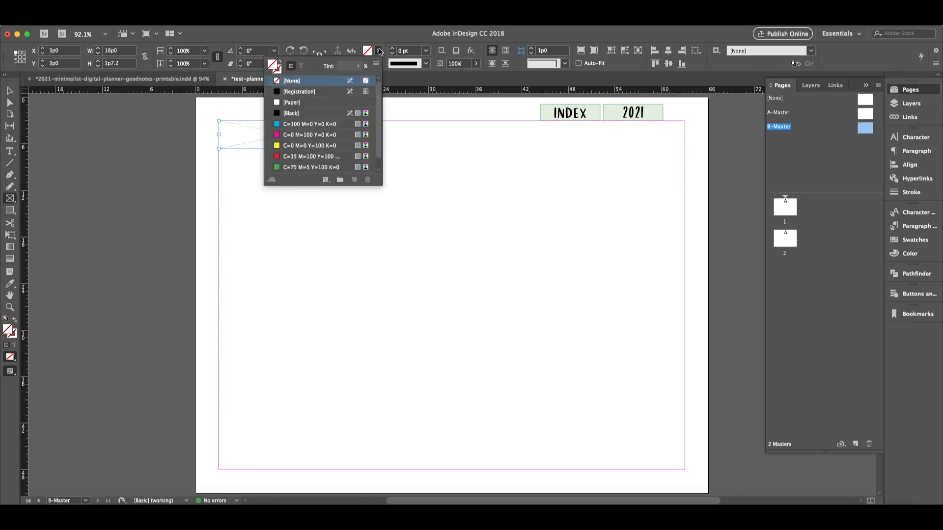
left_click(311, 167)
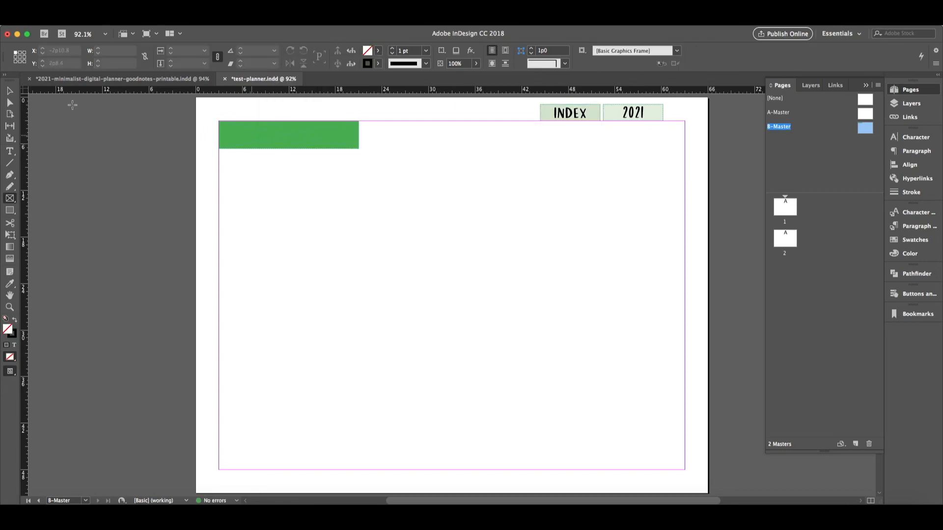
left_click(289, 134)
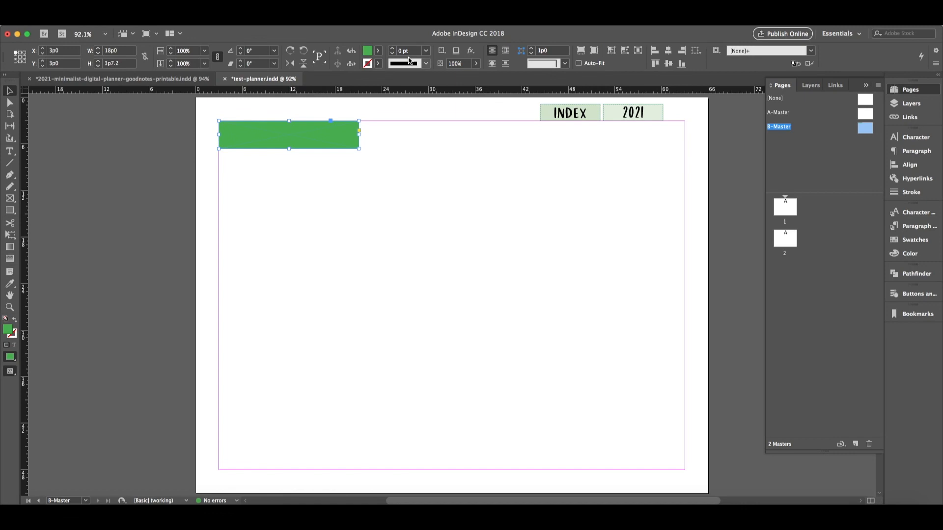
left_click(377, 63)
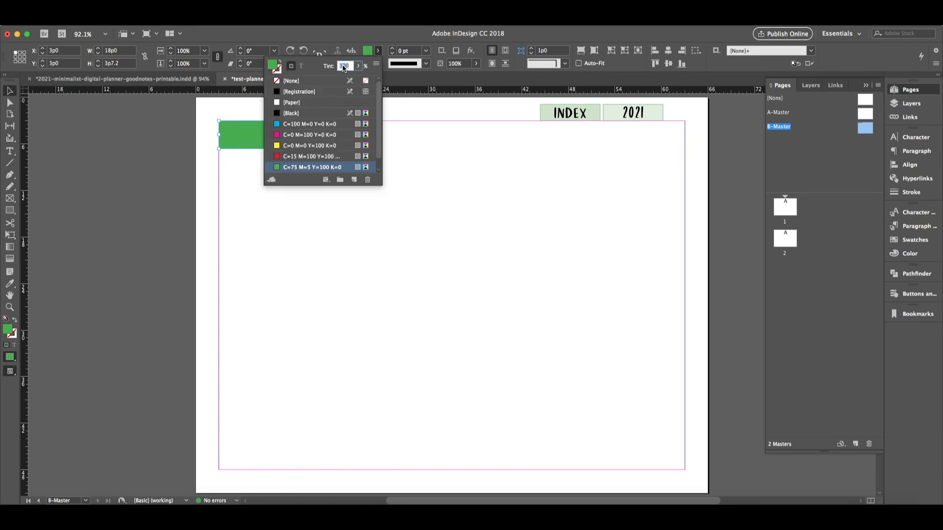
type("25")
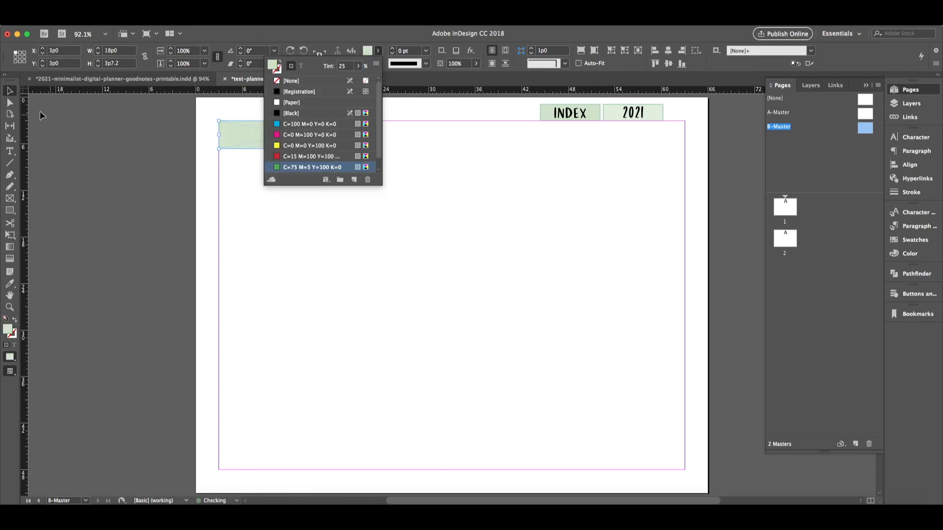
left_click(312, 167)
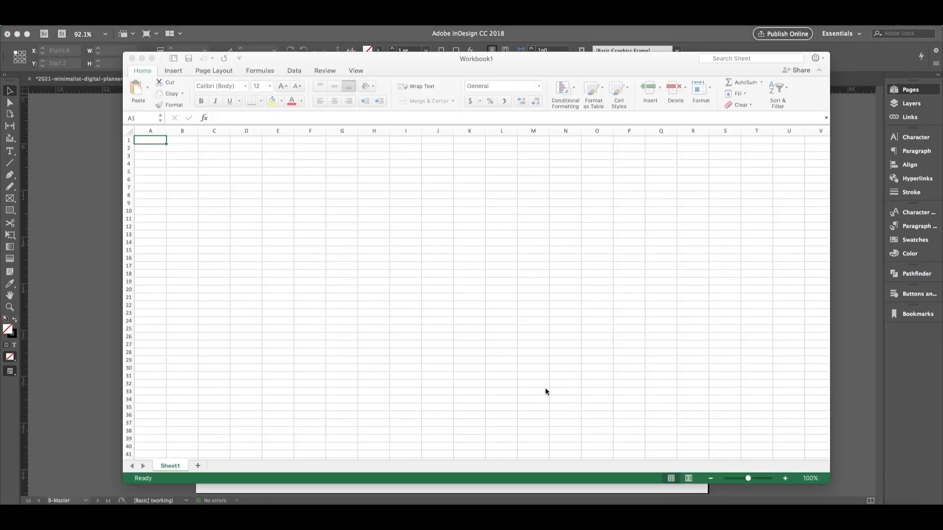
mouse_move(185, 131)
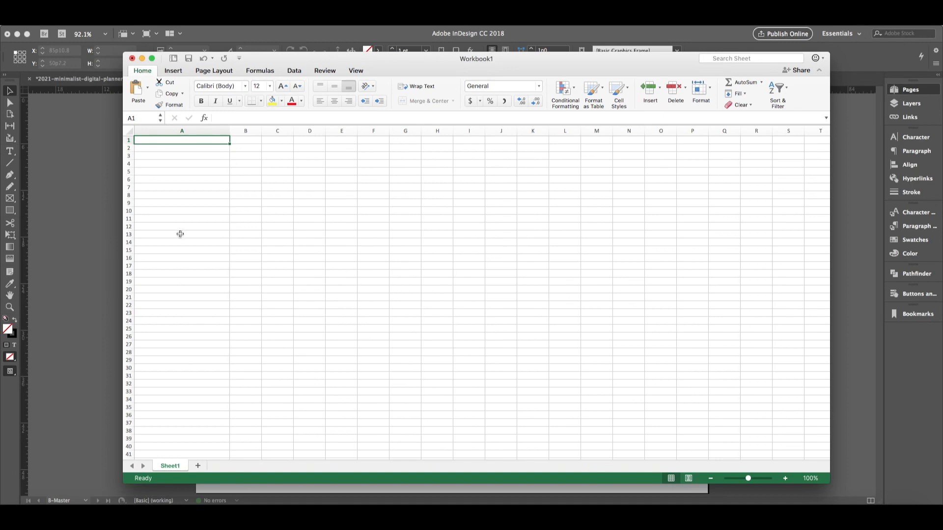
mouse_move(211, 140)
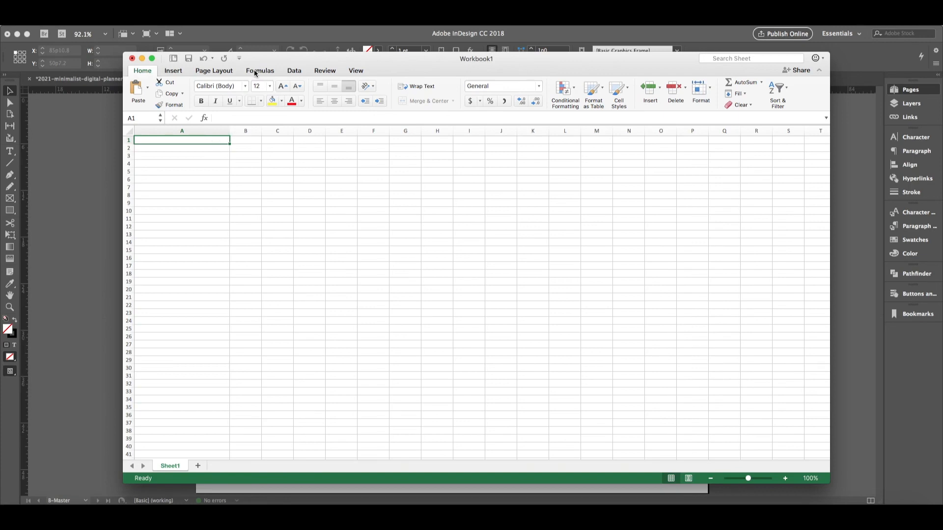
Insert the DATE function in cell A1 with year 2021, month 1, day 1
left_click(260, 70)
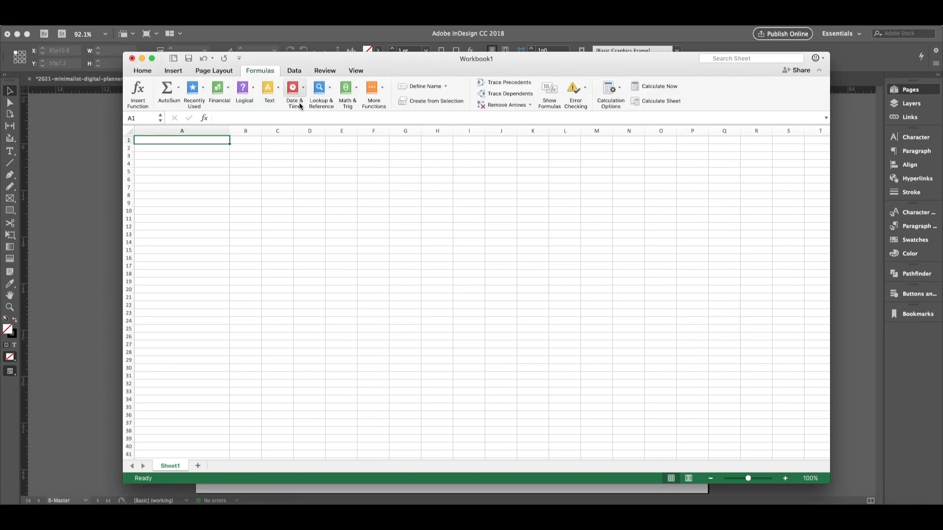
left_click(294, 91)
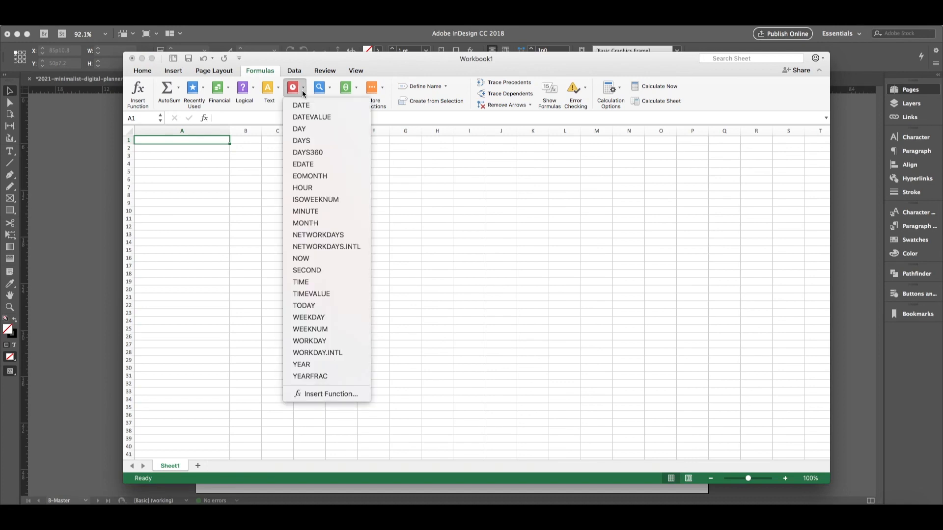
left_click(301, 105)
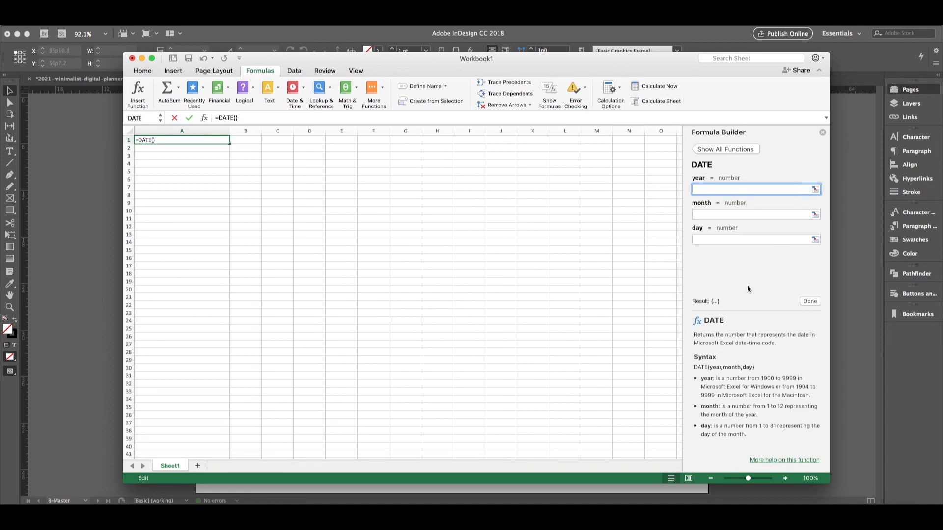
type("2021")
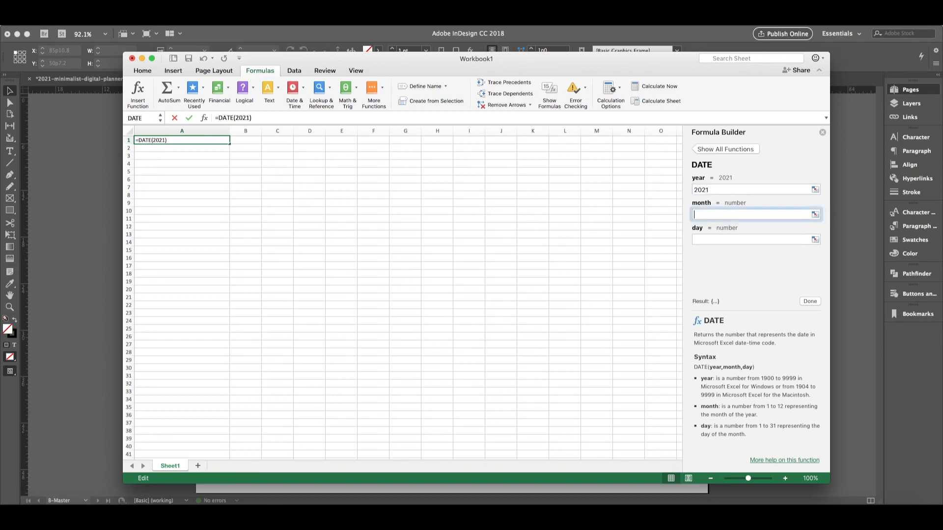
type("1")
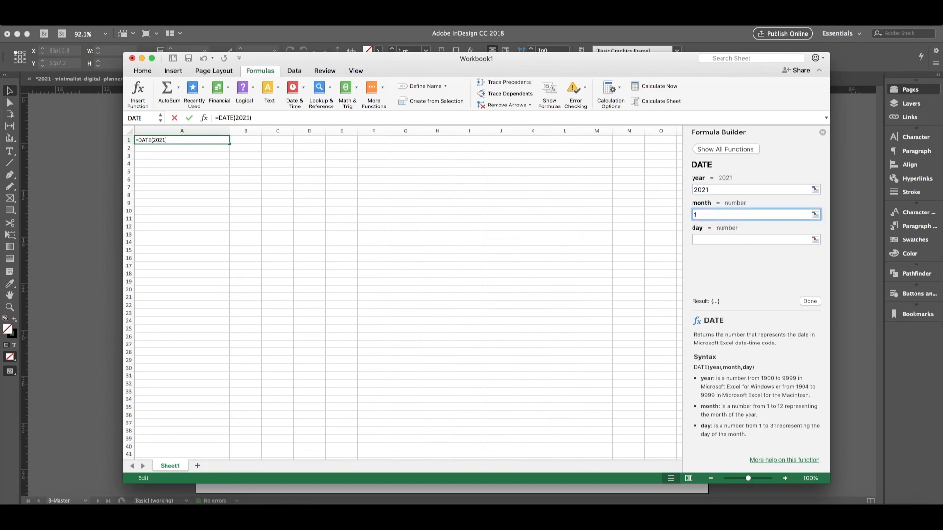
type("1")
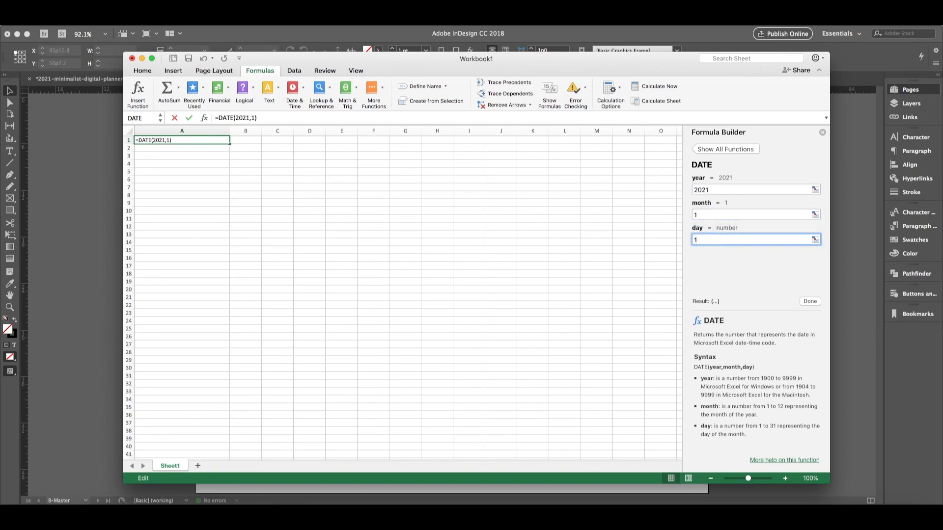
type("1")
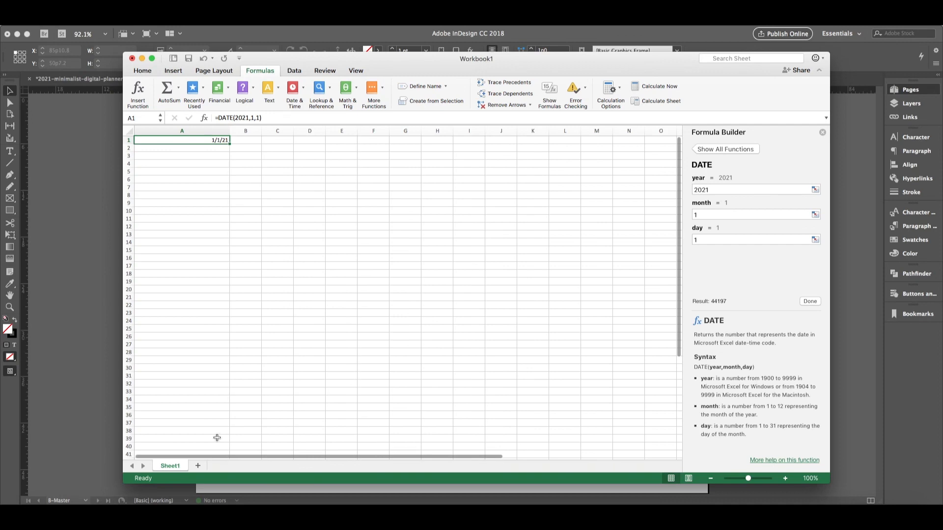
mouse_move(199, 416)
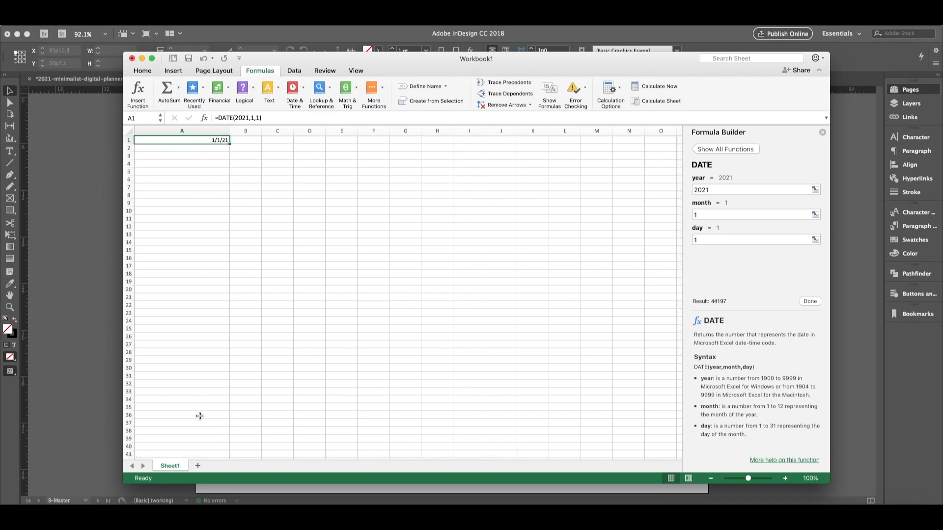
mouse_move(413, 324)
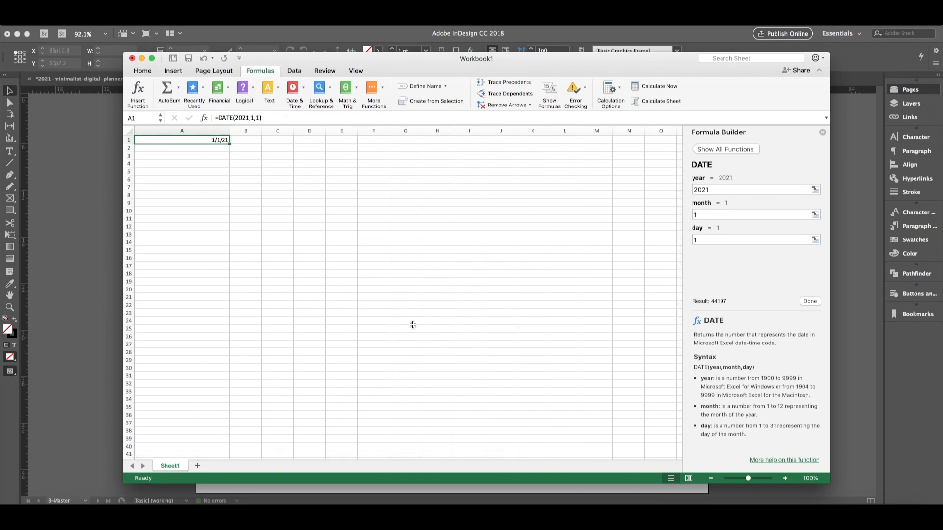
mouse_move(402, 115)
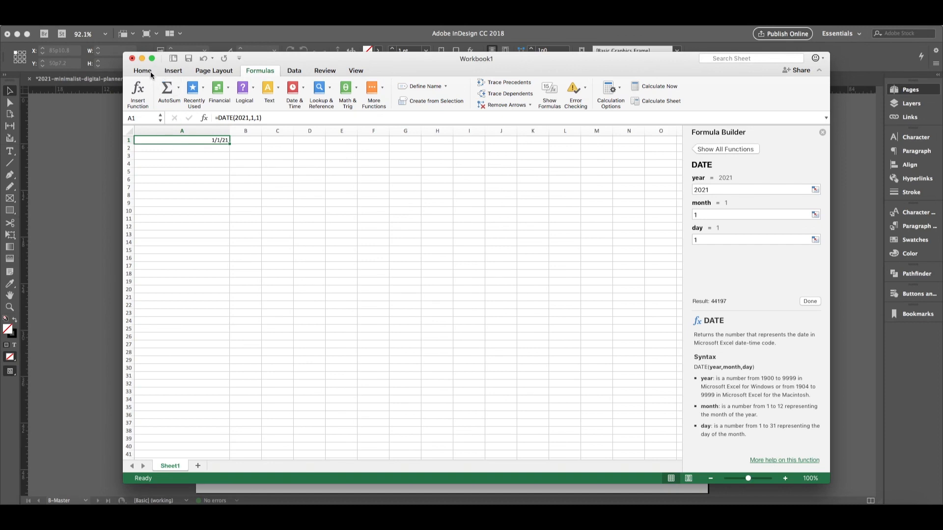
Format A1 as Long Date (Friday, January 1, 2021) and select A2
left_click(143, 70)
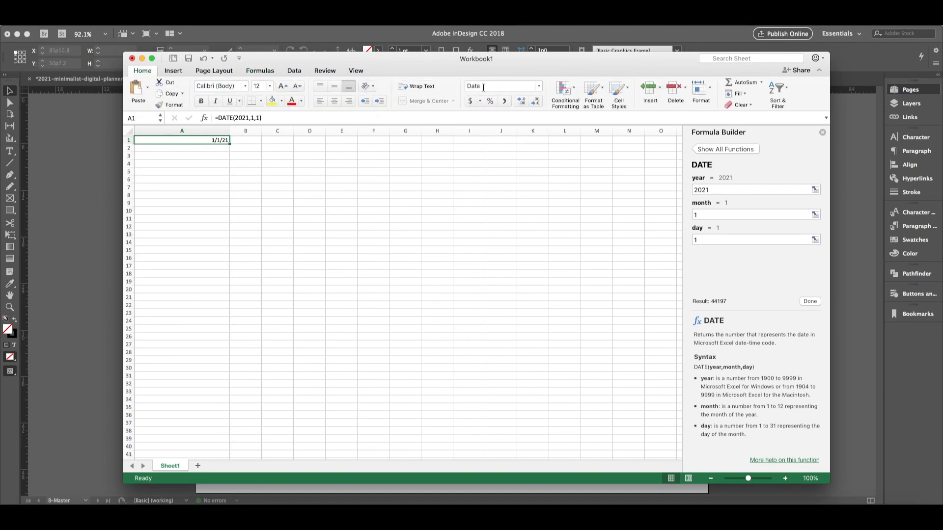
left_click(537, 86)
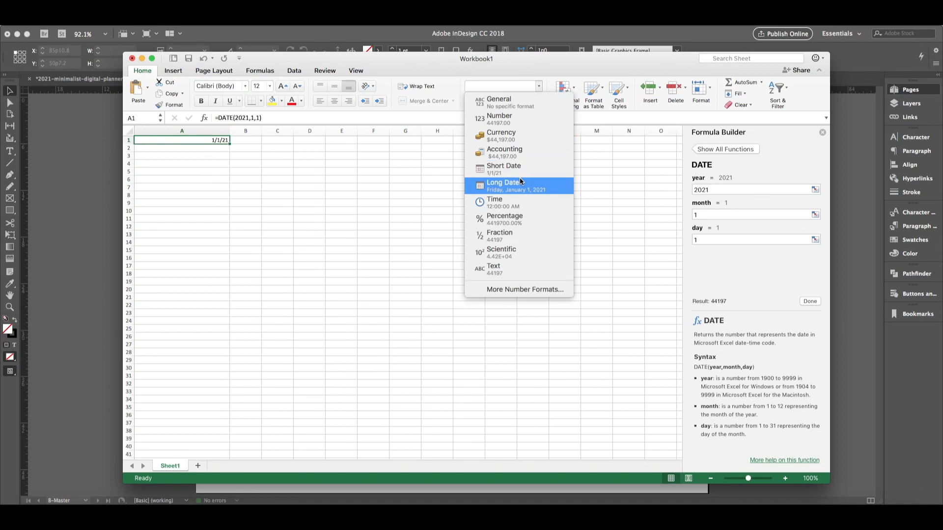
left_click(503, 185)
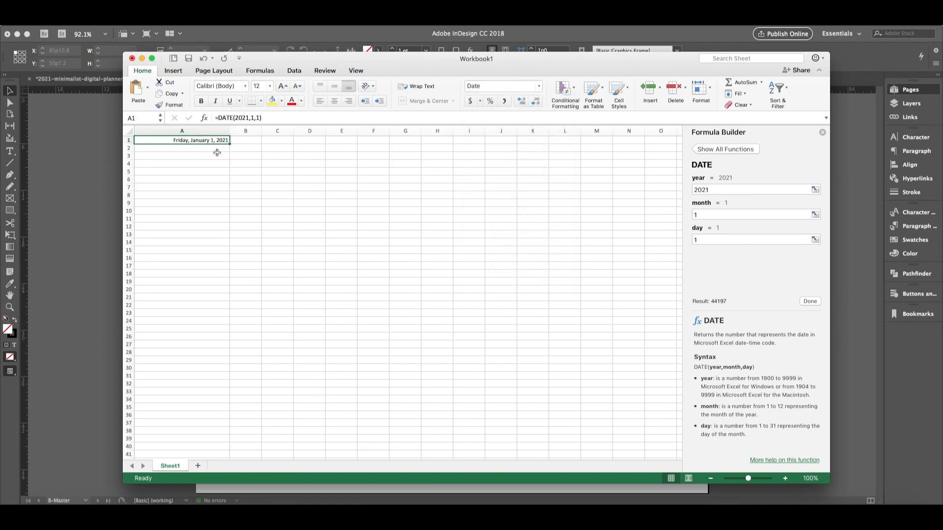
left_click(536, 86)
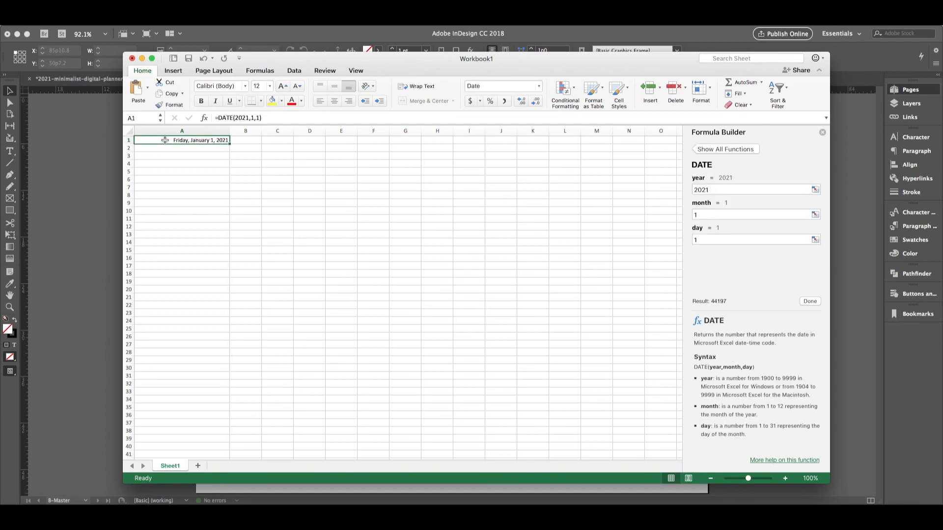
mouse_move(235, 144)
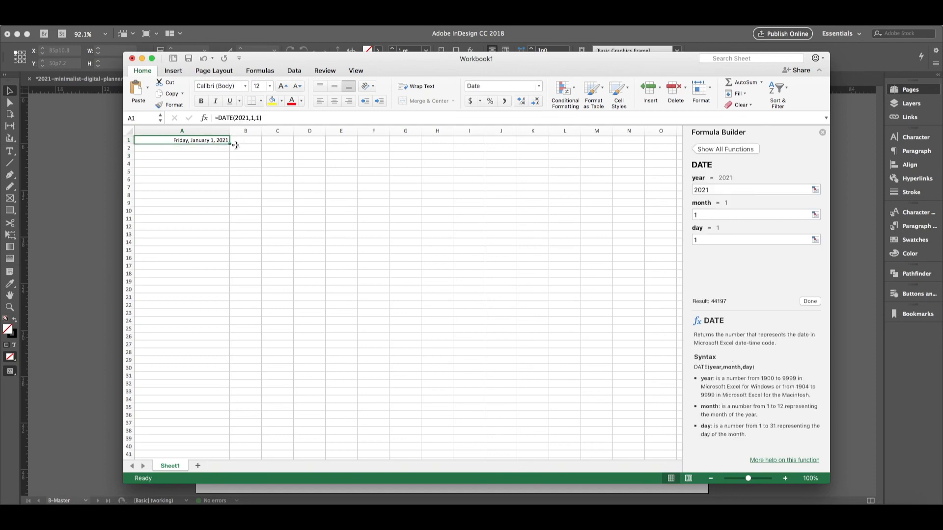
left_click(181, 147)
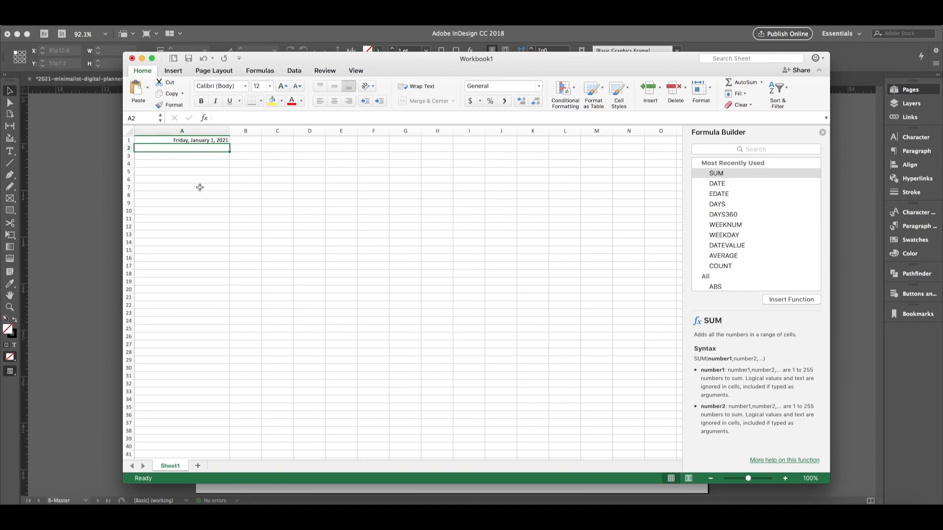
mouse_move(262, 195)
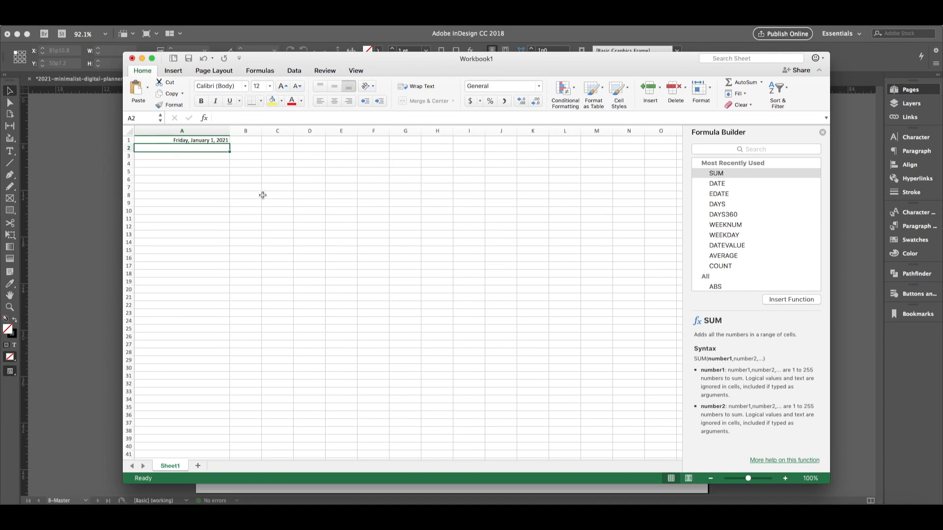
Enter =SUM(A1+1) in A2 to show Saturday, January 2, 2021, then reselect both dates
type("=s")
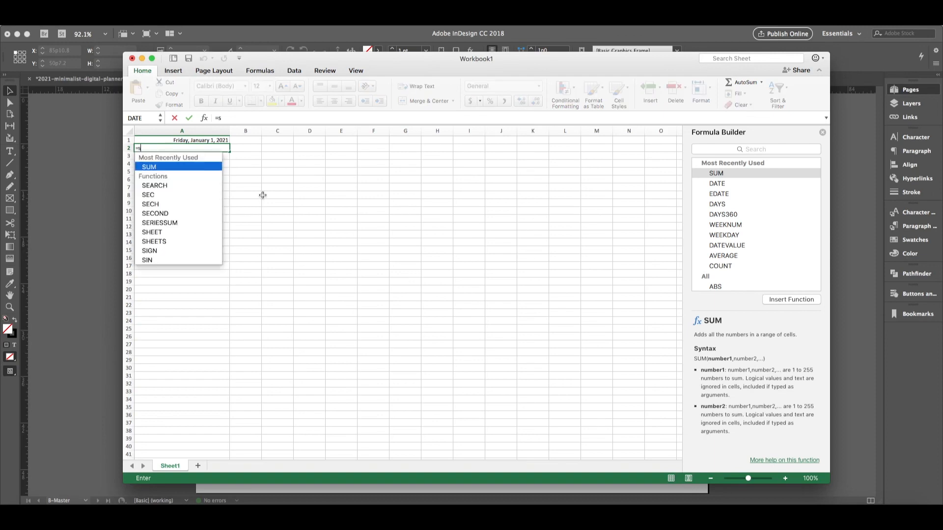
type("um(")
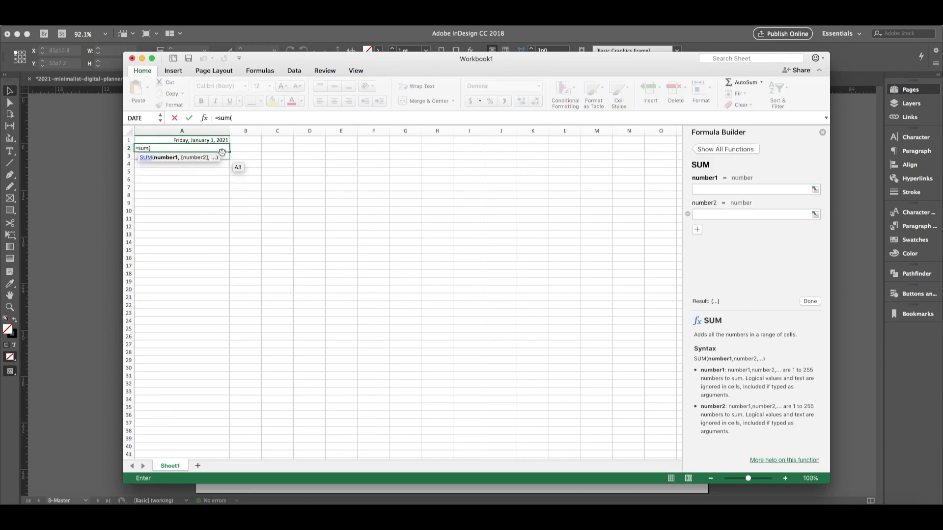
left_click(182, 139)
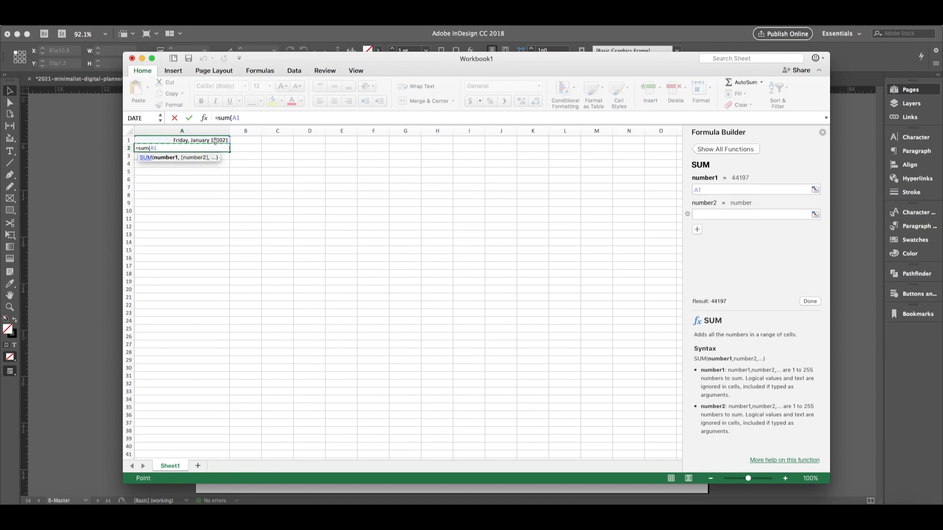
type("+")
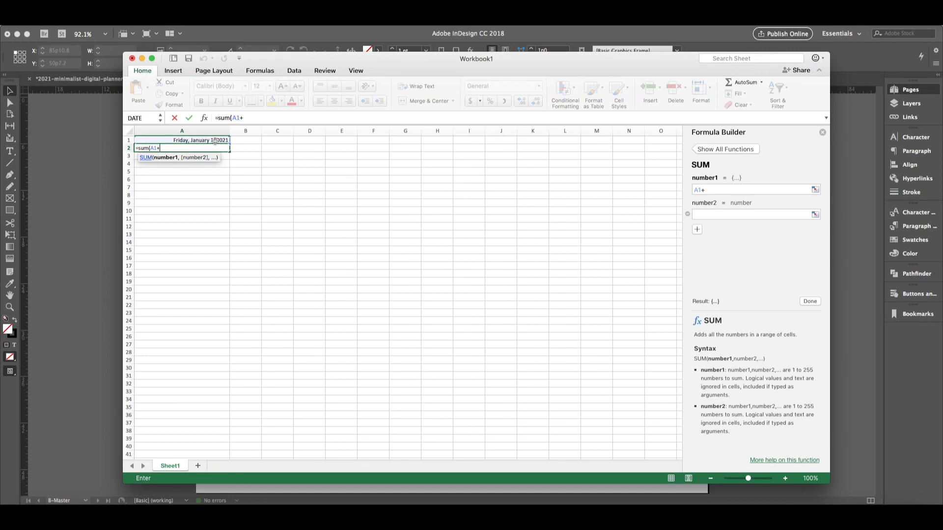
type("1)")
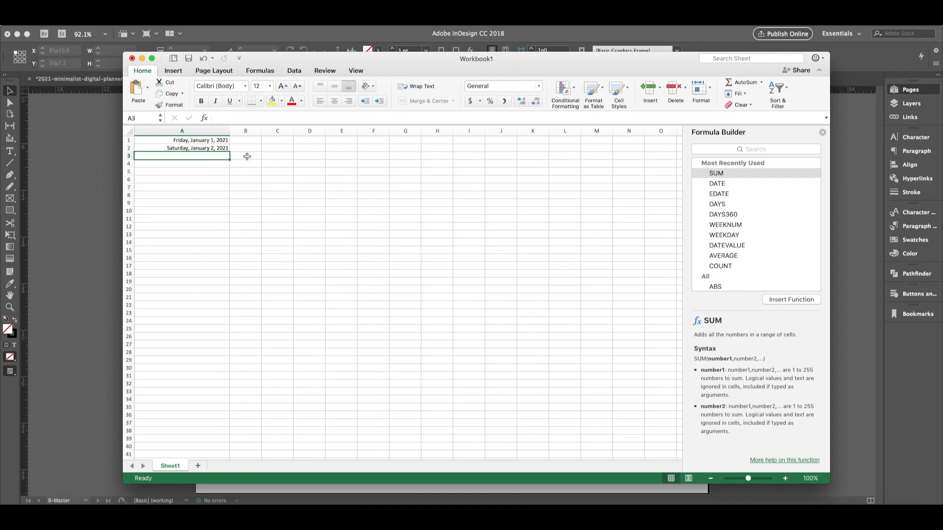
left_click(182, 140)
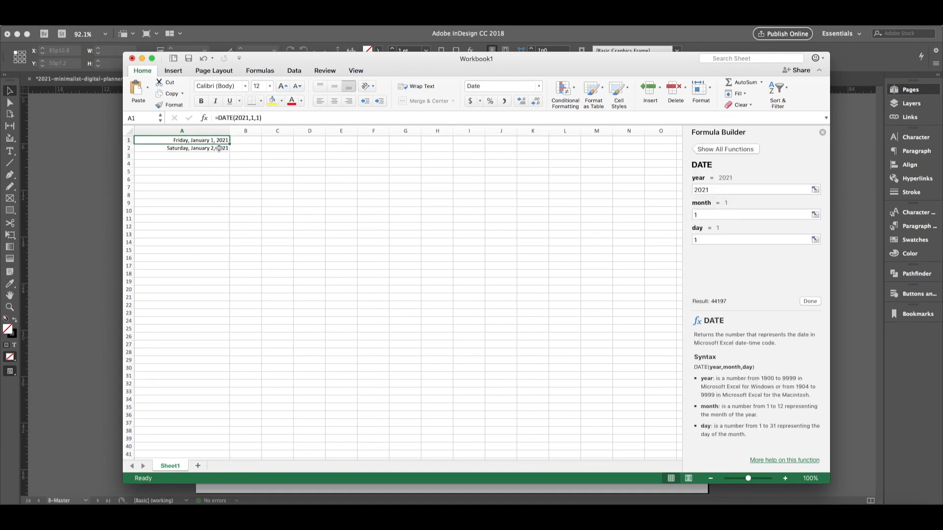
left_click(181, 148)
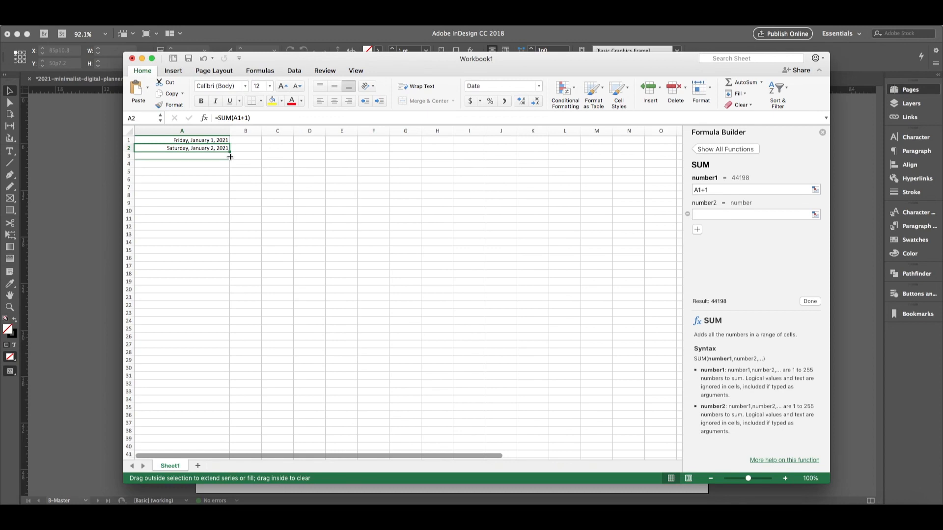
Fill A2's +1 day formula down column A to row 39, ending Monday, February 8, 2021
left_click_drag(230, 148, 229, 155)
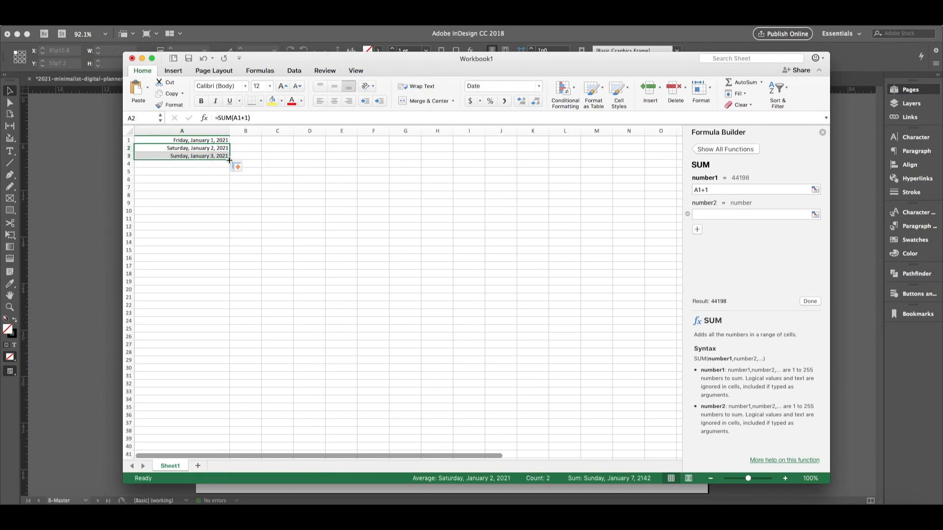
left_click_drag(229, 159, 229, 174)
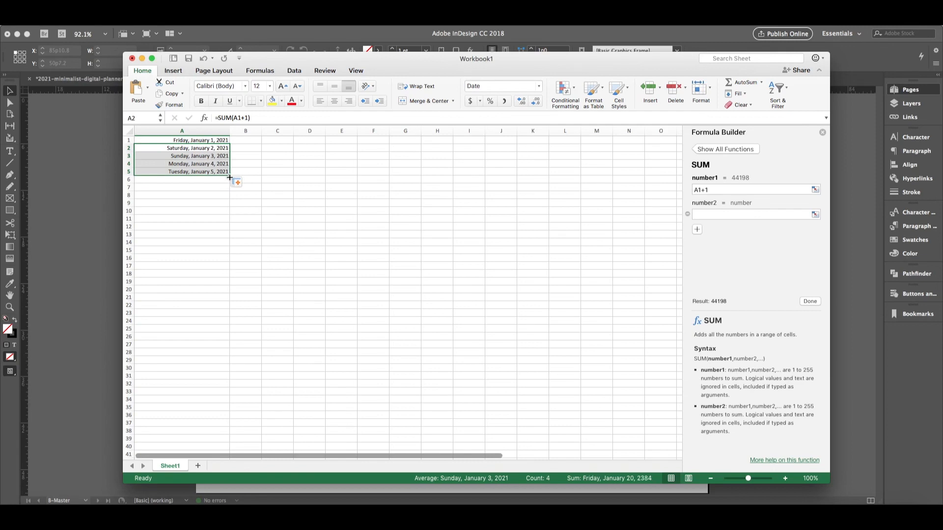
left_click_drag(236, 175, 236, 198)
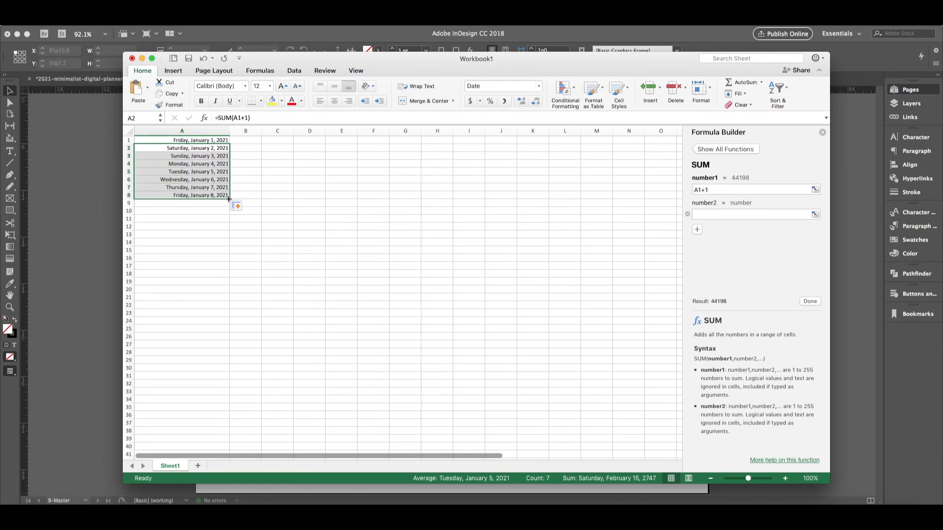
left_click_drag(237, 198, 236, 415)
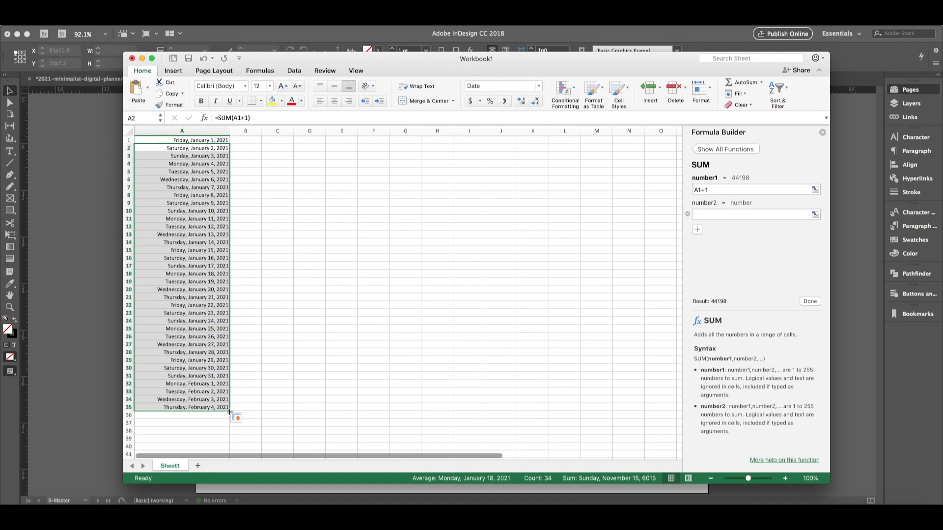
left_click_drag(236, 410, 237, 443)
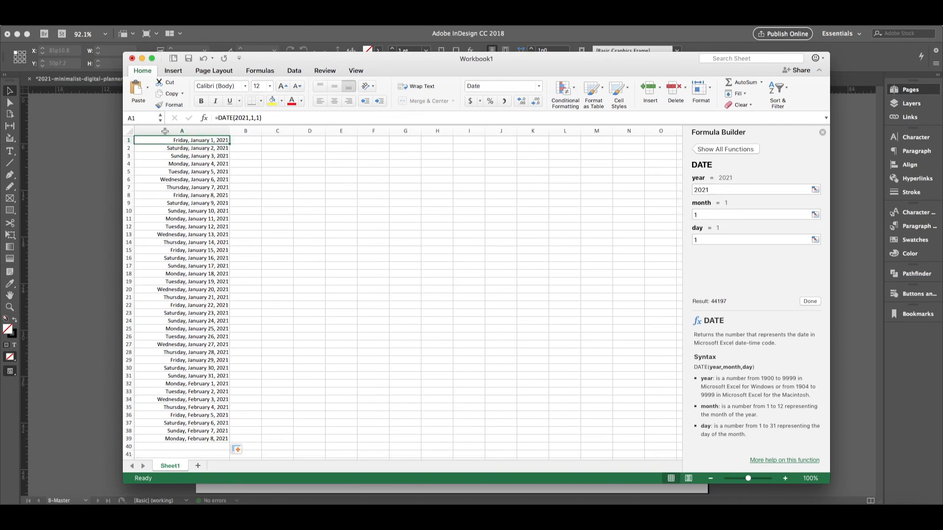
Save the date workbook to the Desktop as 'daysoftheyear'
left_click(43, 33)
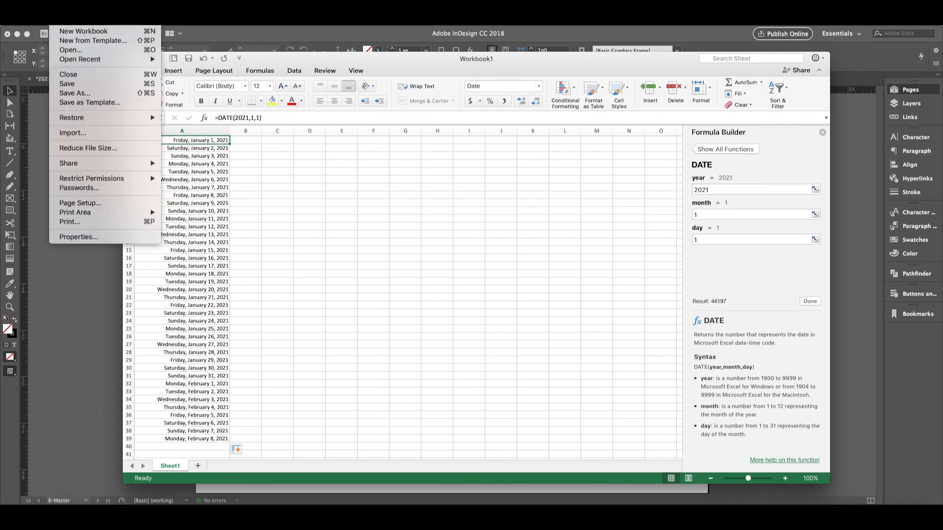
mouse_move(74, 93)
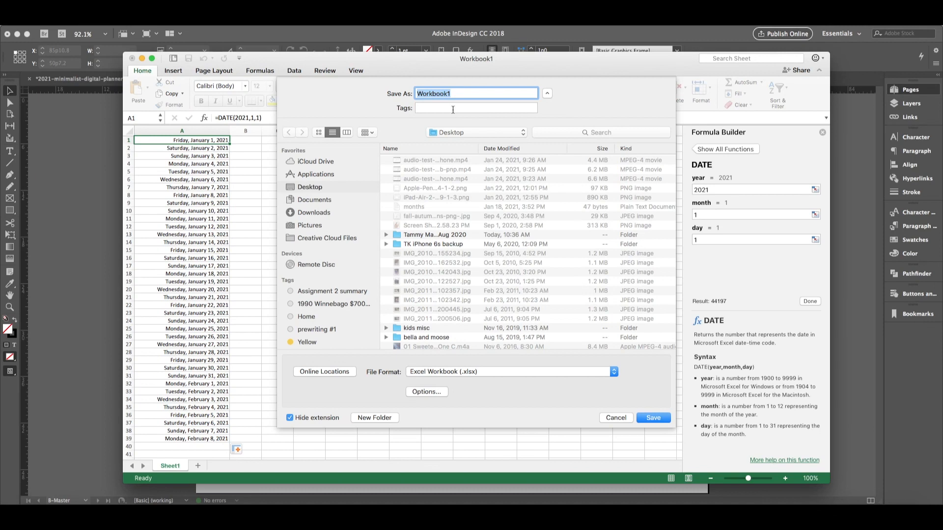
type("da")
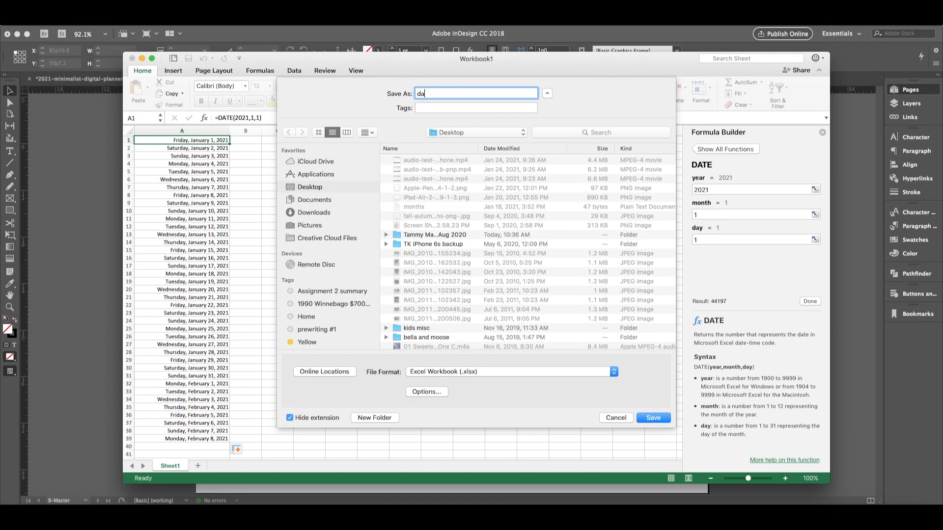
type("ys")
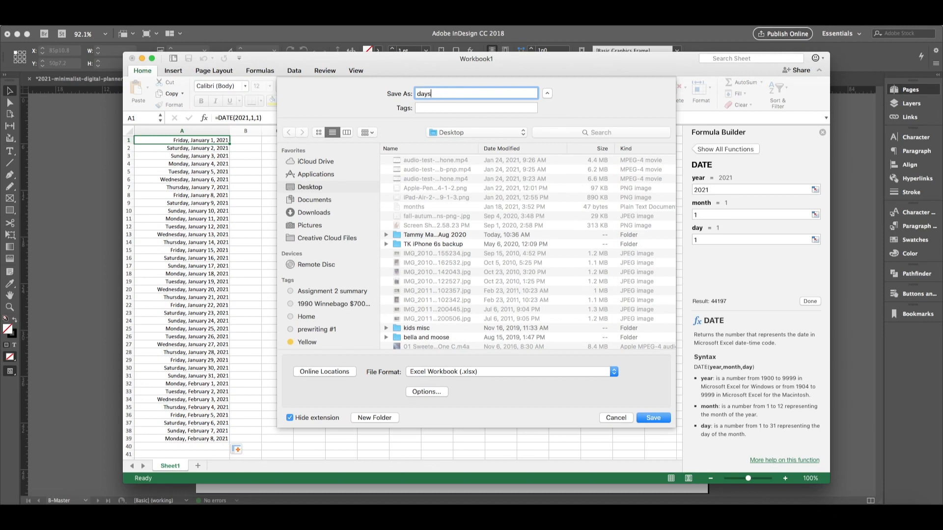
type("oftheyear")
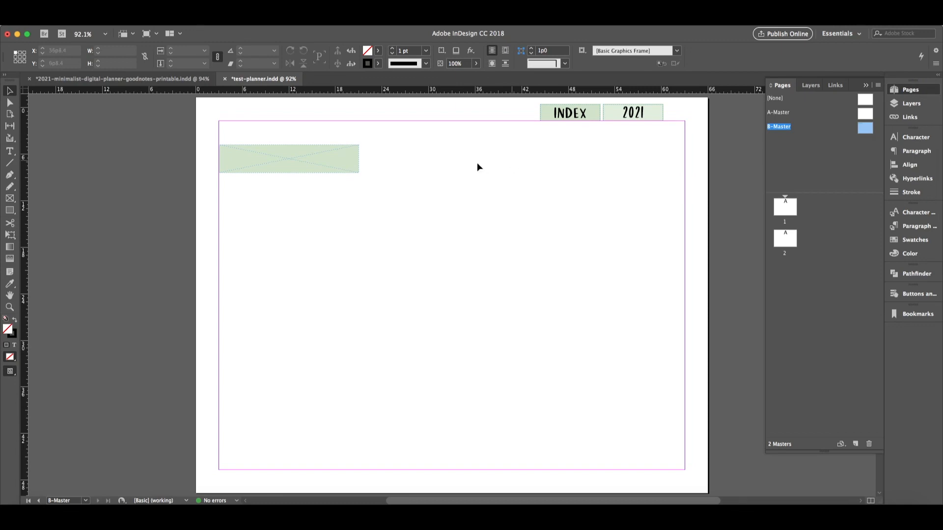
Make B-Master's green frame a text frame, and bring up options for the new page 3
left_click(289, 159)
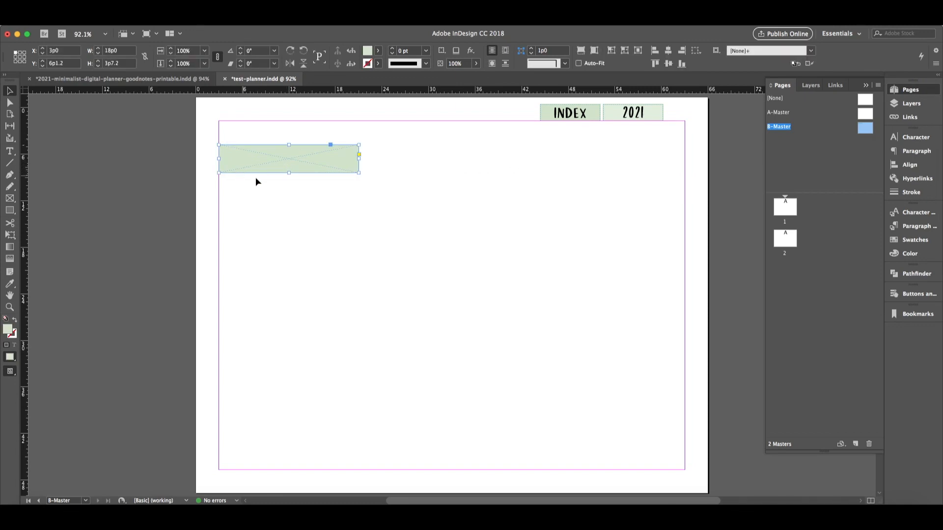
mouse_move(275, 140)
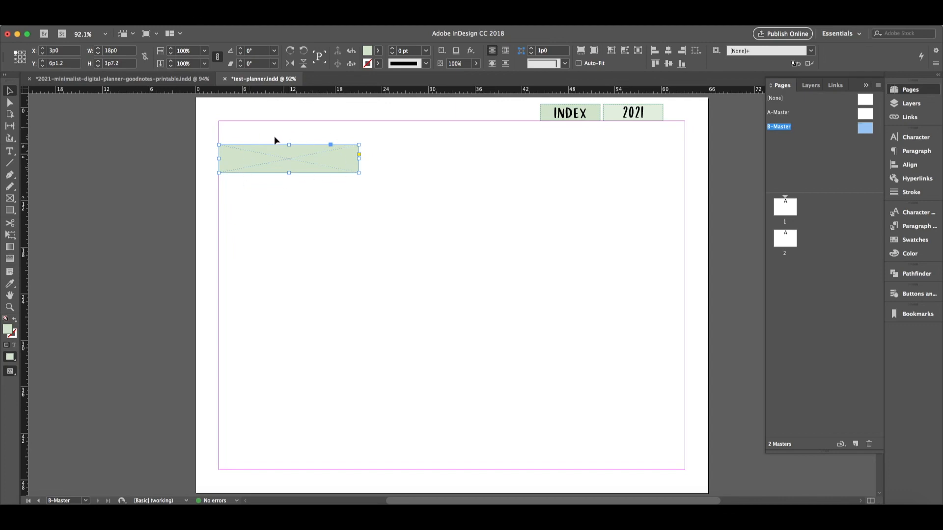
mouse_move(372, 148)
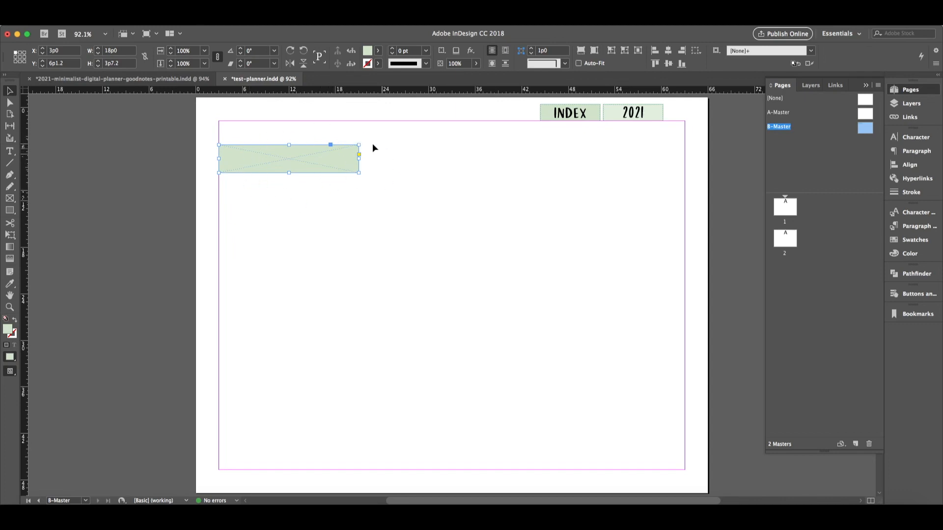
mouse_move(308, 187)
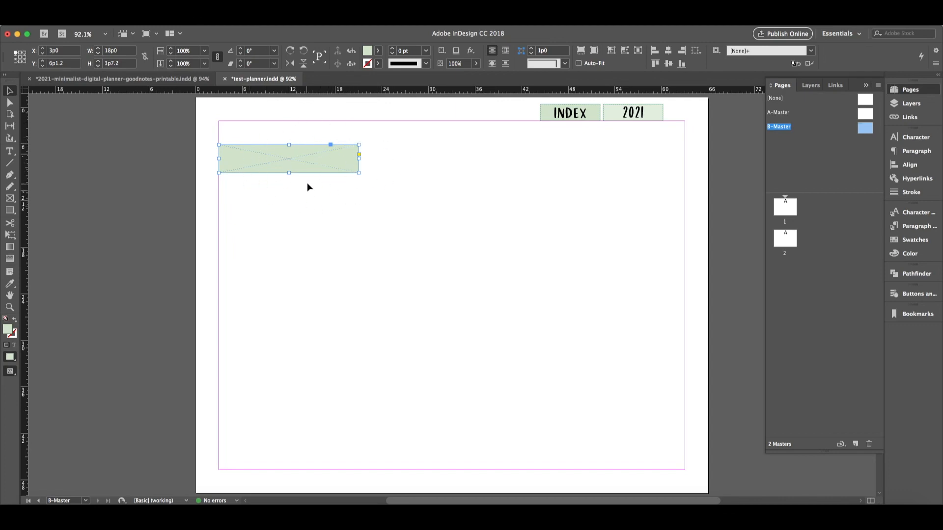
mouse_move(303, 181)
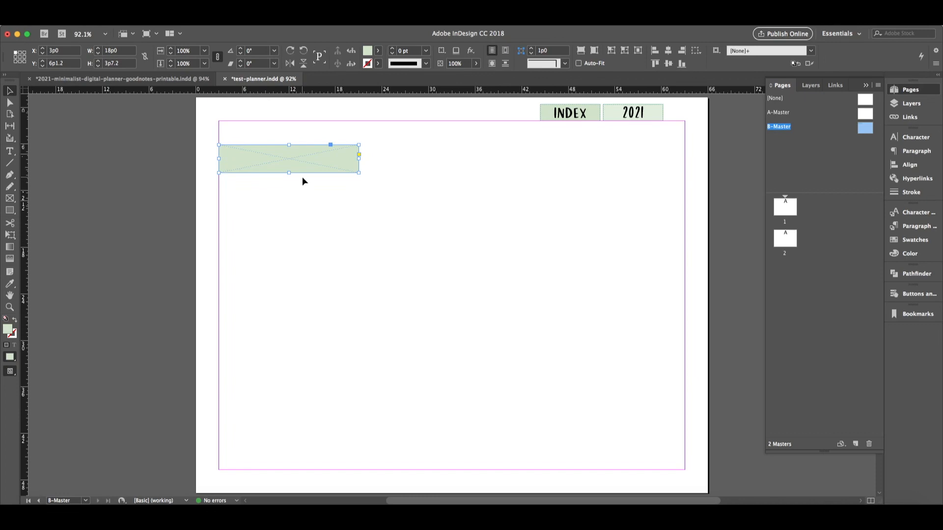
mouse_move(9, 153)
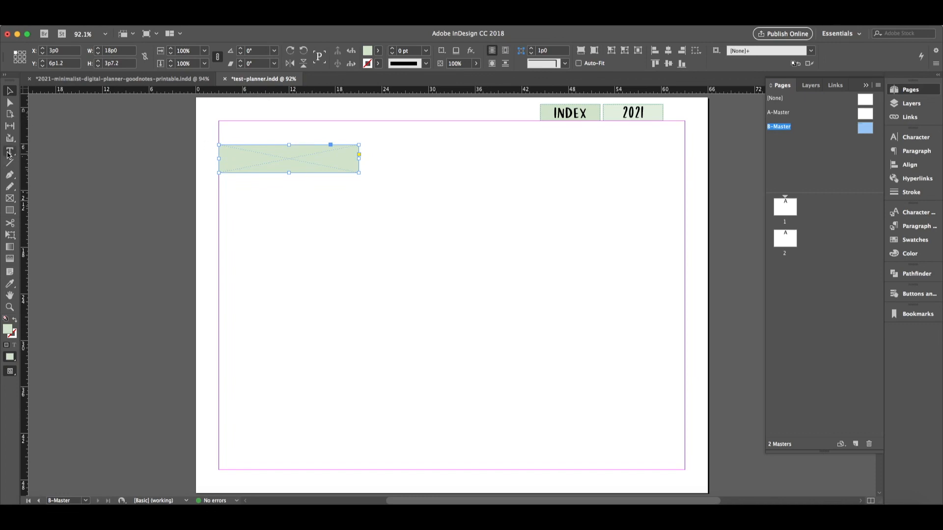
left_click(9, 150)
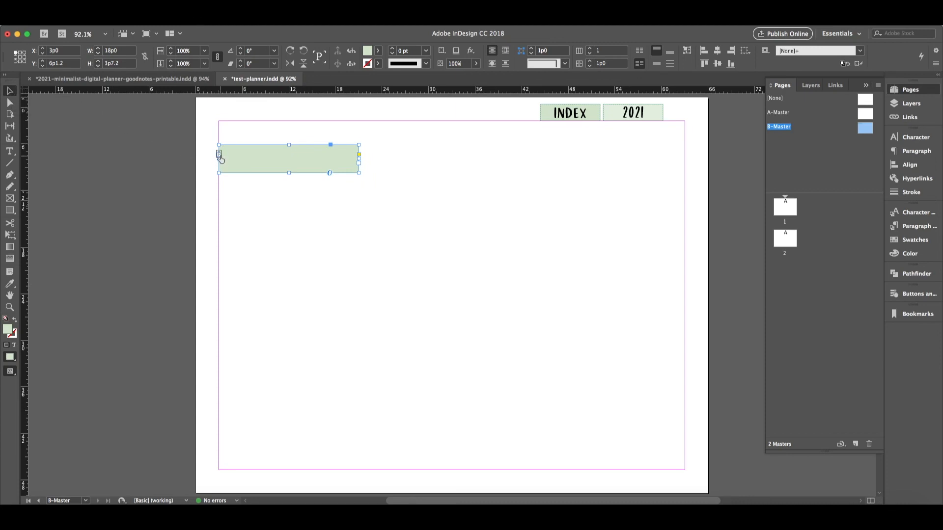
mouse_move(219, 153)
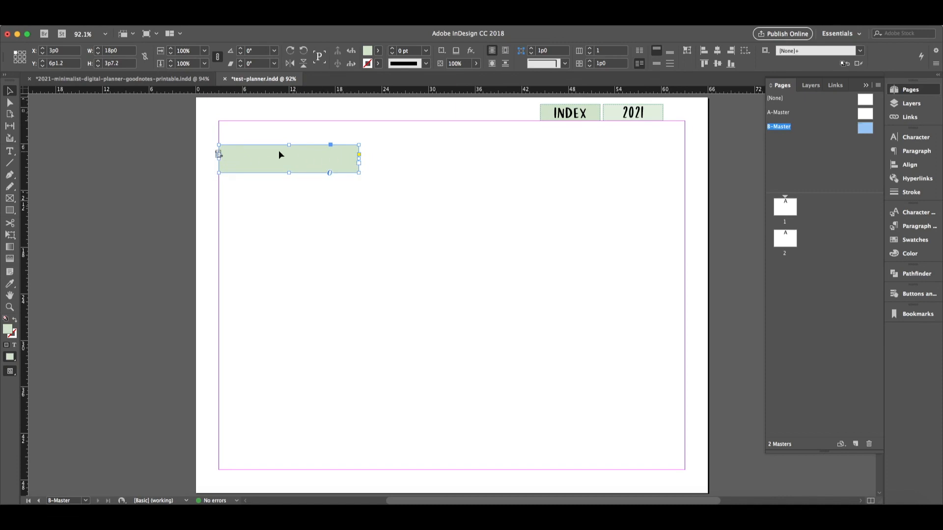
mouse_move(222, 136)
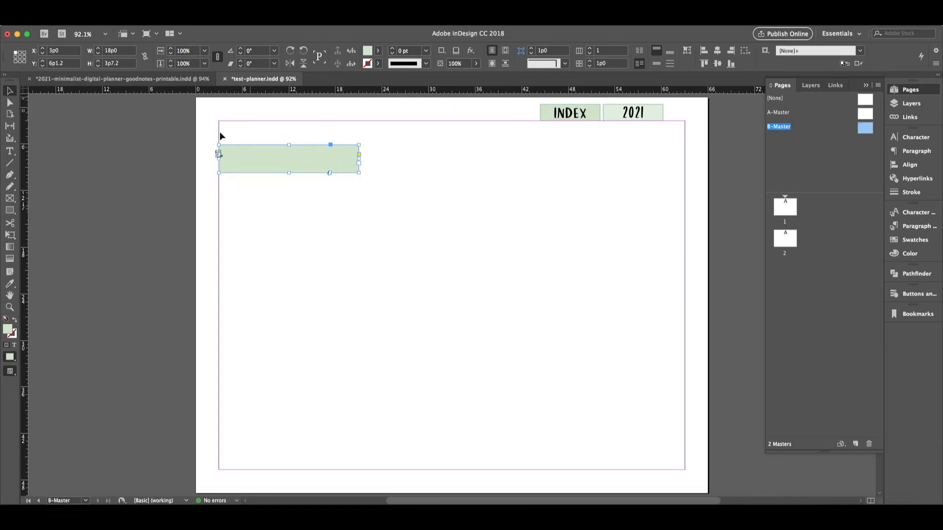
mouse_move(281, 180)
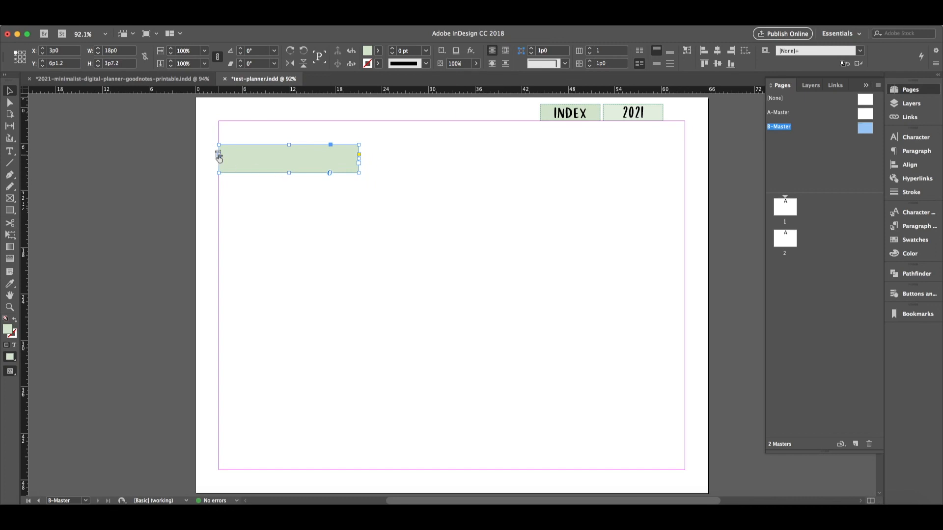
mouse_move(795, 243)
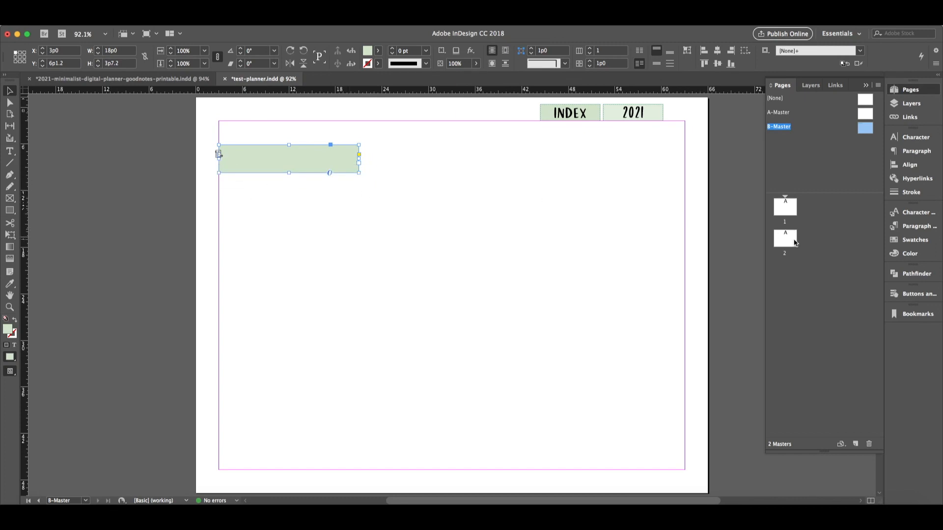
right_click(785, 269)
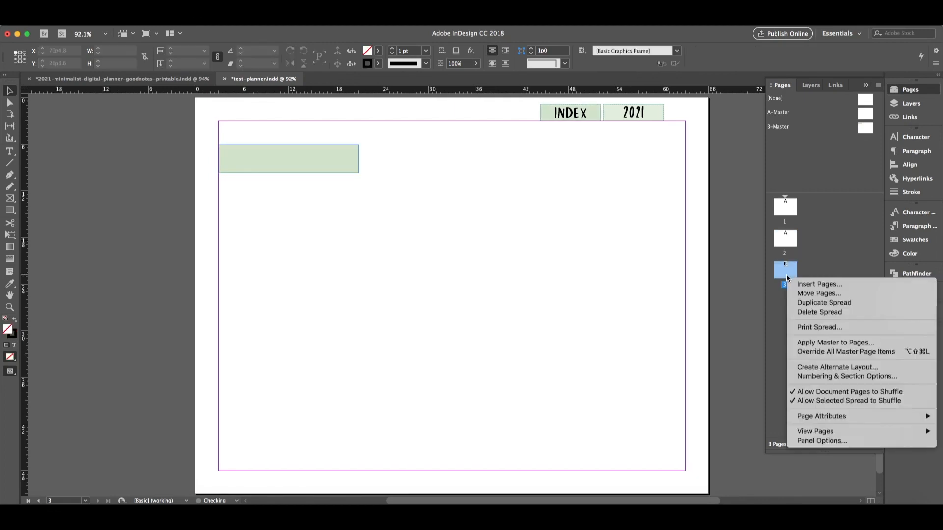
mouse_move(818, 284)
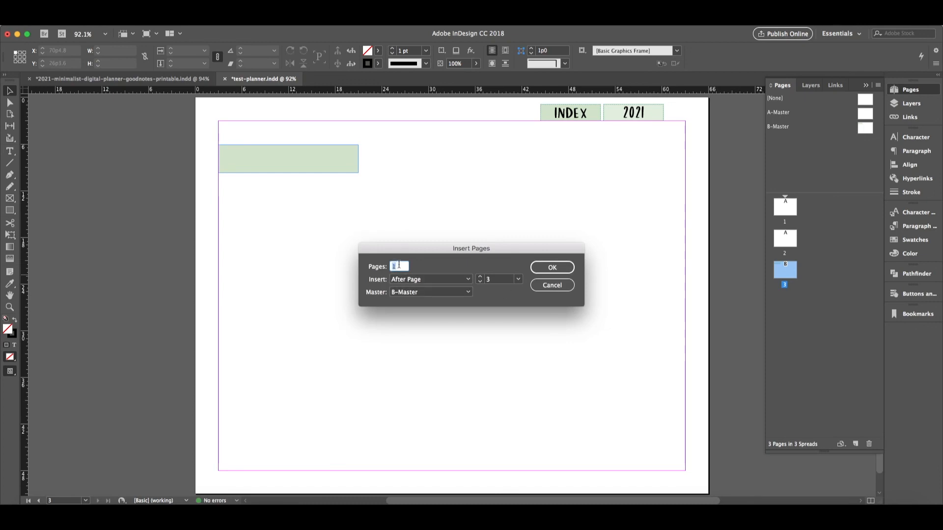
mouse_move(427, 279)
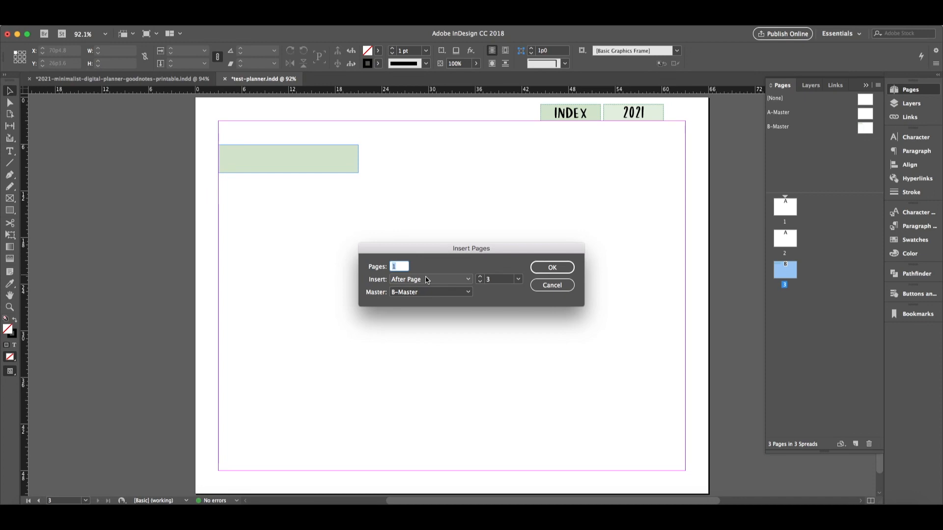
mouse_move(478, 335)
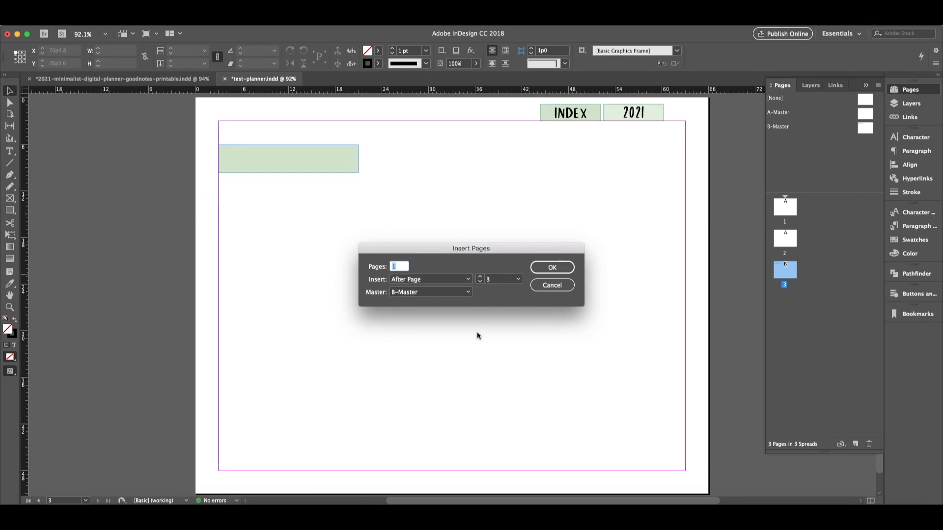
mouse_move(267, 209)
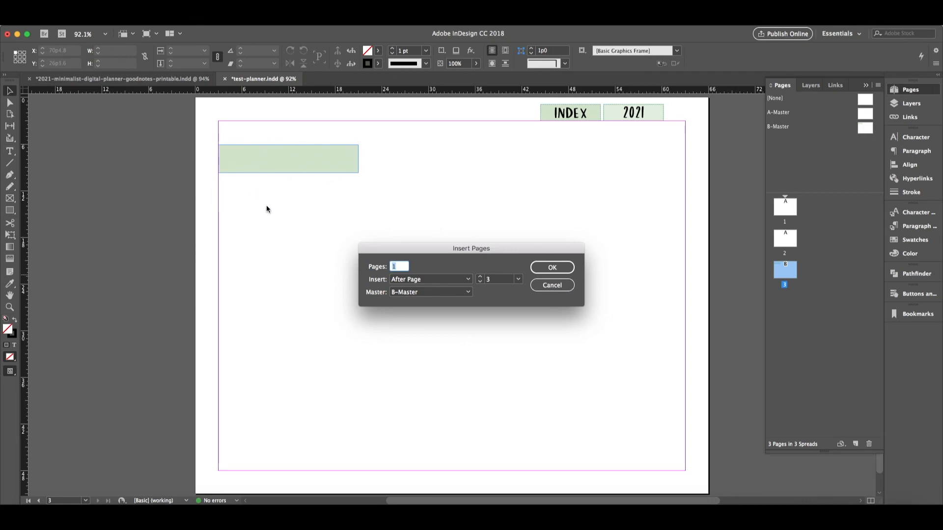
mouse_move(294, 145)
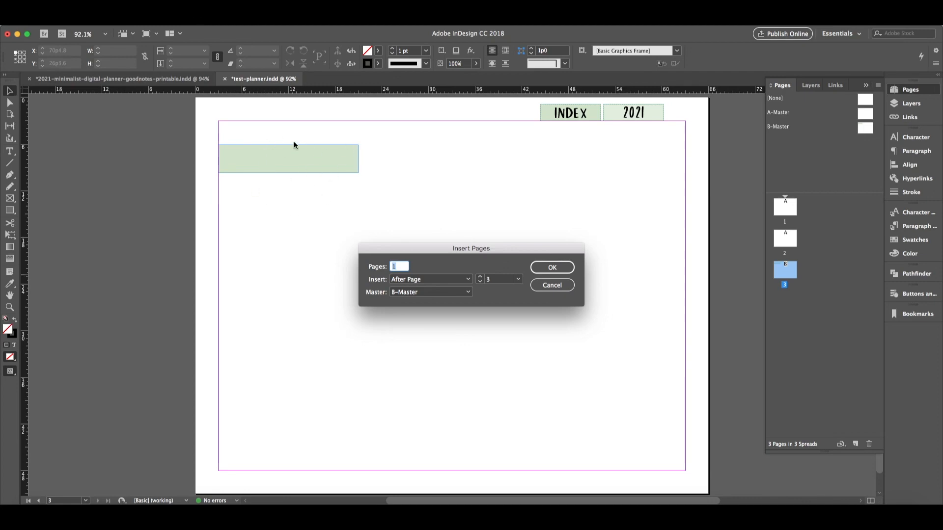
Insert 364 B-Master pages after page 3, then return to page 3
type("364")
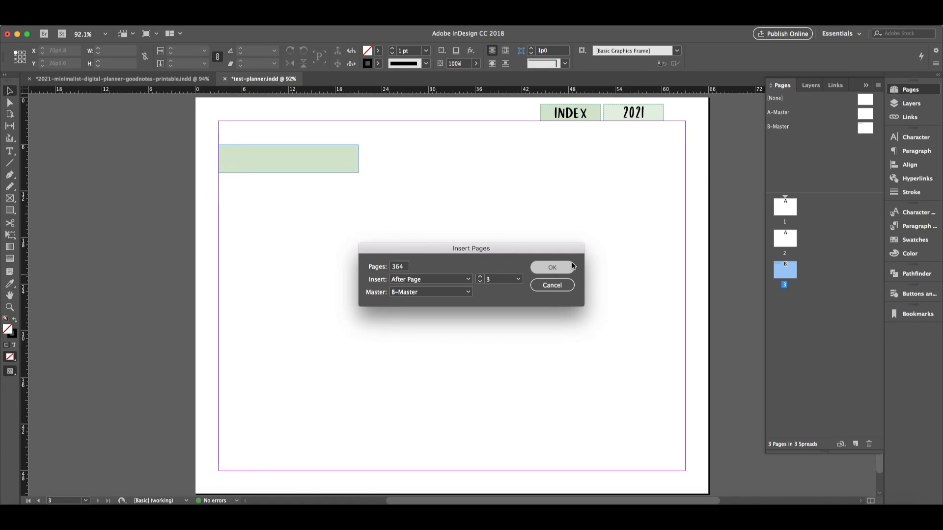
left_click(550, 267)
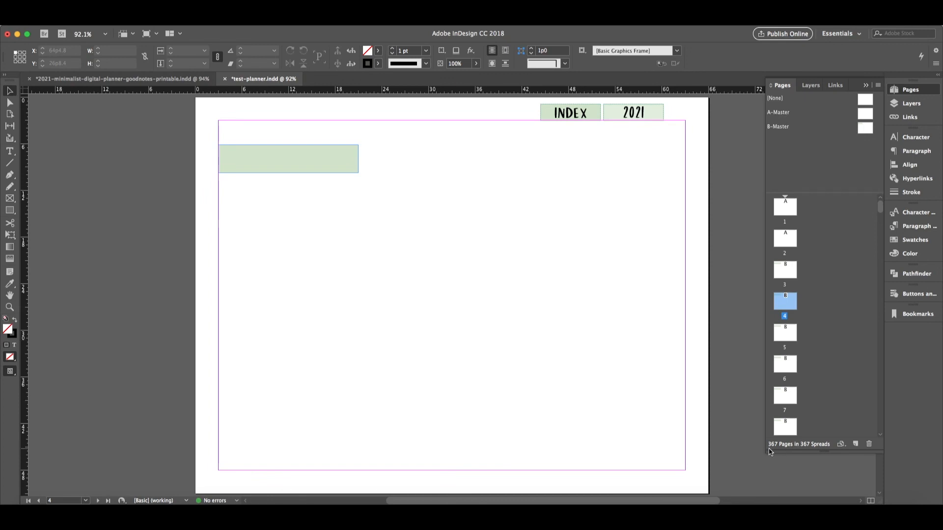
mouse_move(785, 450)
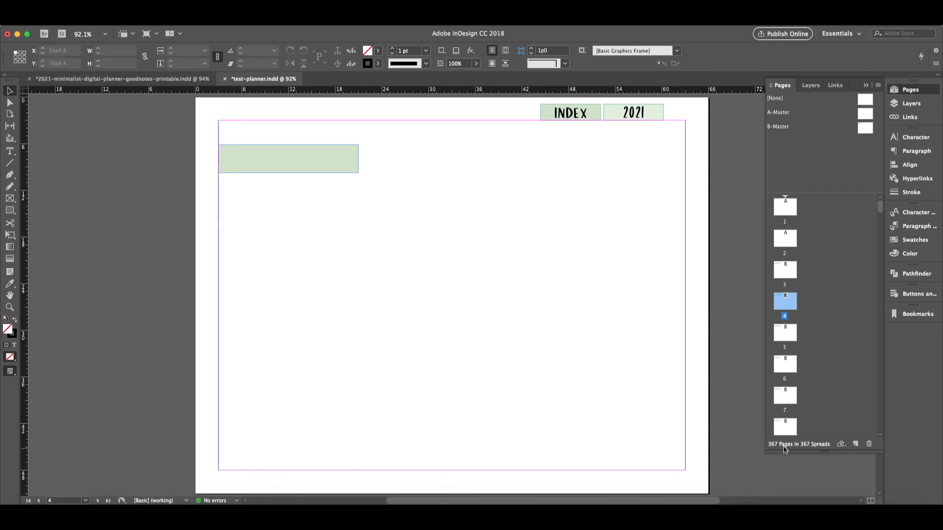
mouse_move(786, 271)
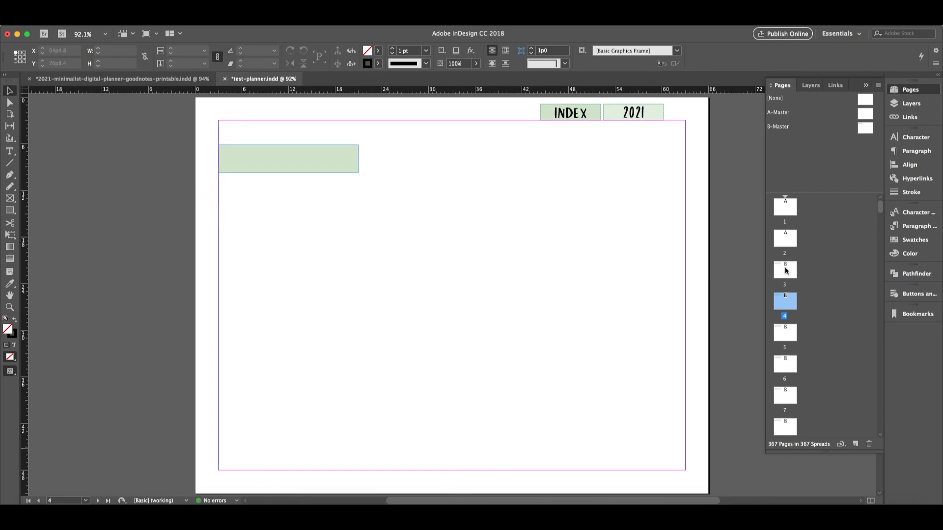
left_click(785, 269)
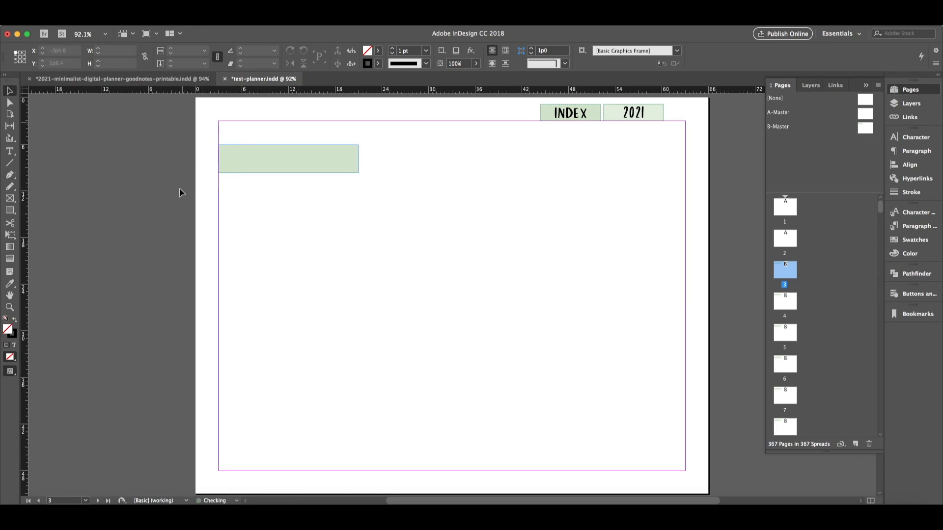
Place daysoftheyear.xlsx from the Desktop into page 3's green frame and select it
left_click(24, 24)
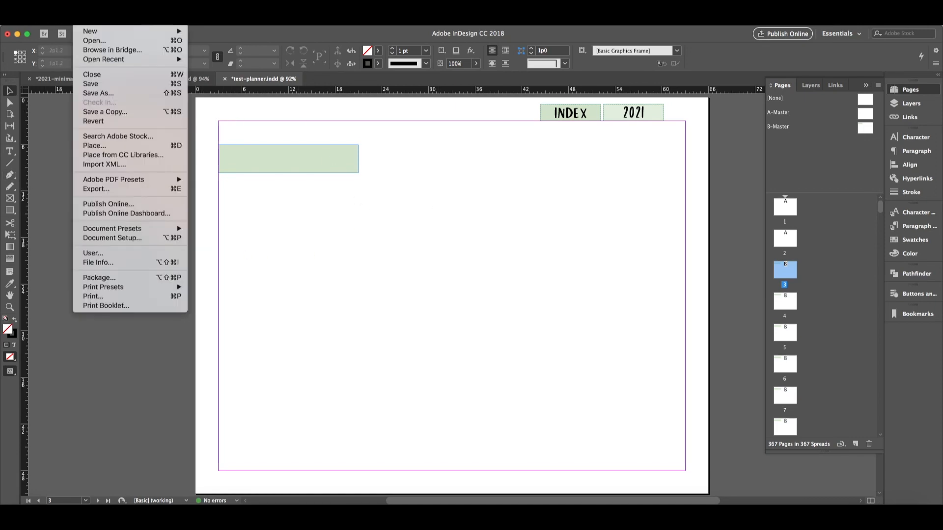
left_click(107, 152)
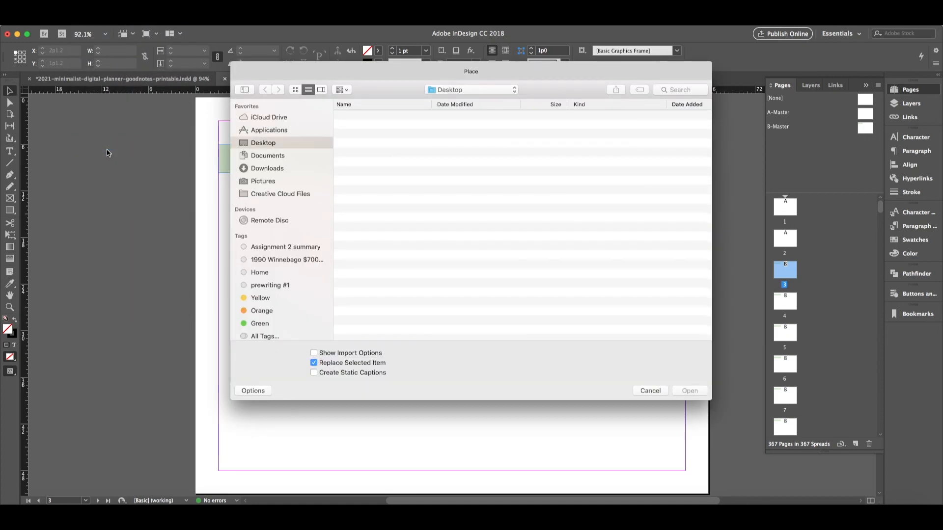
left_click(263, 143)
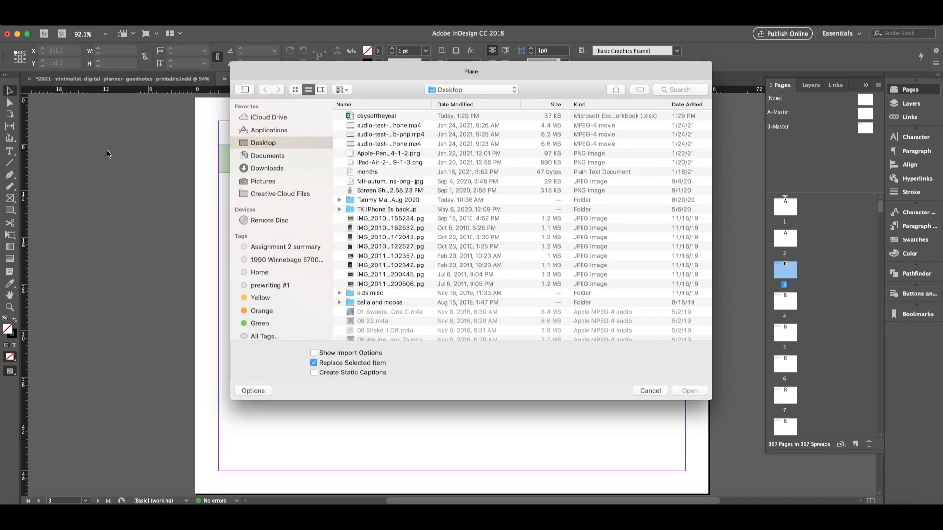
left_click(377, 115)
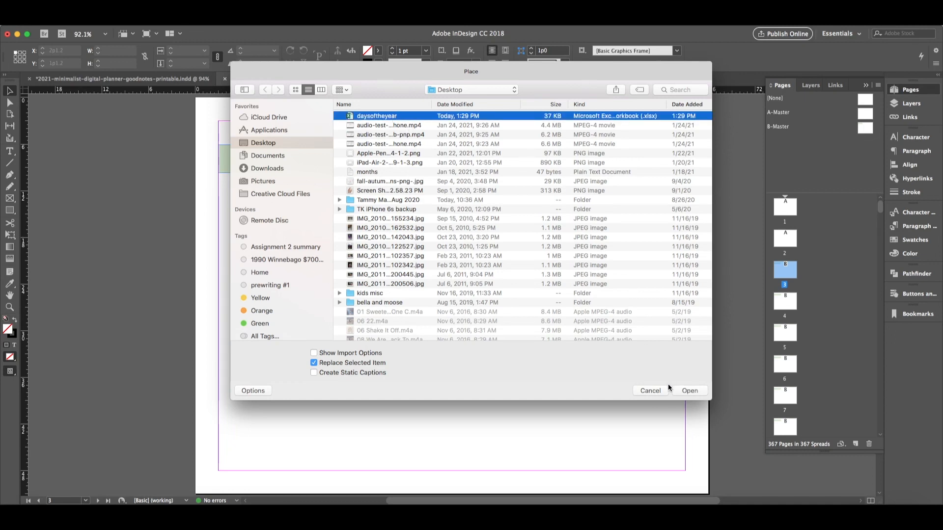
left_click(689, 390)
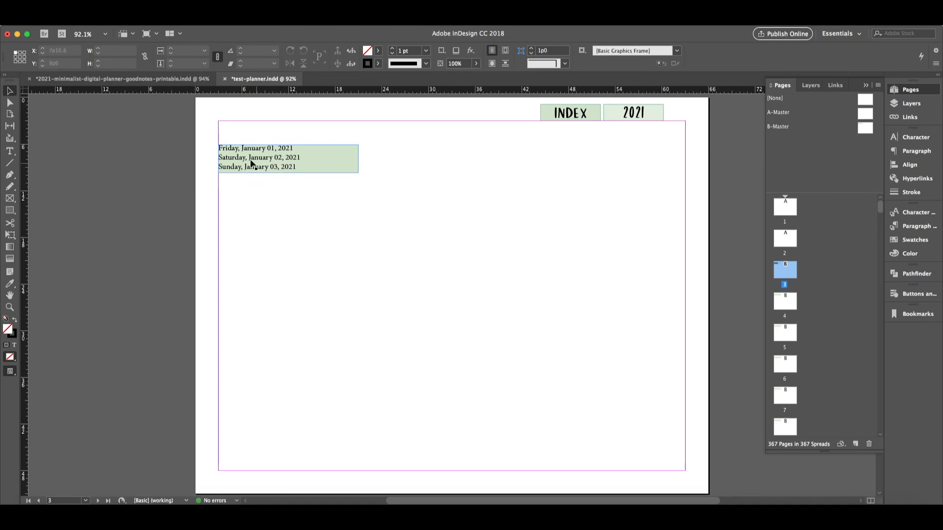
left_click(287, 158)
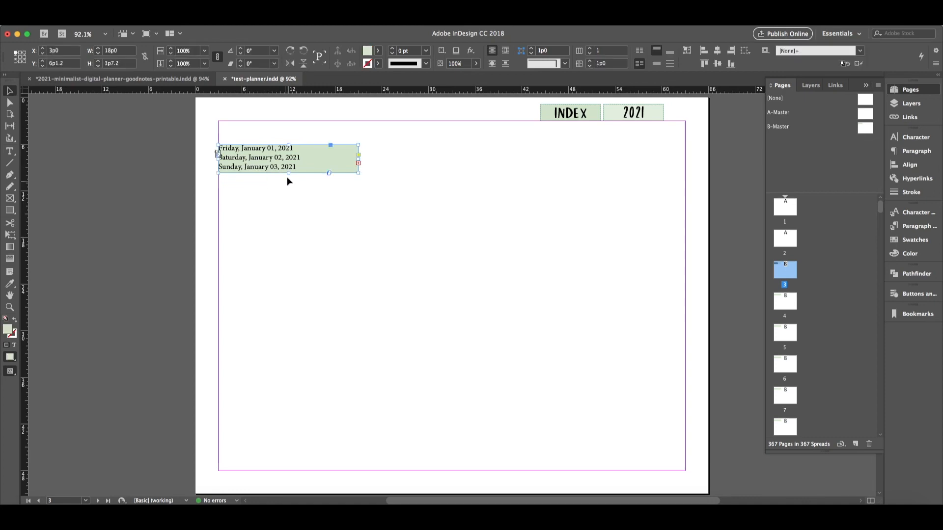
Resize the date frame down and back, then select all its date text
left_click_drag(329, 173, 289, 241)
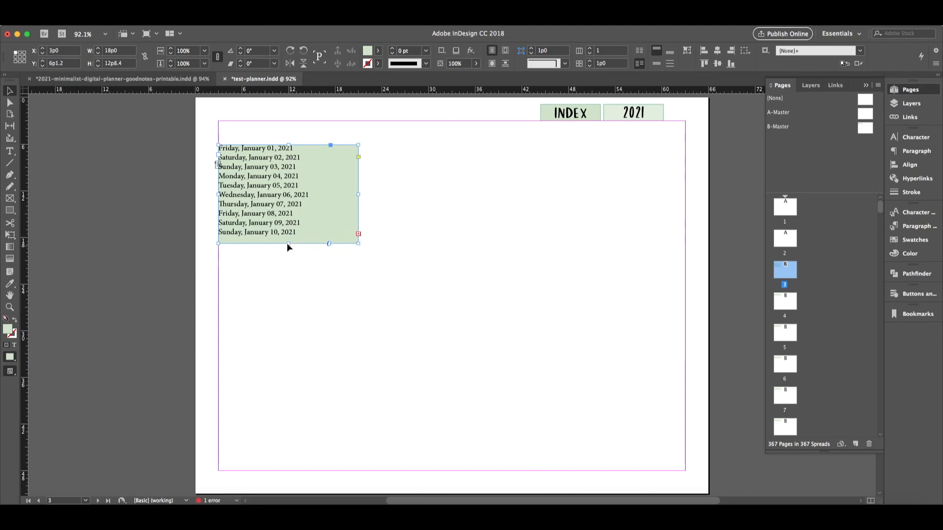
mouse_move(289, 255)
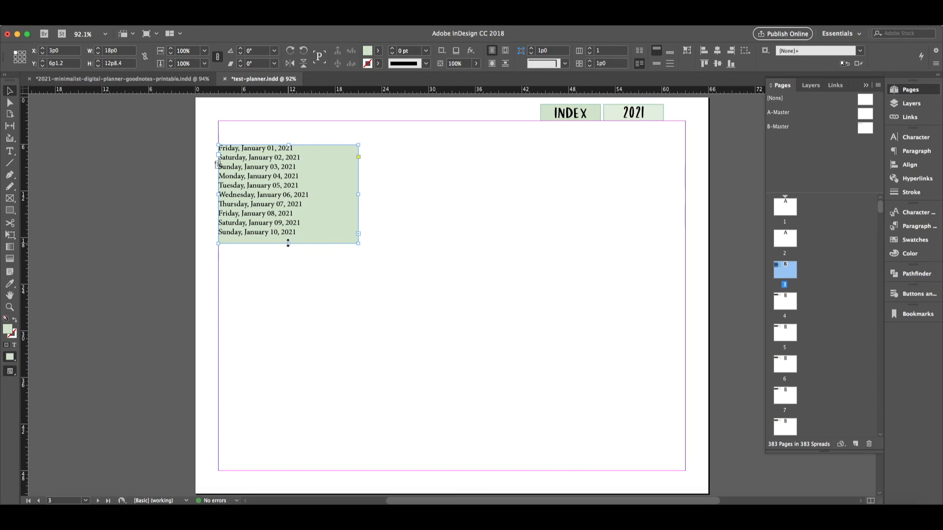
left_click_drag(287, 242, 288, 173)
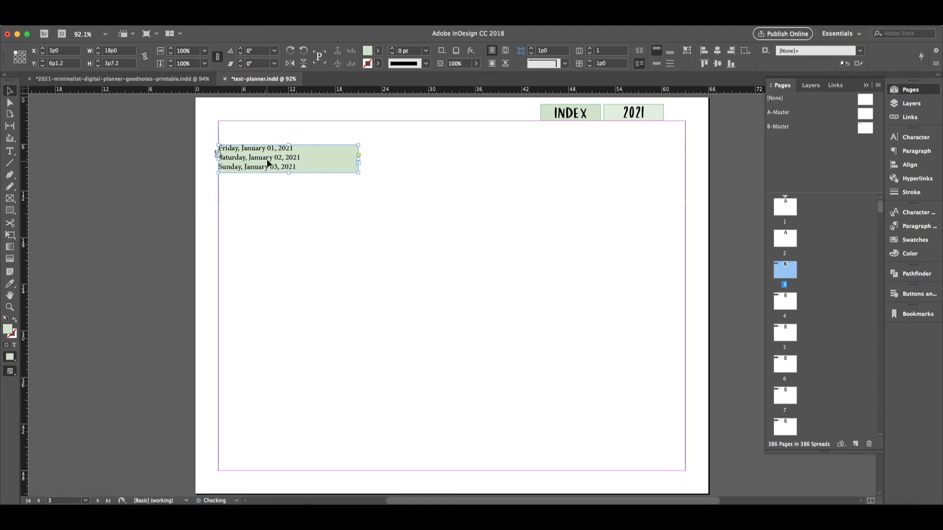
triple_click(259, 158)
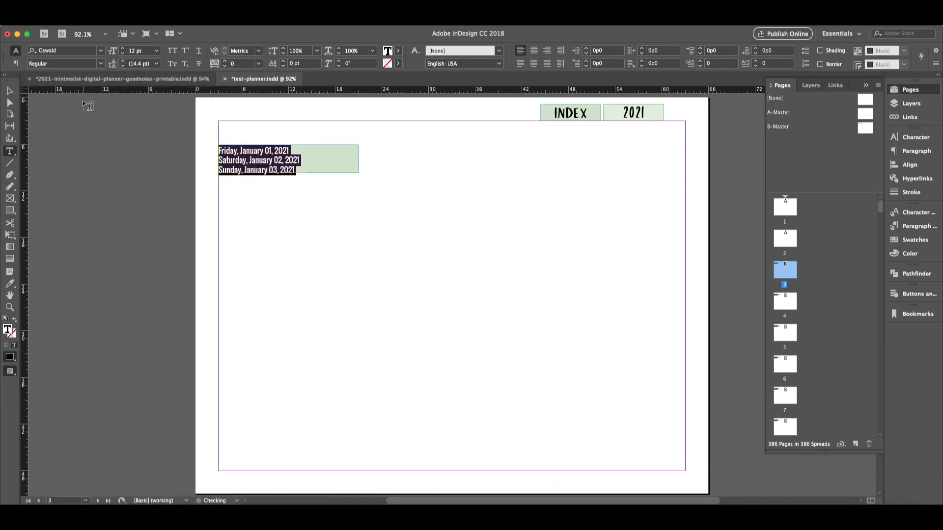
Enlarge the Oswald date text to 18 pt and check another daily page's date
left_click(124, 48)
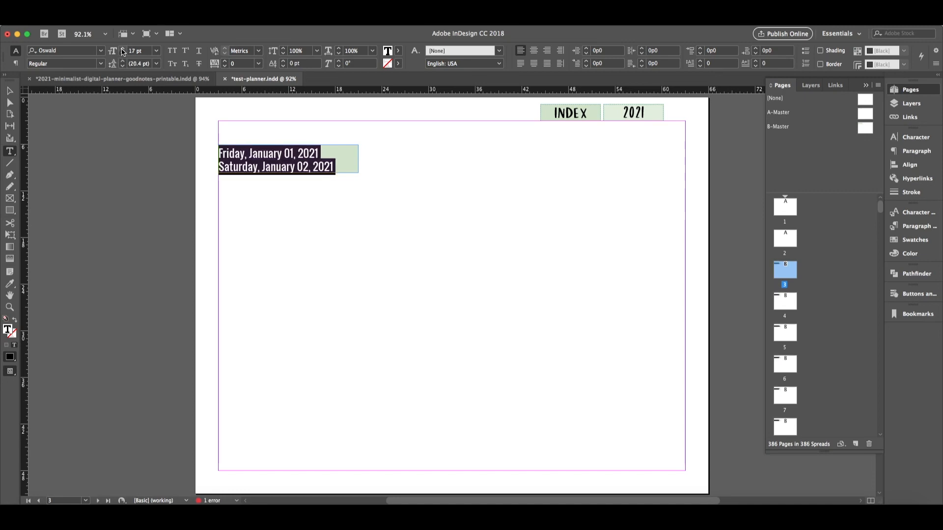
left_click(139, 51)
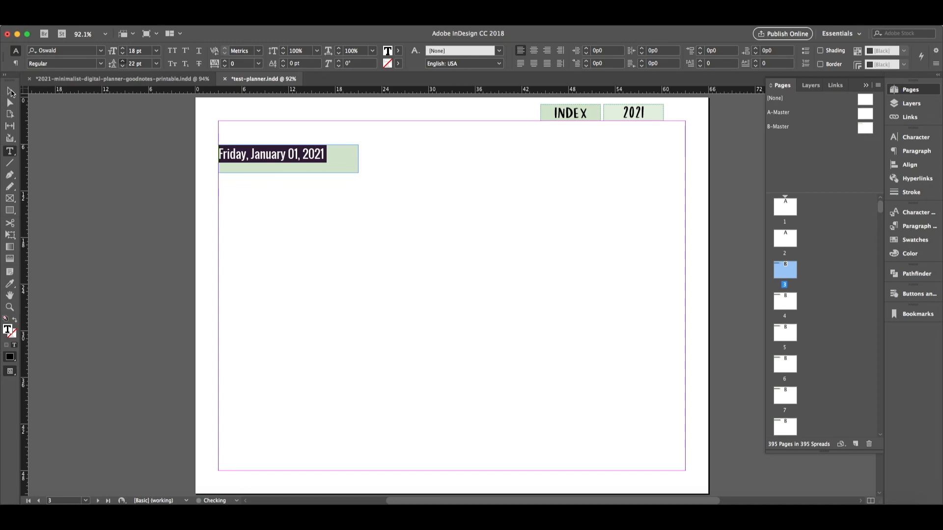
mouse_move(536, 54)
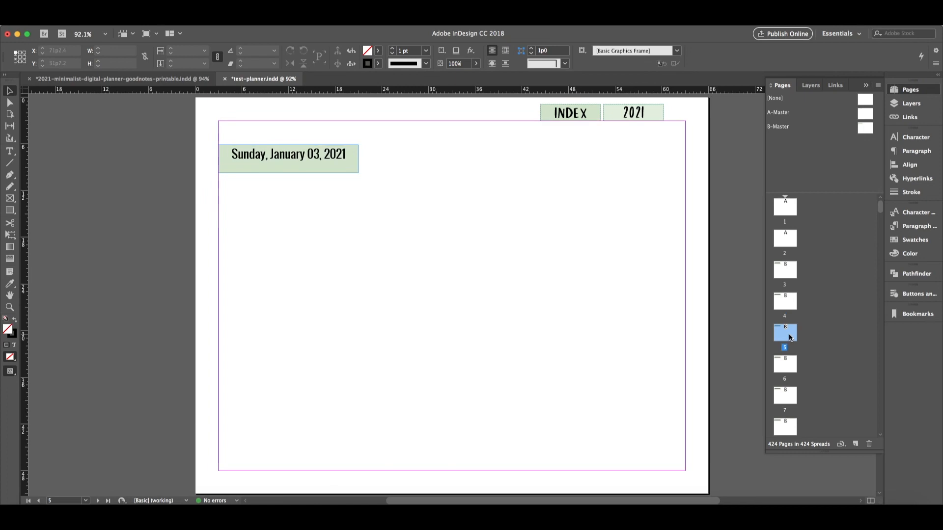
left_click(785, 363)
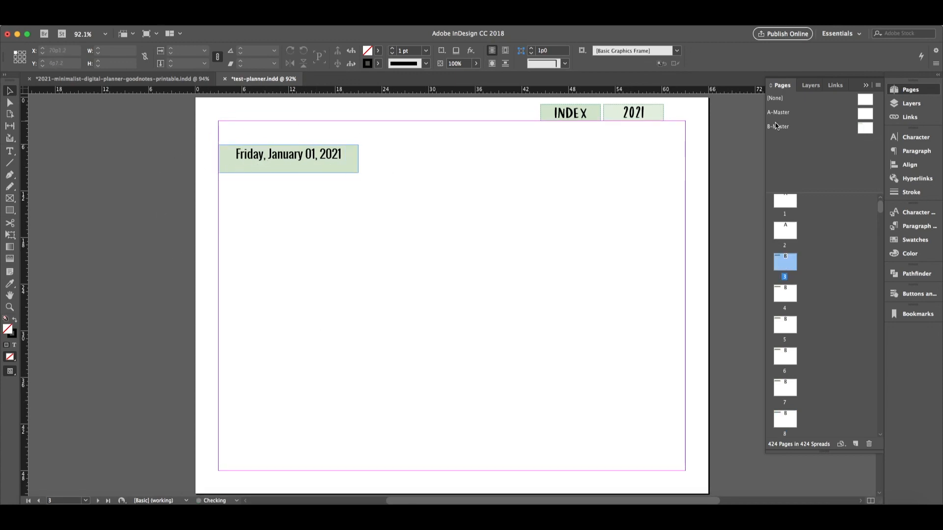
On B-Master, draw a text frame near the page centre and type 'Daily View'
left_click(778, 127)
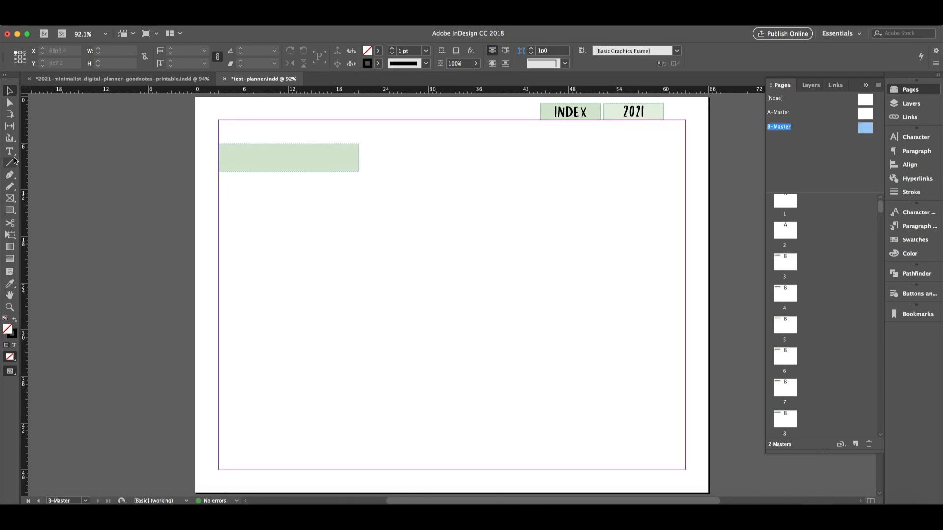
left_click(10, 151)
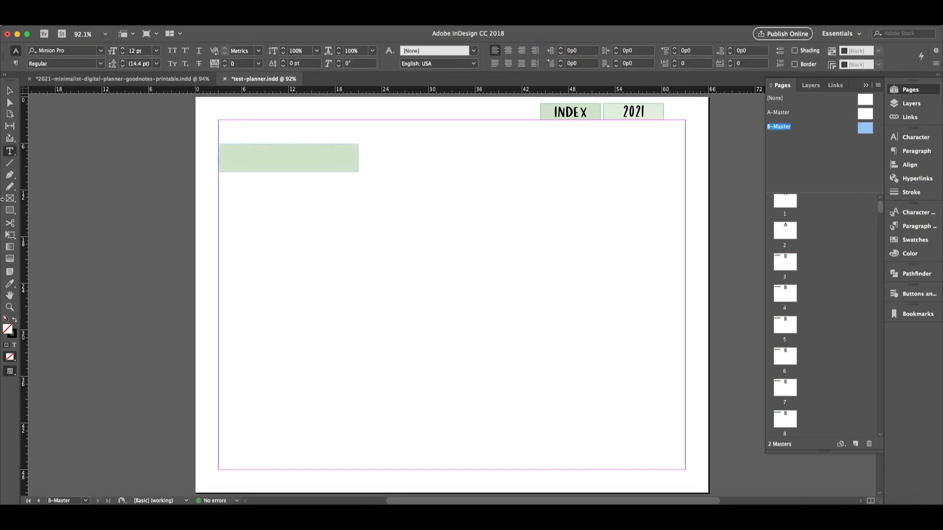
left_click_drag(358, 208, 566, 270)
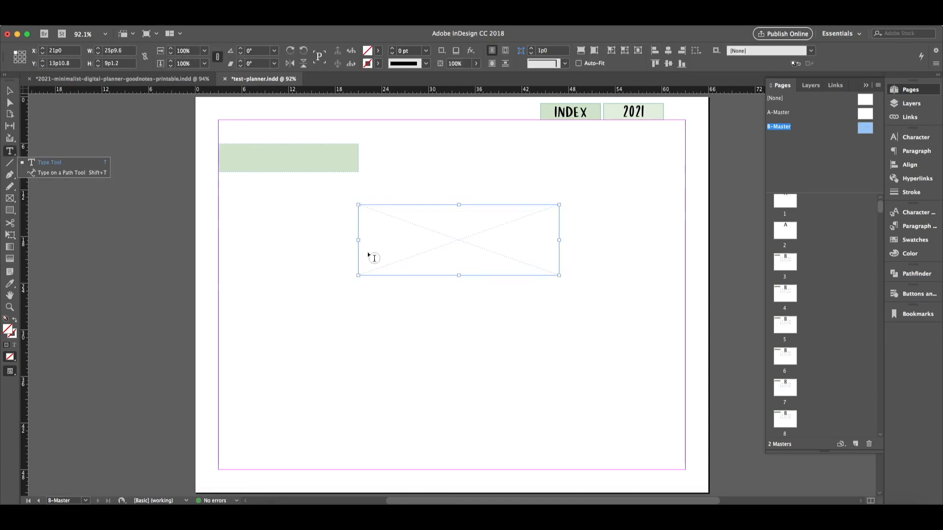
type("Daily View")
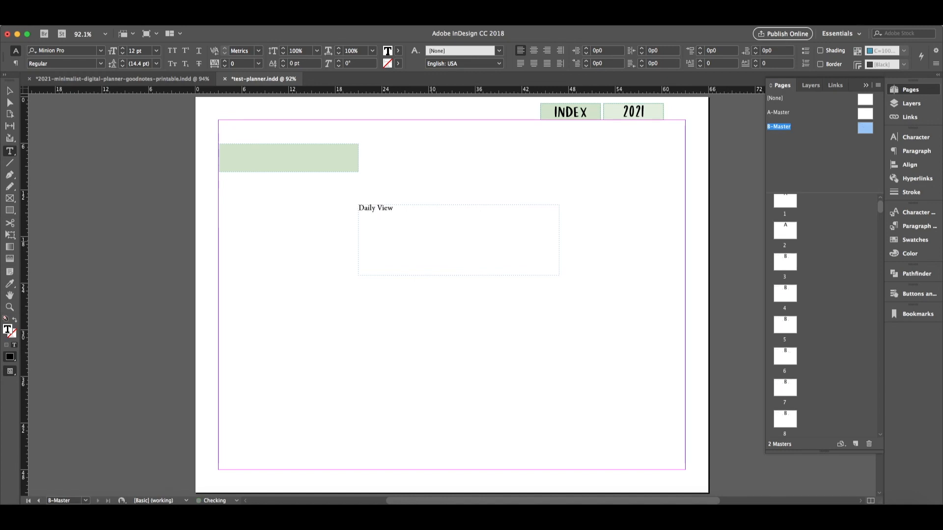
Set the 'Daily View' heading in Oswald Bold 36 pt, centered
double_click(375, 208)
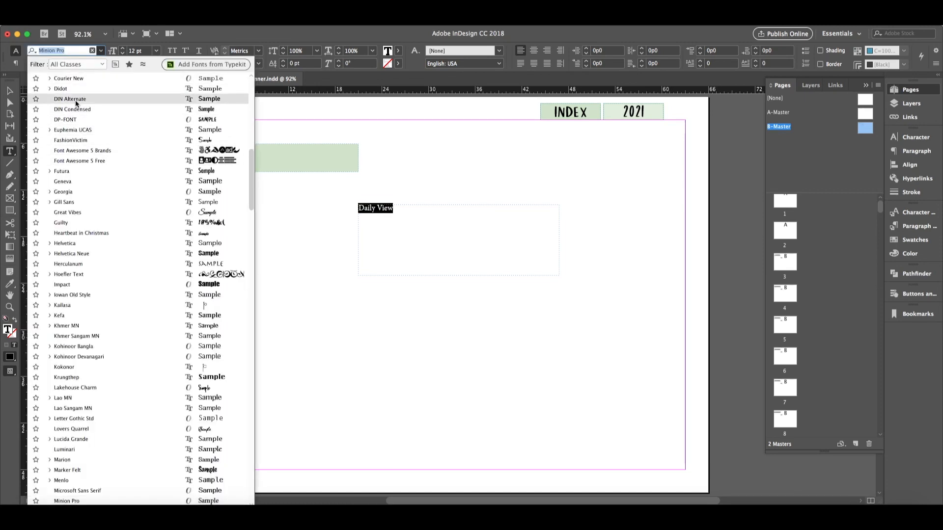
type("osw")
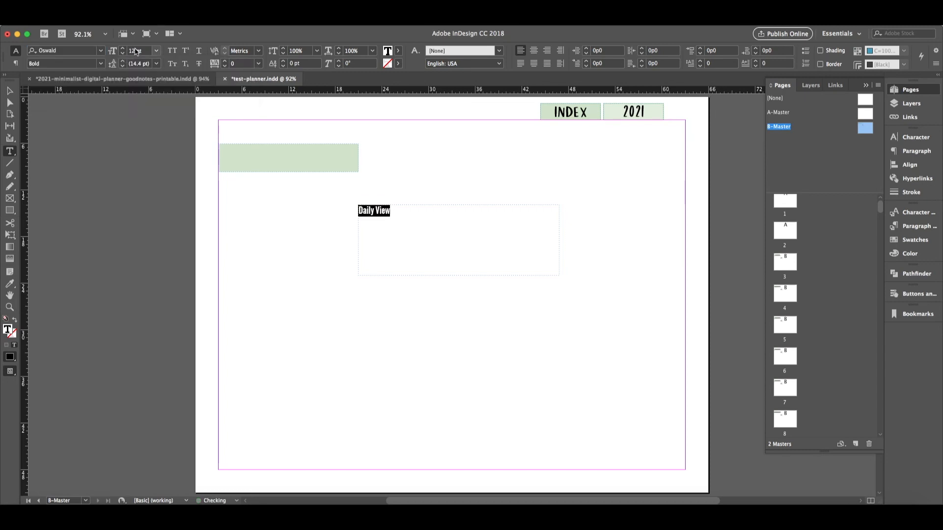
left_click(156, 51)
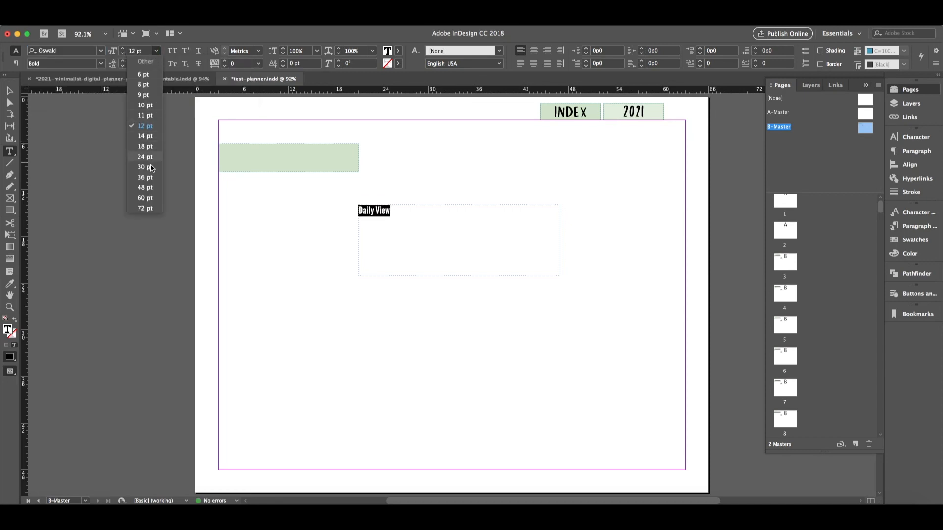
left_click(144, 177)
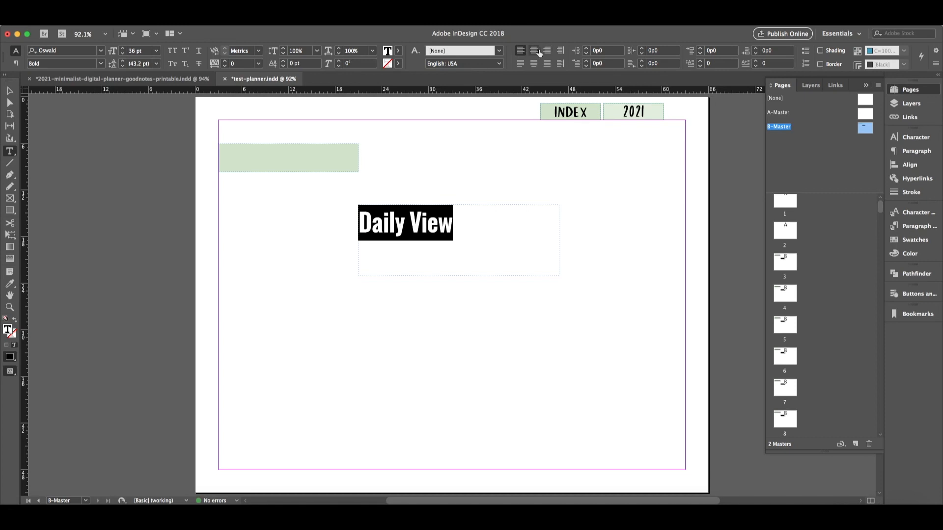
left_click(9, 91)
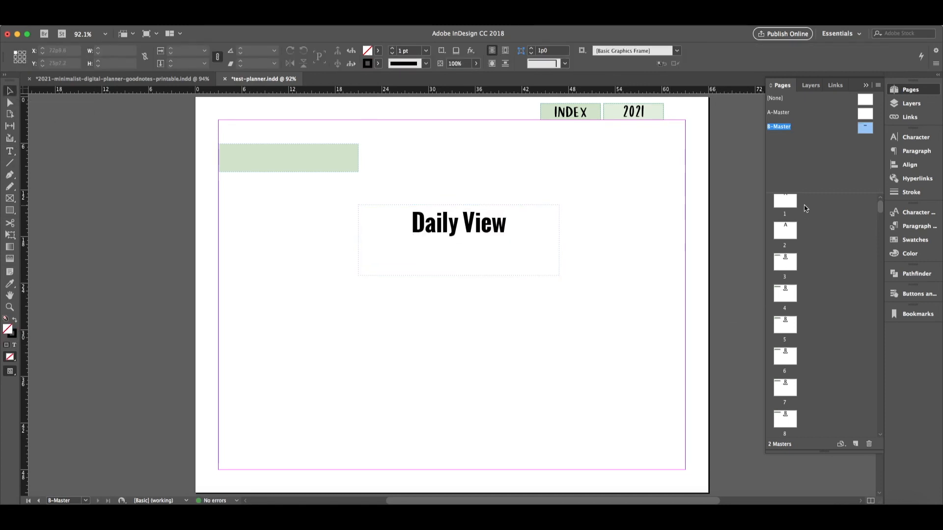
Check the heading on pages 4 and 7, then return to B-Master to reposition it
double_click(784, 292)
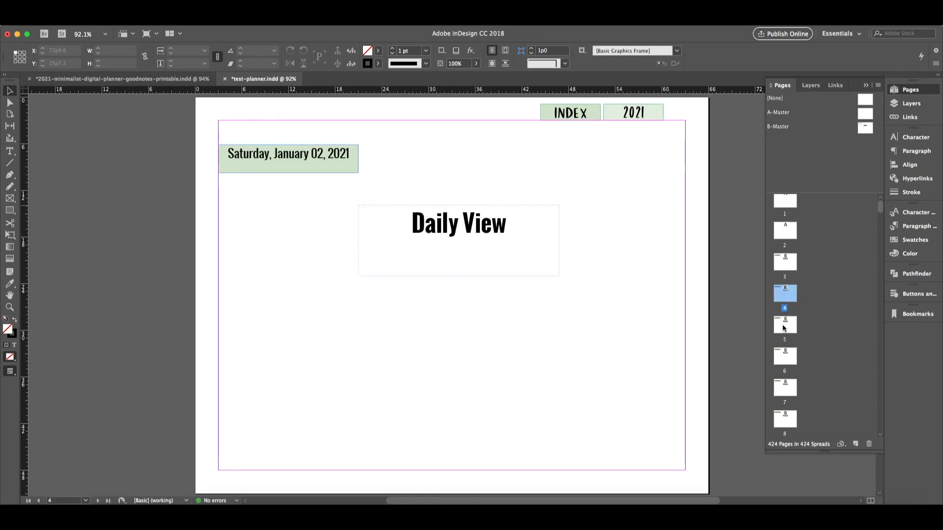
left_click(785, 388)
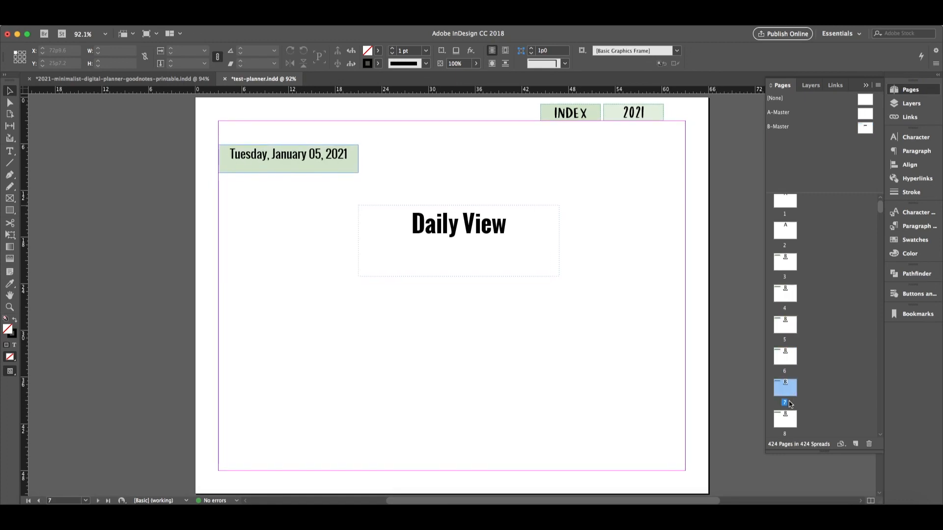
left_click(785, 419)
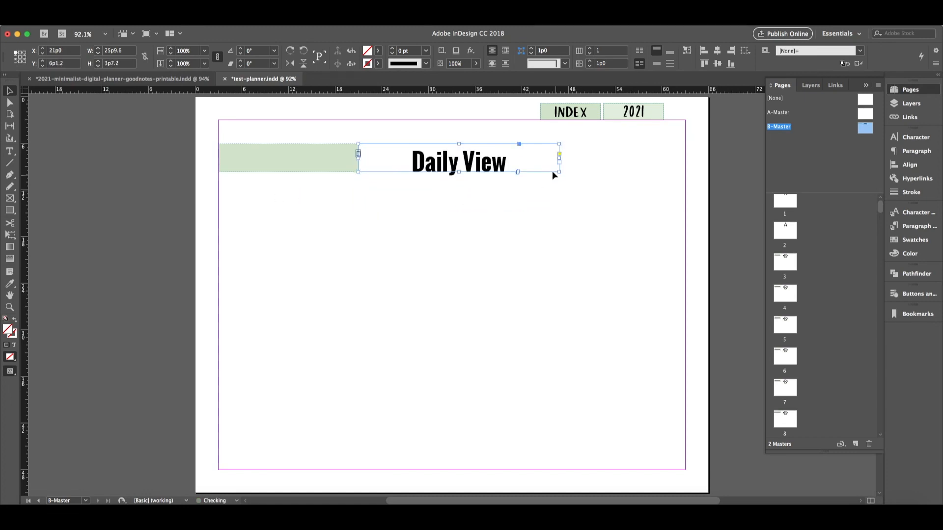
mouse_move(530, 280)
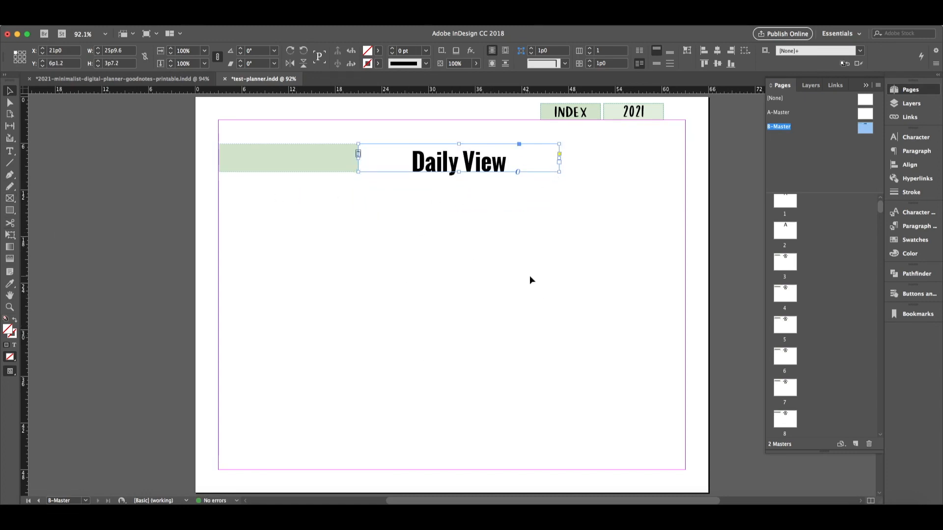